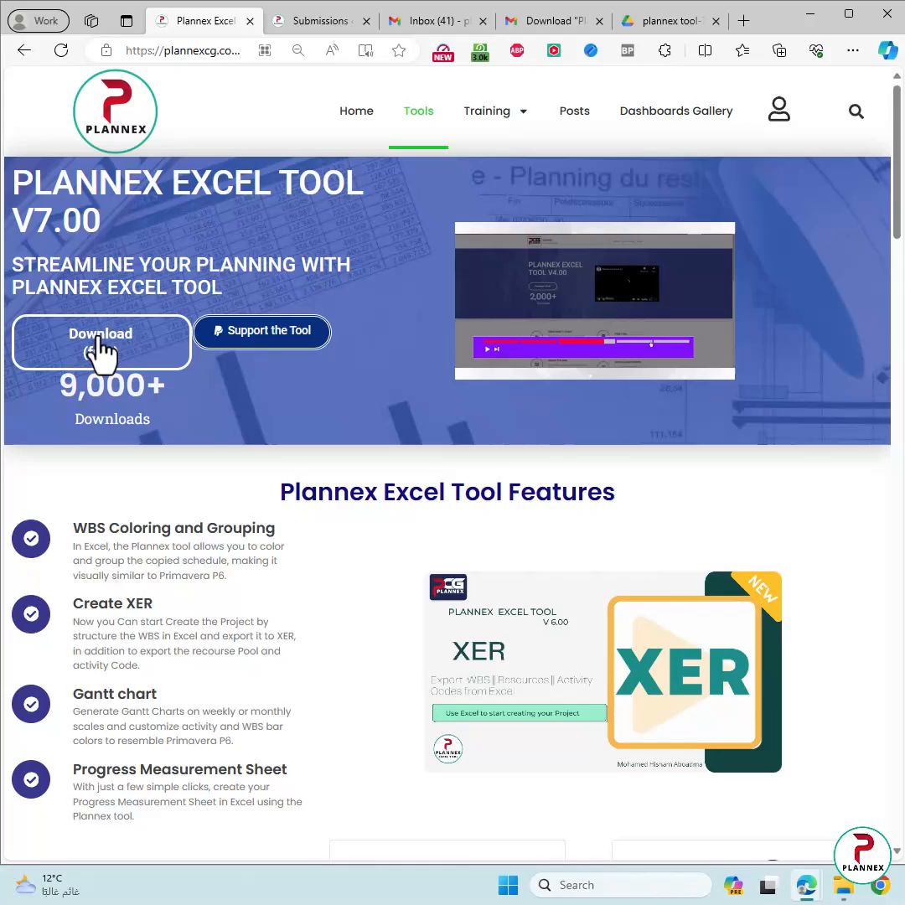
# Open the extracted plannex tool-7.04 folder and launch plannex tool-7.04.xlsm in Excel
pyautogui.scroll(-3)
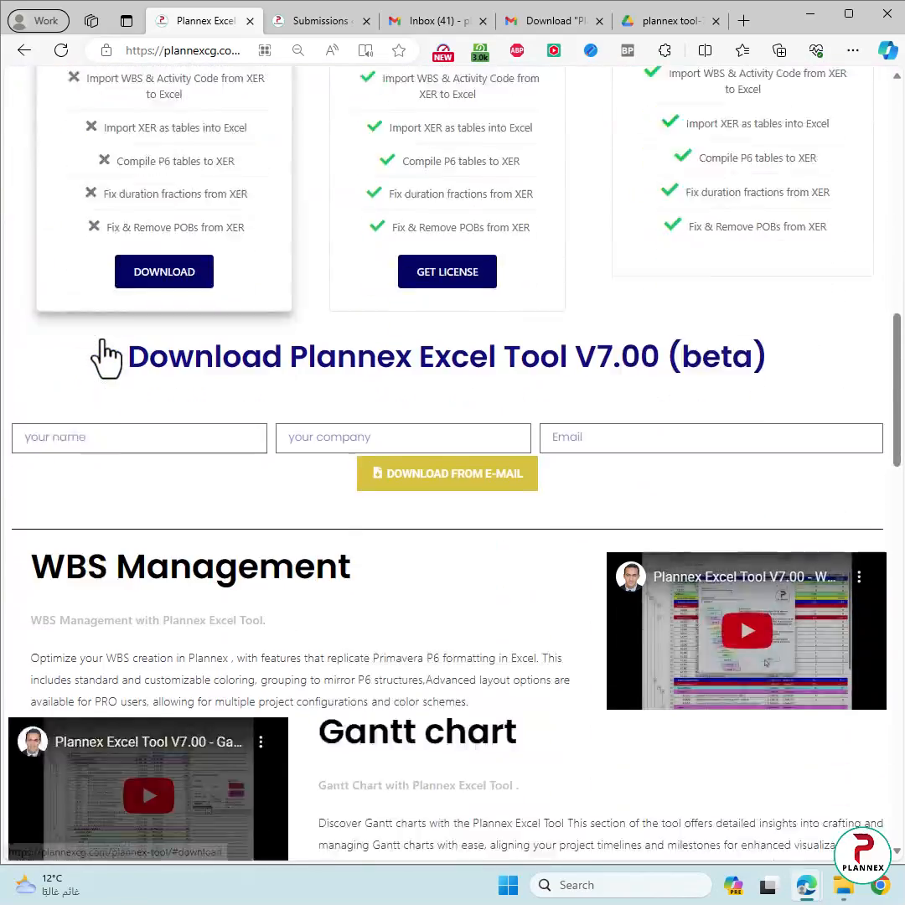
pyautogui.scroll(-3)
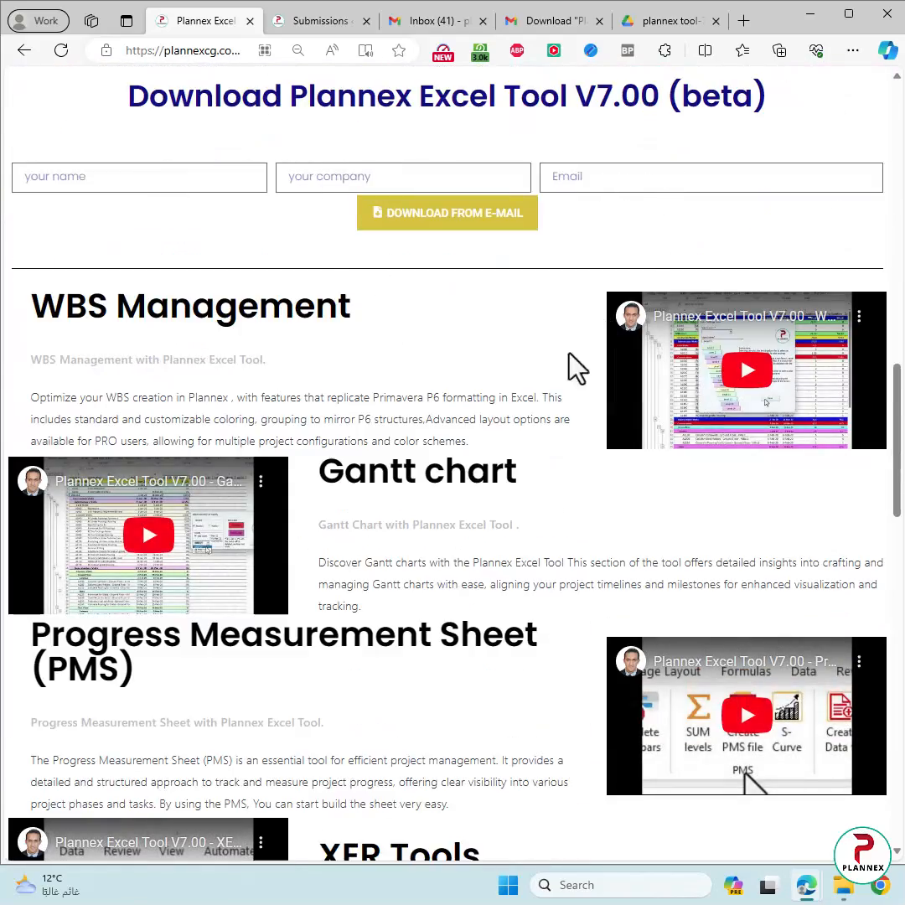
pyautogui.scroll(-3)
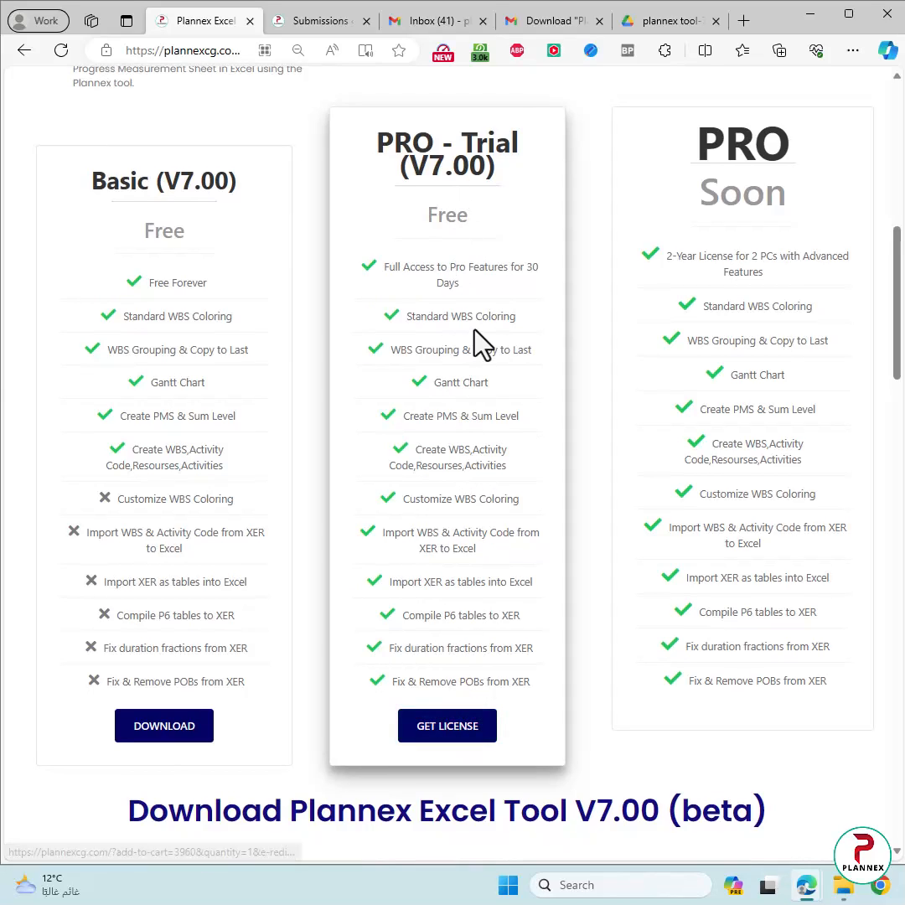
pyautogui.moveTo(562, 751)
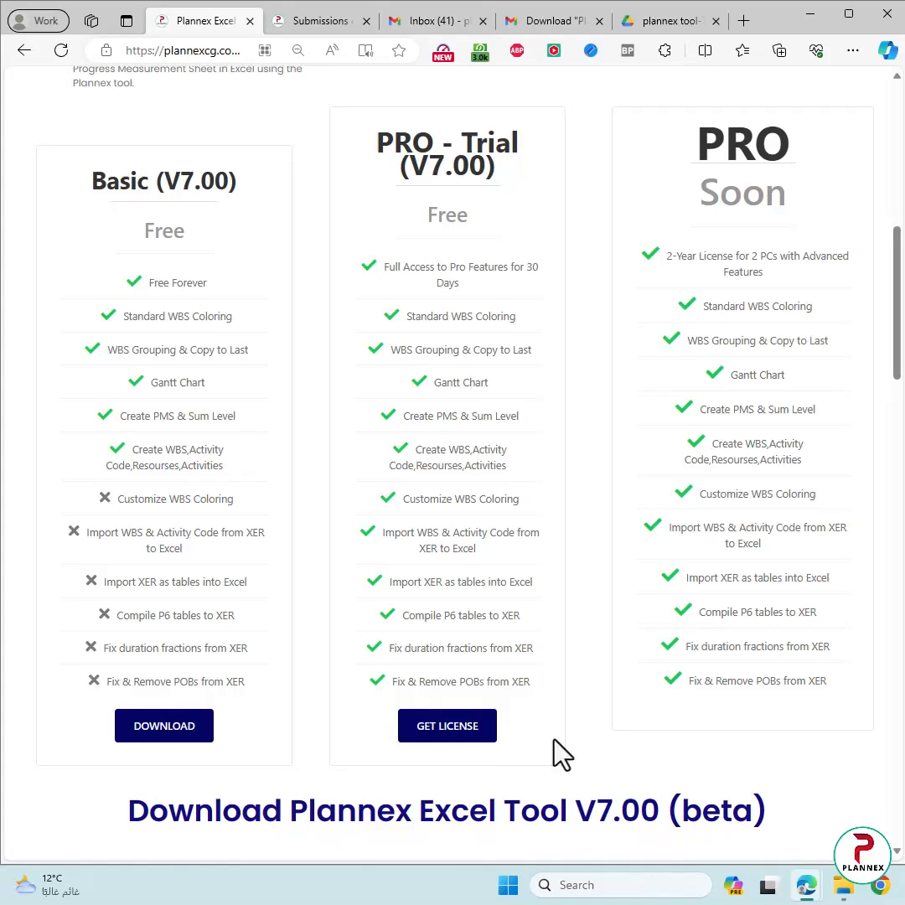
pyautogui.scroll(-3)
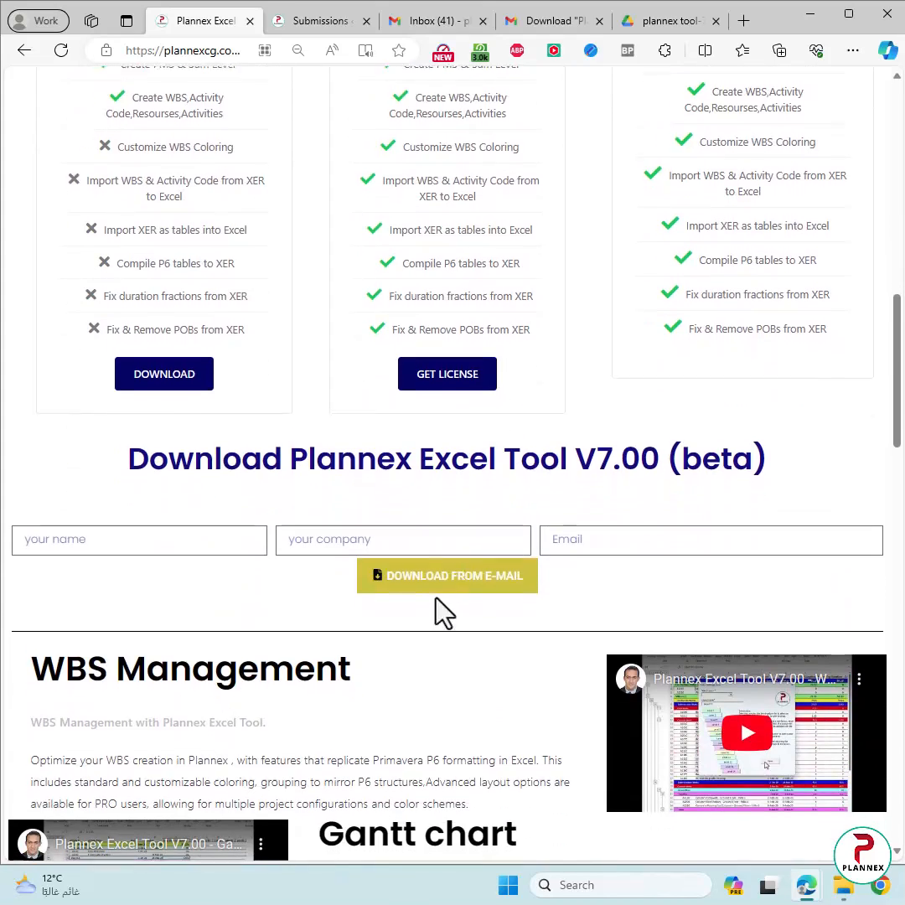
pyautogui.scroll(-3)
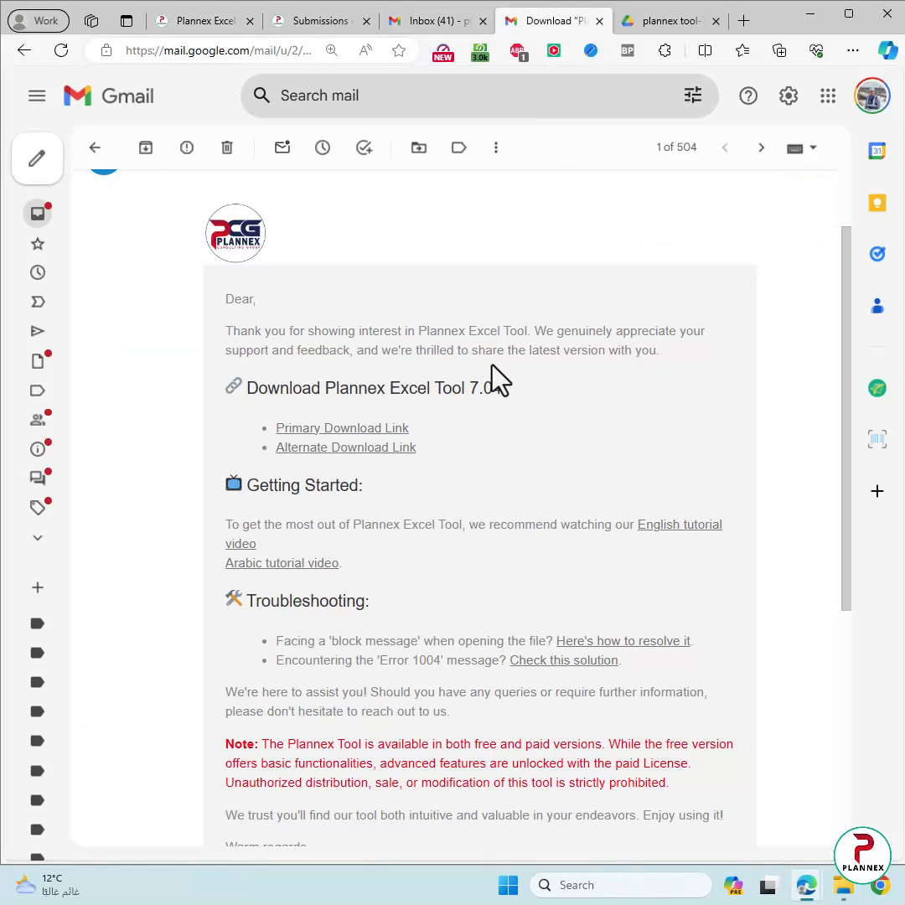
pyautogui.moveTo(439, 422)
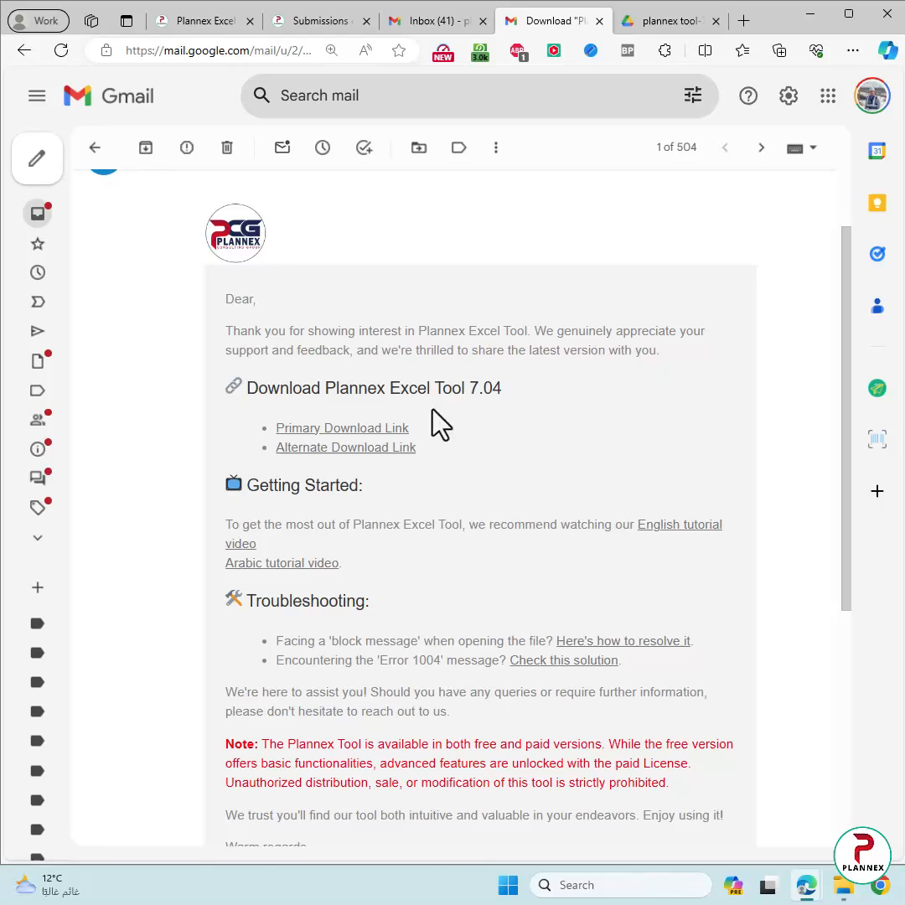
pyautogui.moveTo(342, 427)
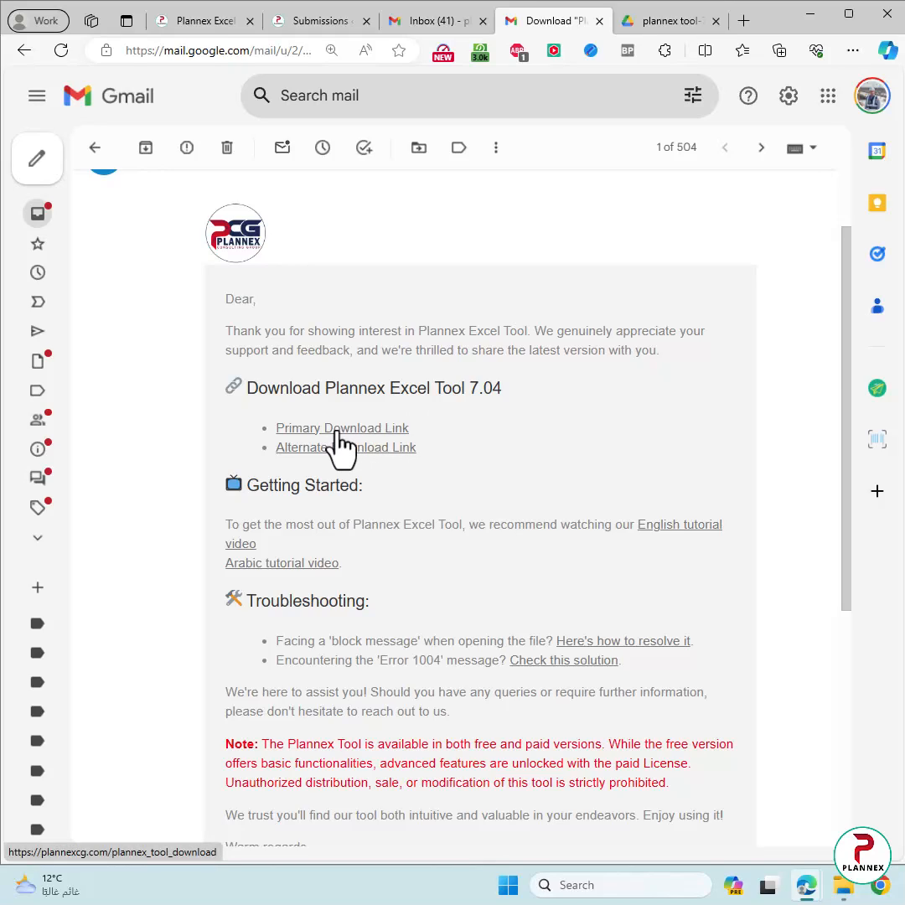
pyautogui.moveTo(386, 445)
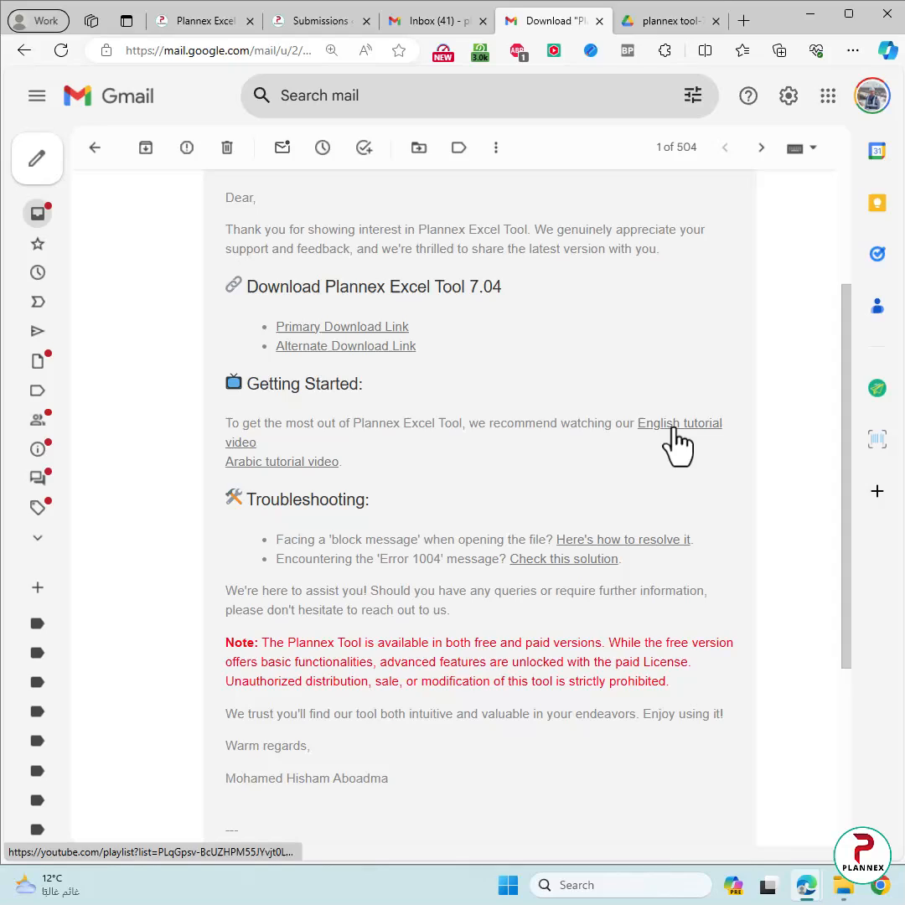
pyautogui.moveTo(282, 461)
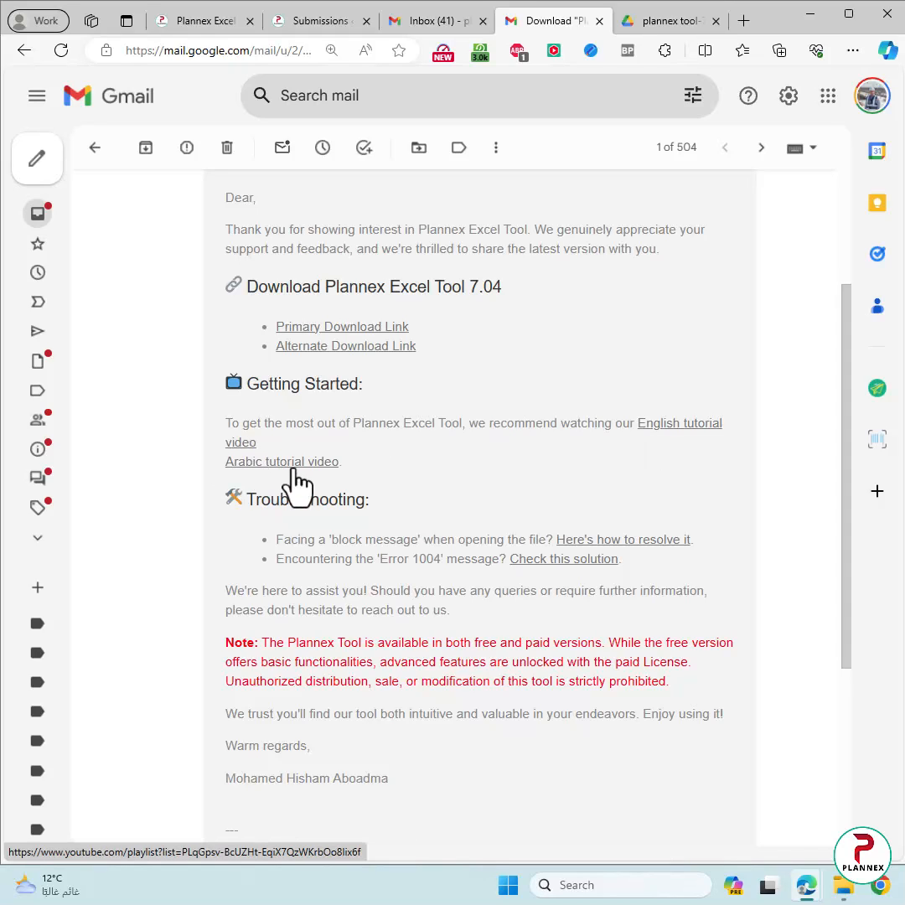
pyautogui.moveTo(513, 456)
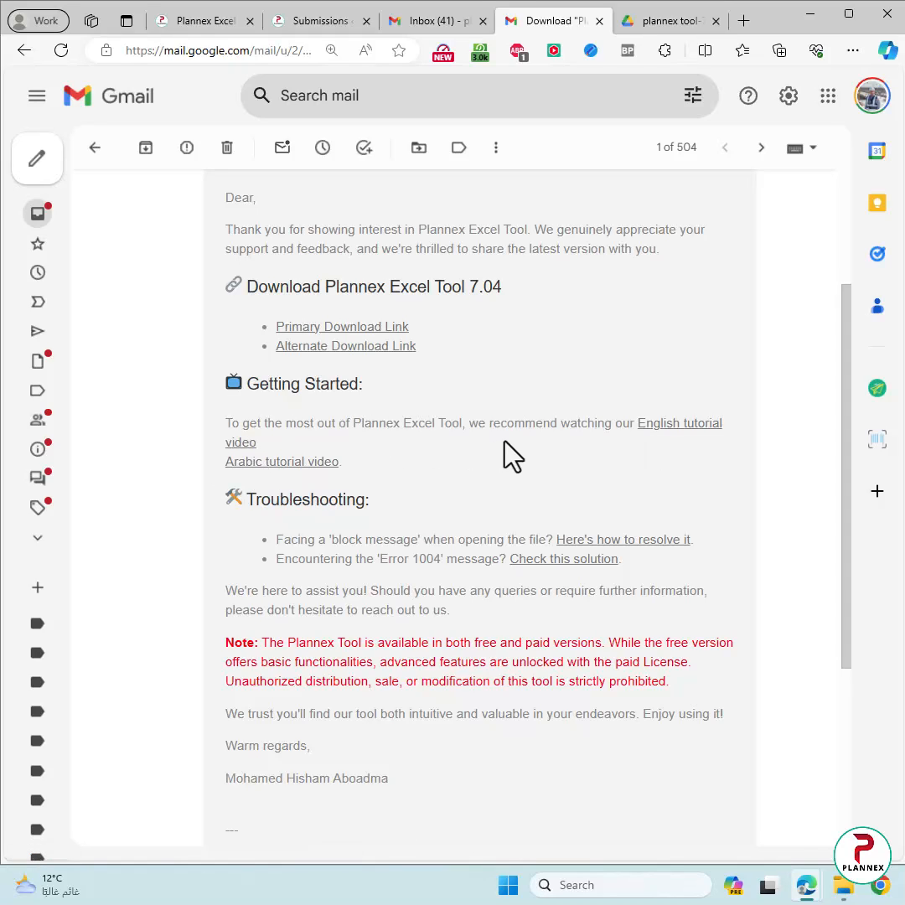
pyautogui.moveTo(563, 559)
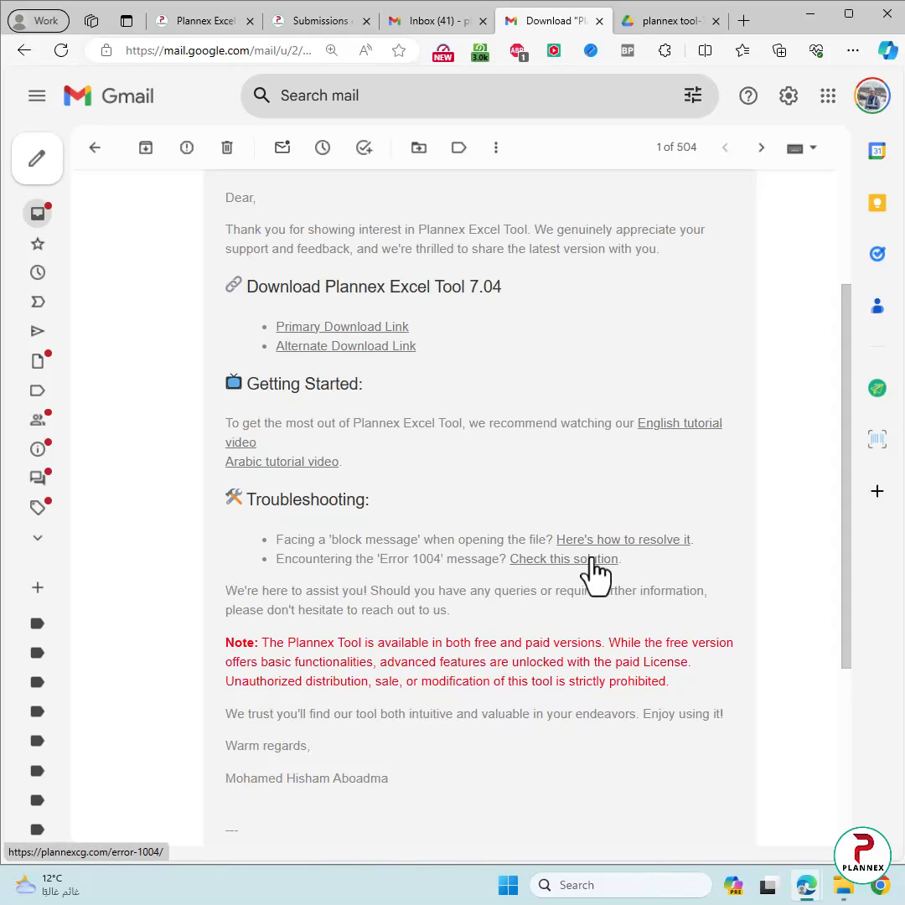
pyautogui.moveTo(624, 540)
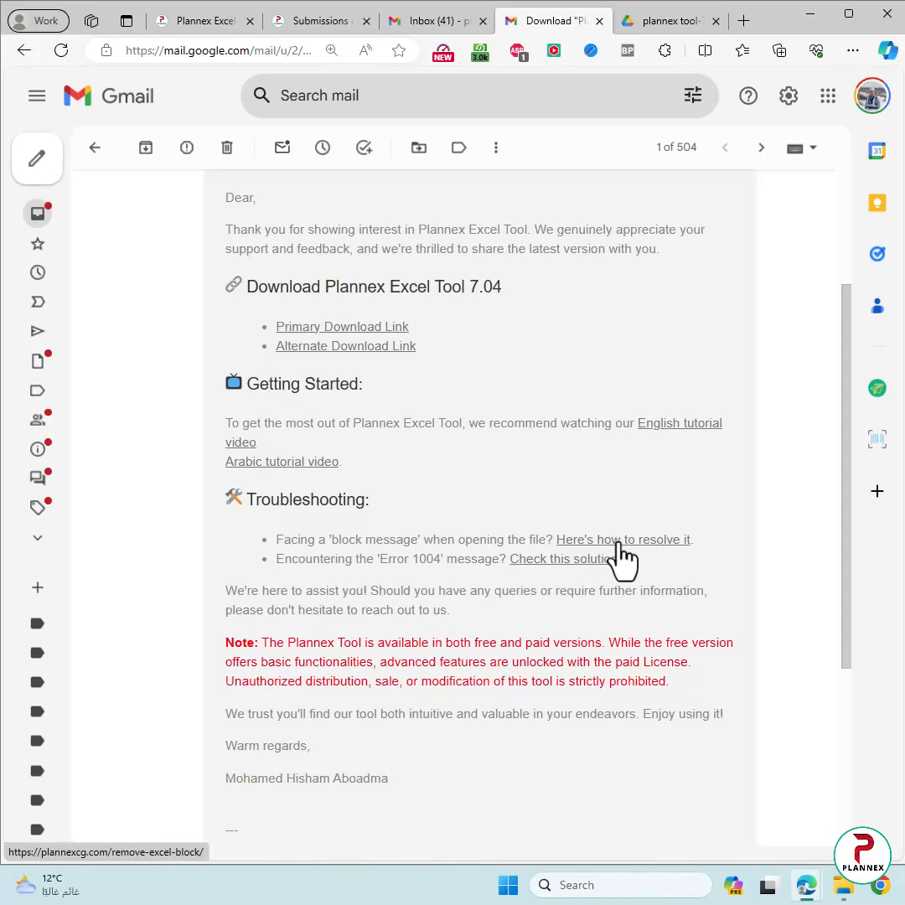
pyautogui.moveTo(526, 580)
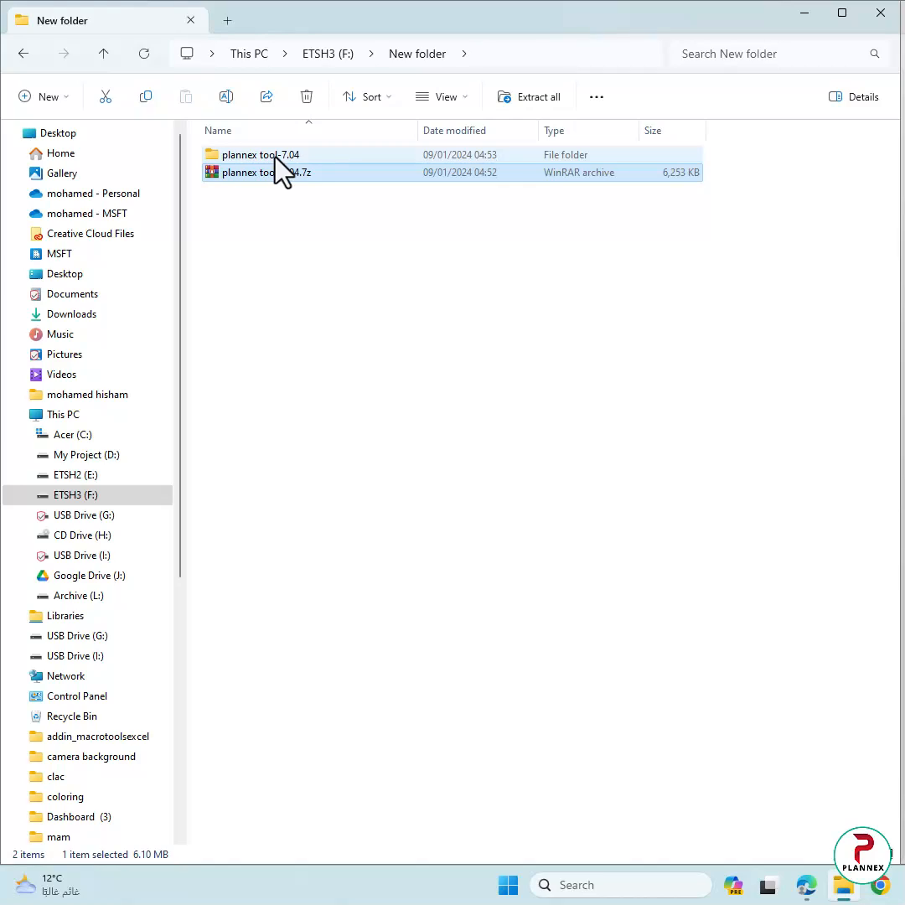
pyautogui.doubleClick(261, 155)
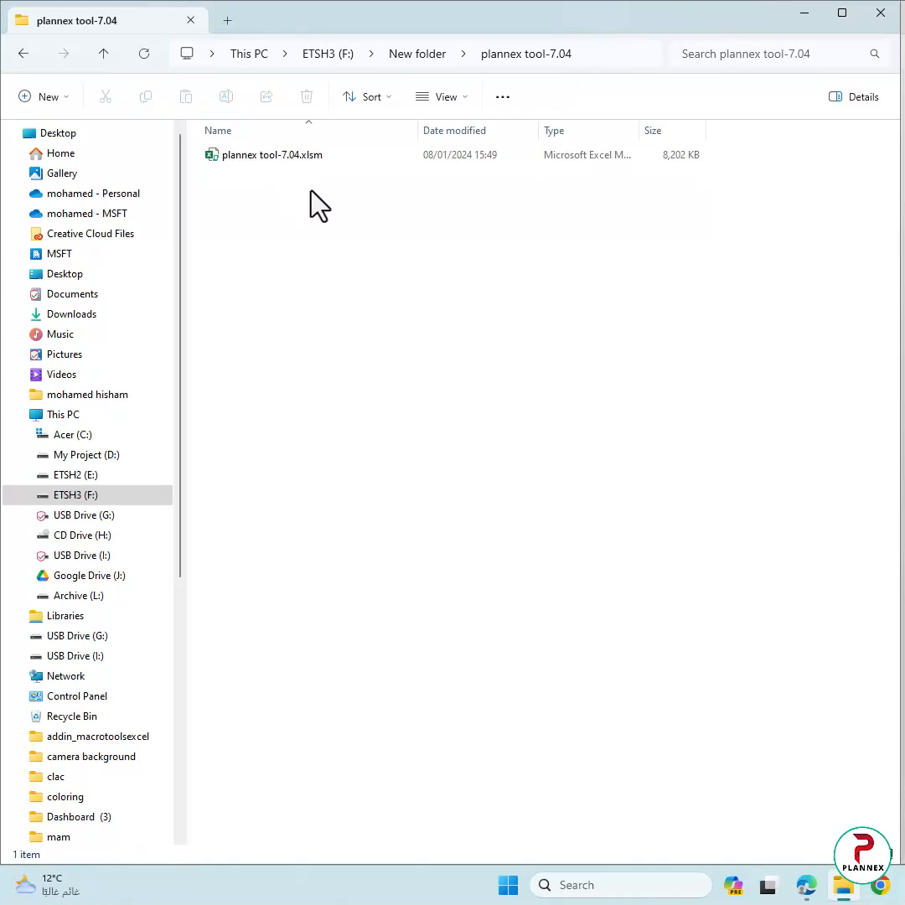
pyautogui.click(276, 155)
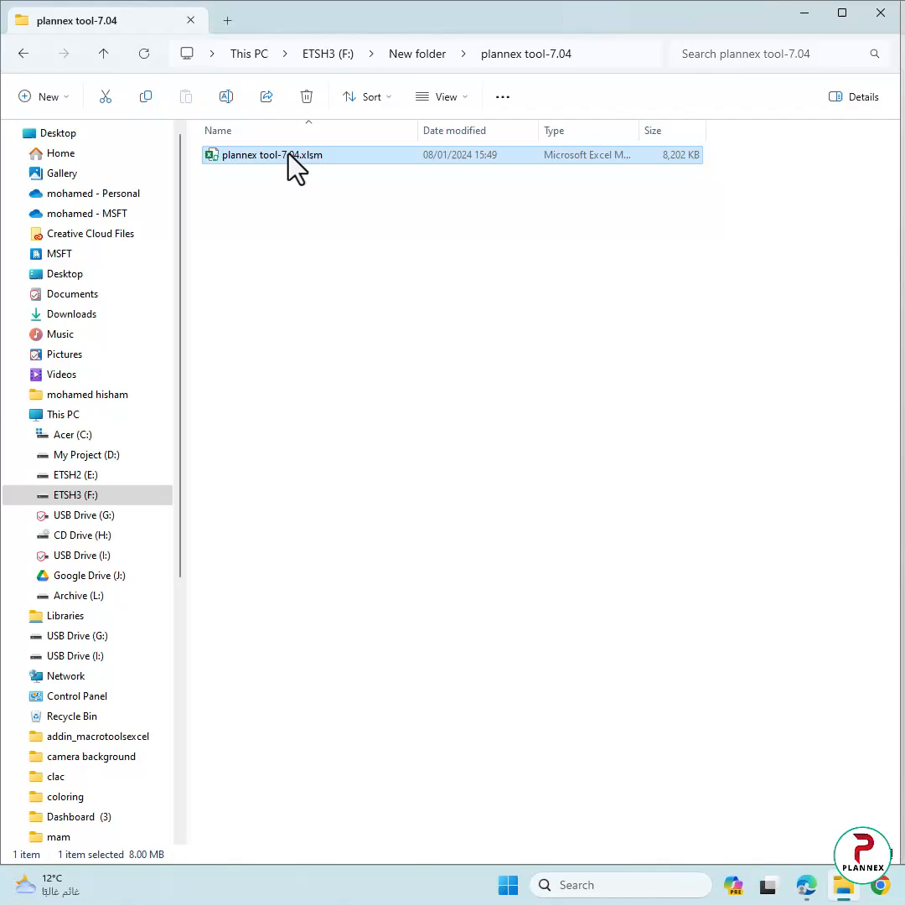
pyautogui.doubleClick(273, 155)
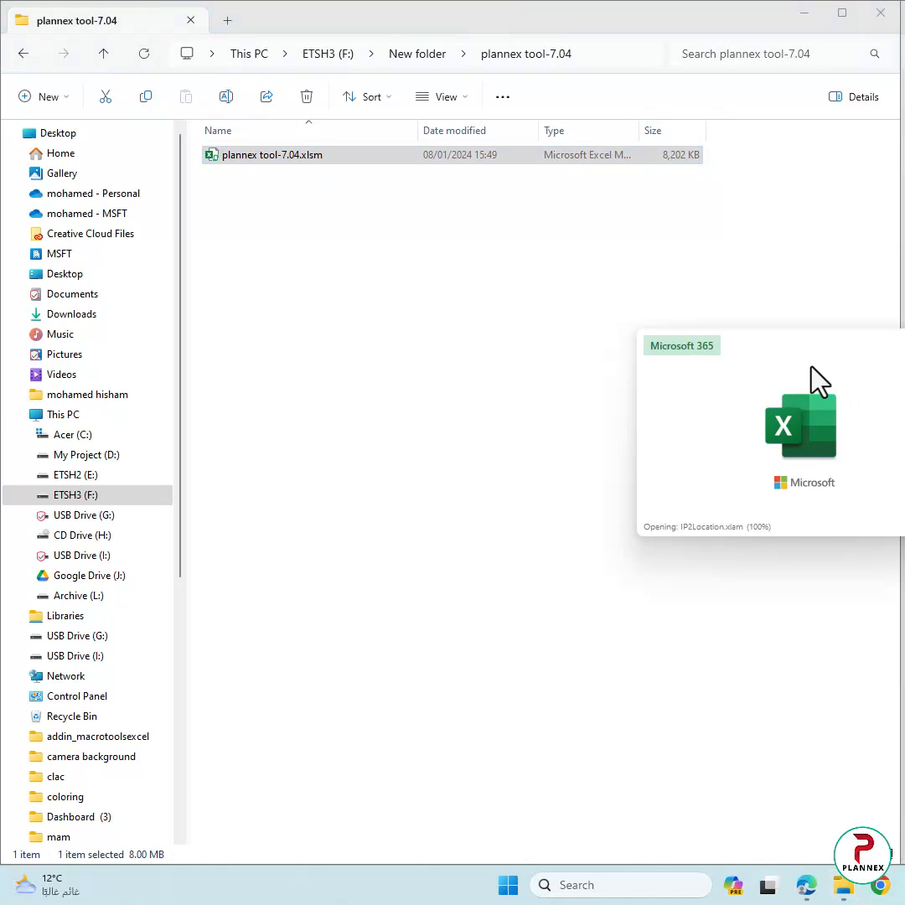
pyautogui.doubleClick(272, 154)
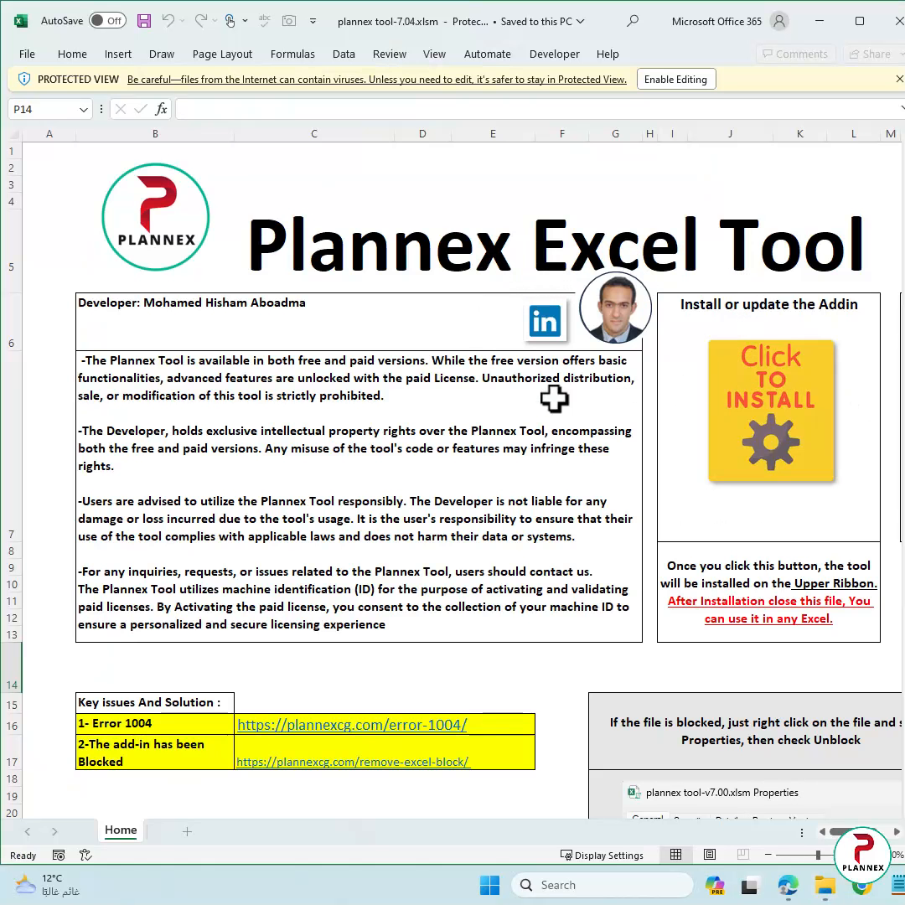
pyautogui.moveTo(710, 406)
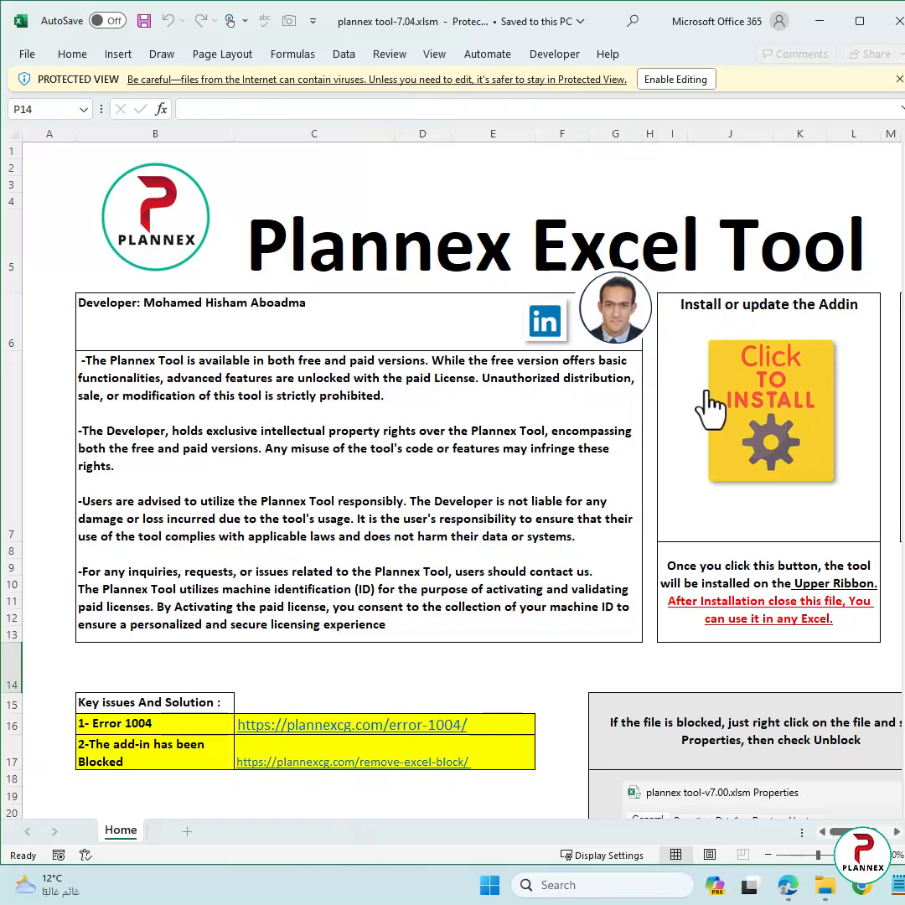
pyautogui.moveTo(801, 427)
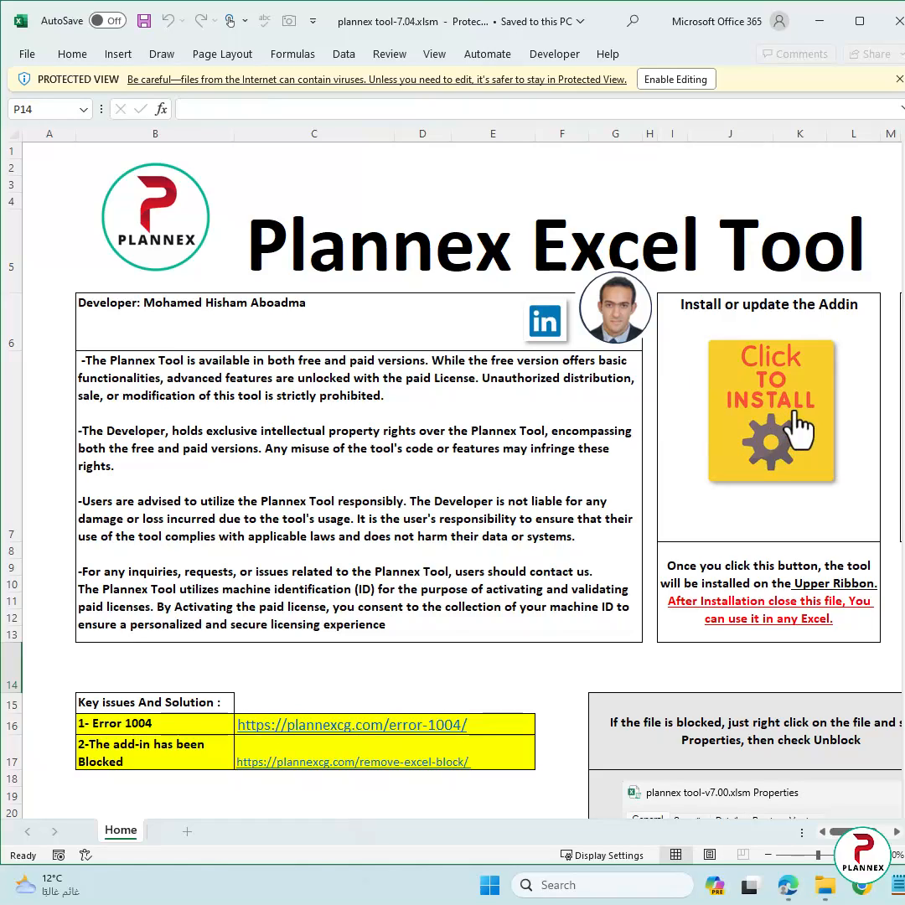
pyautogui.moveTo(664, 550)
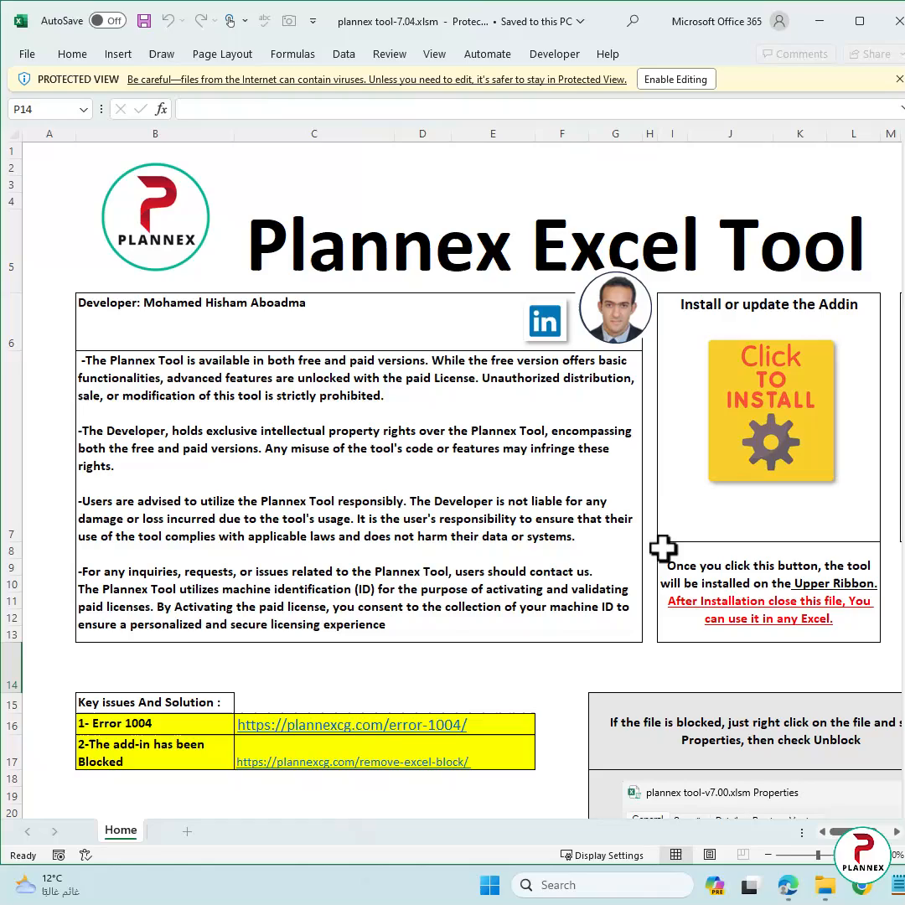
pyautogui.moveTo(376, 738)
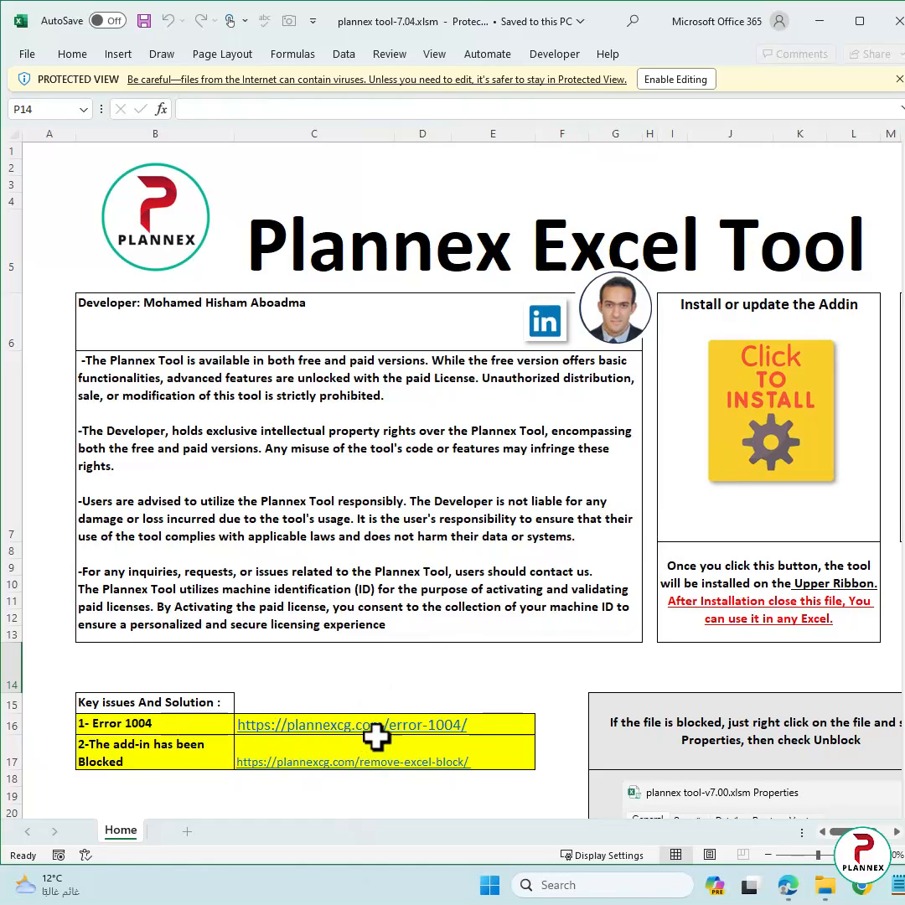
pyautogui.moveTo(354, 700)
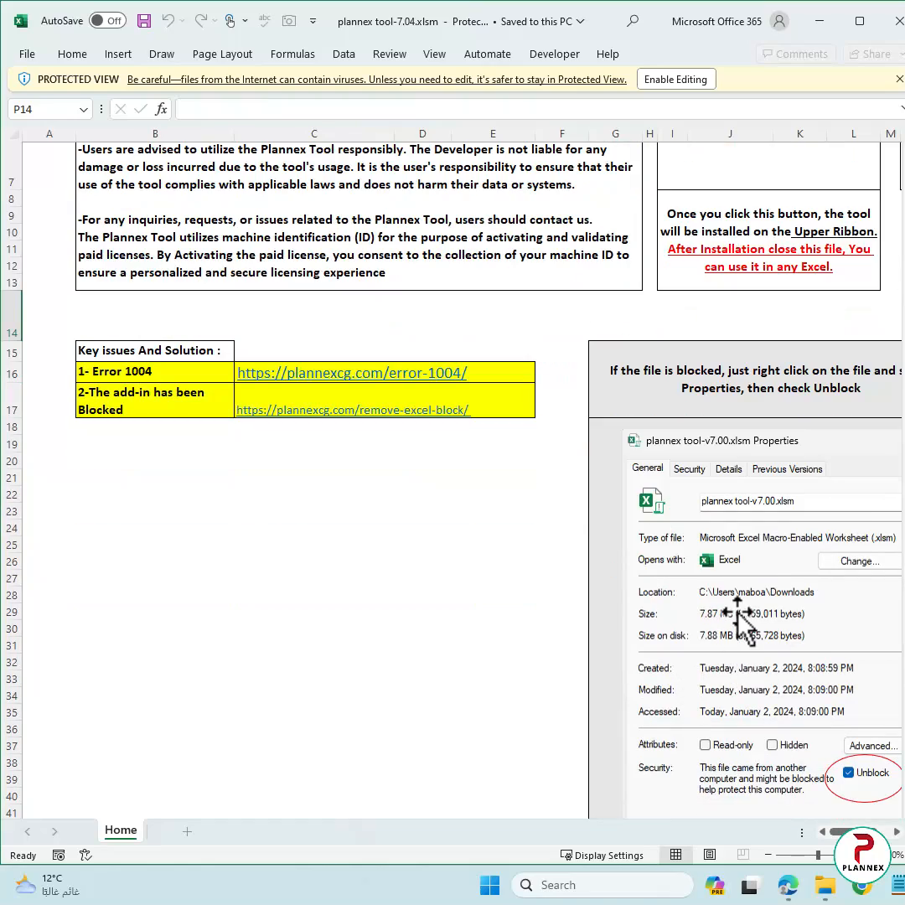
pyautogui.moveTo(855, 762)
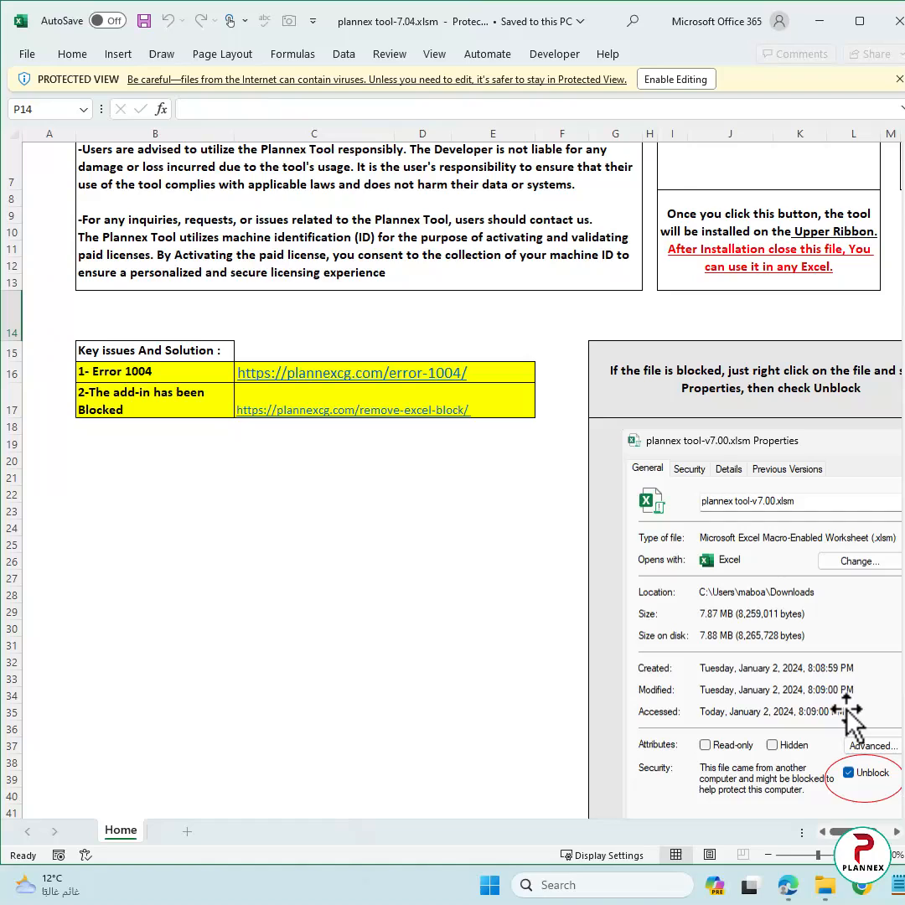
pyautogui.moveTo(763, 536)
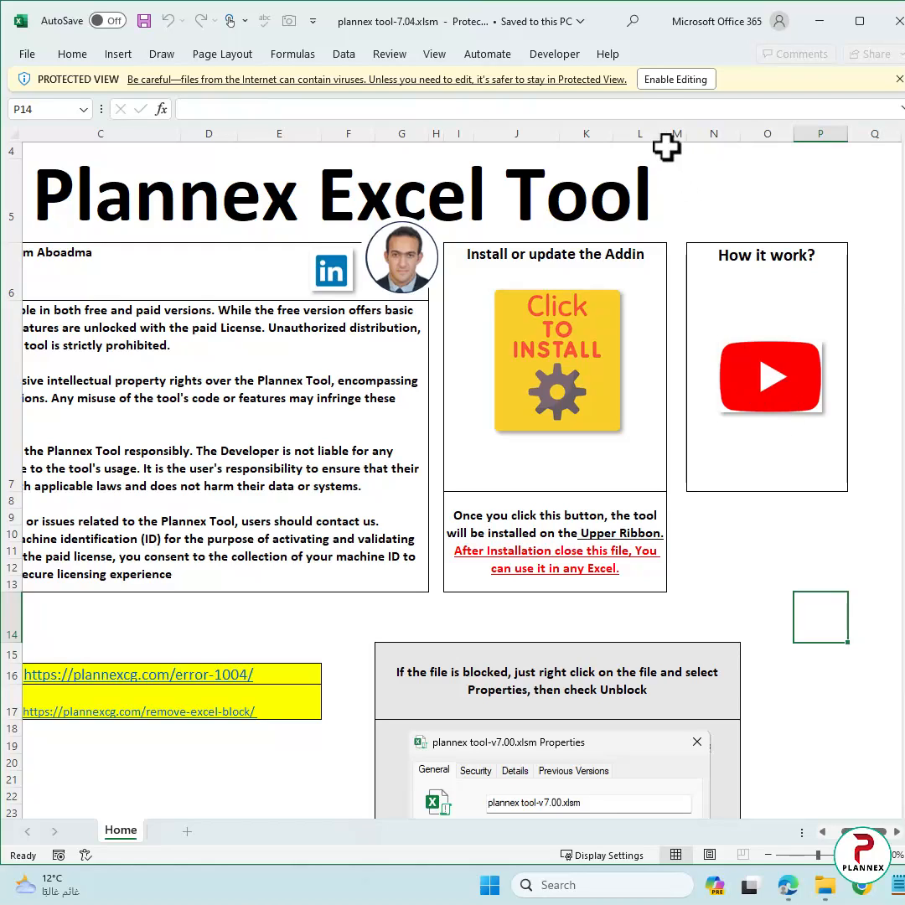
pyautogui.moveTo(678, 79)
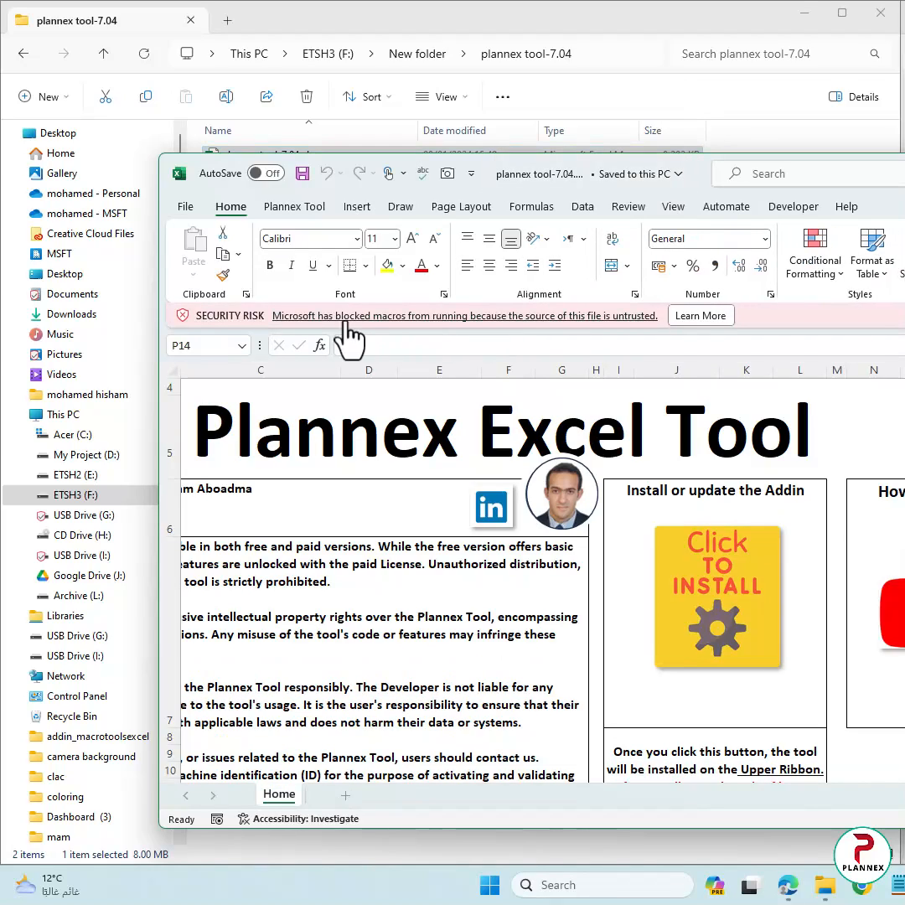
pyautogui.moveTo(671, 322)
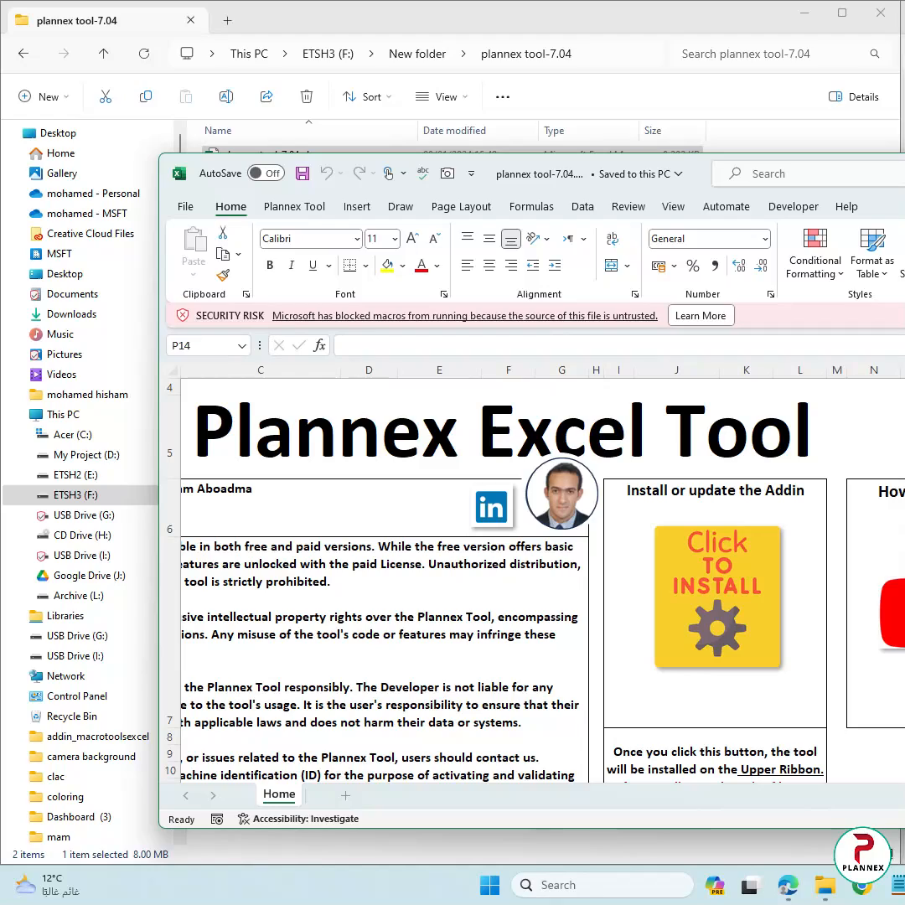
# Unblock plannex tool-7.04.xlsm via its Properties and reopen it without the macro warning
pyautogui.click(880, 13)
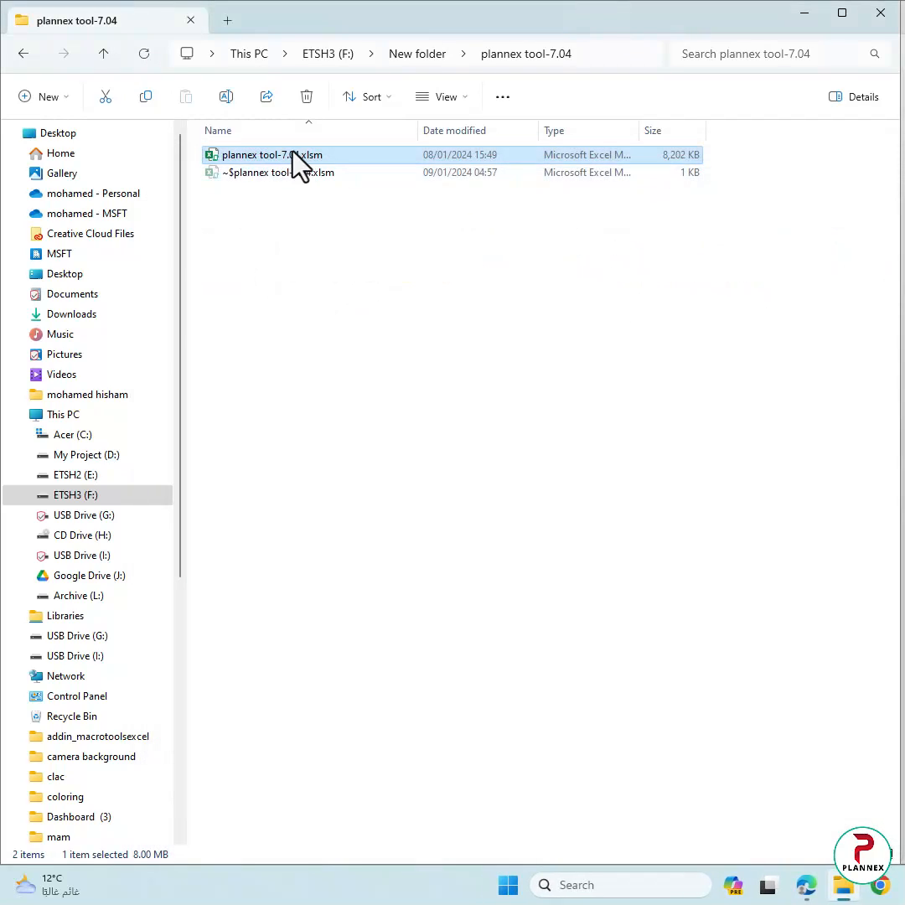
pyautogui.rightClick(271, 154)
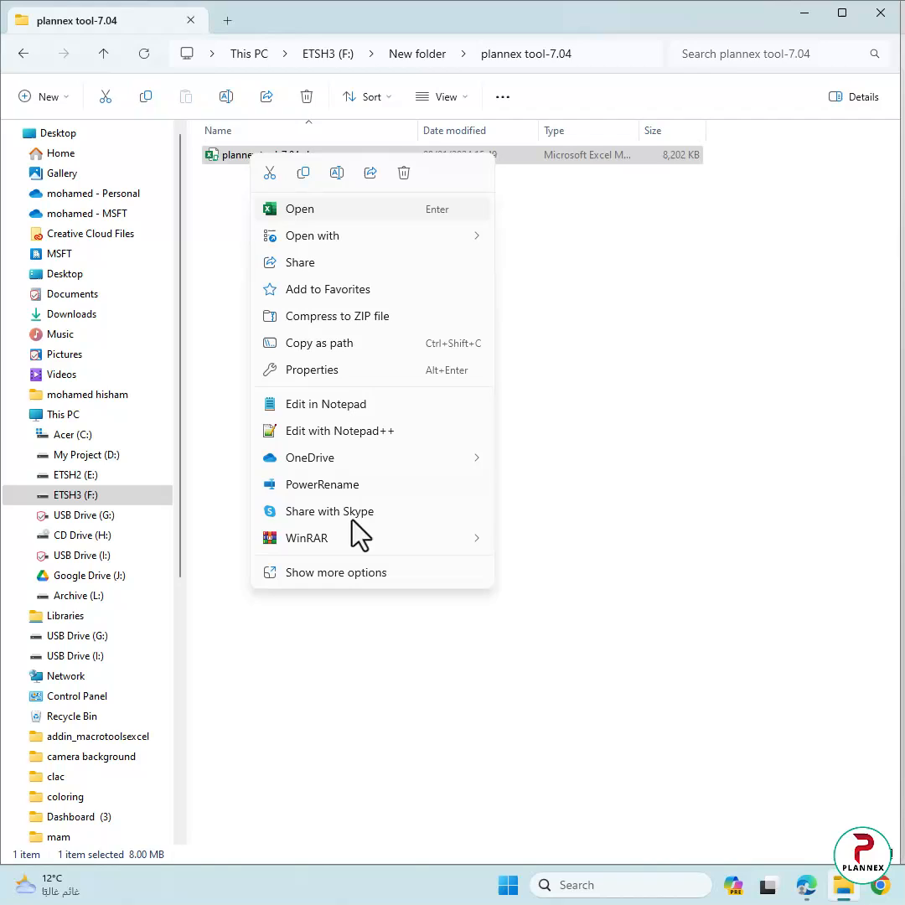
pyautogui.click(312, 368)
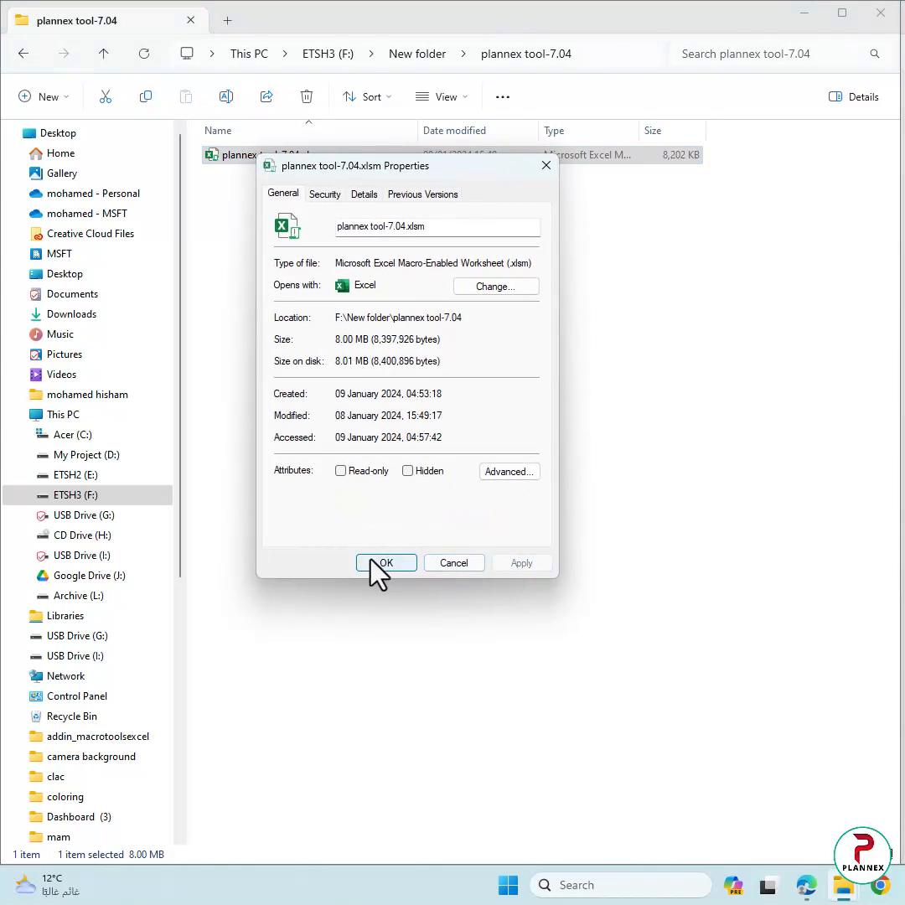
pyautogui.click(385, 563)
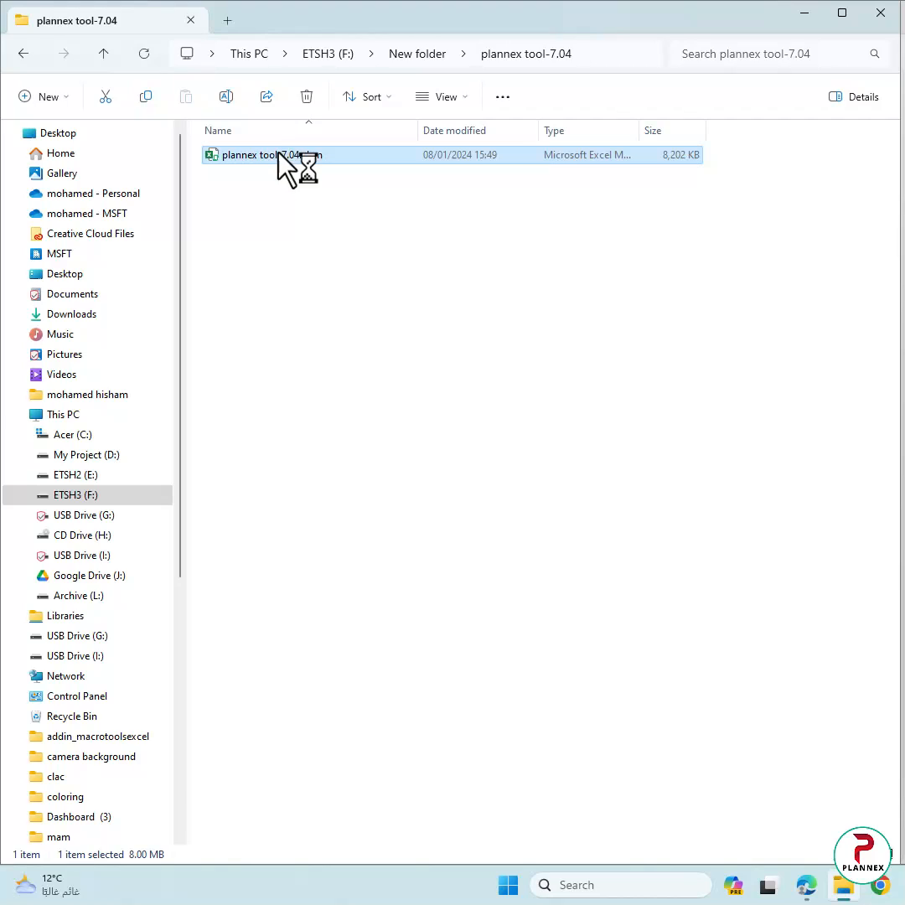
pyautogui.doubleClick(260, 154)
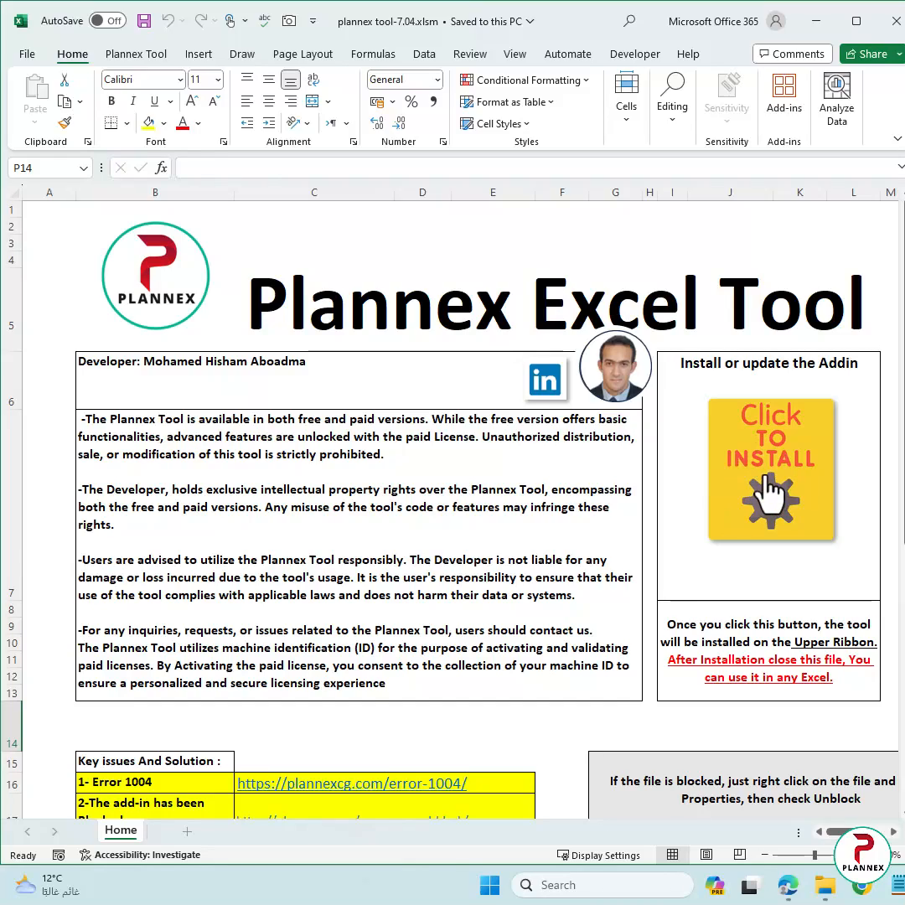
# Run 'Click to Install', confirm Installation Complete, and show the new Plannex Tool ribbon
pyautogui.click(769, 494)
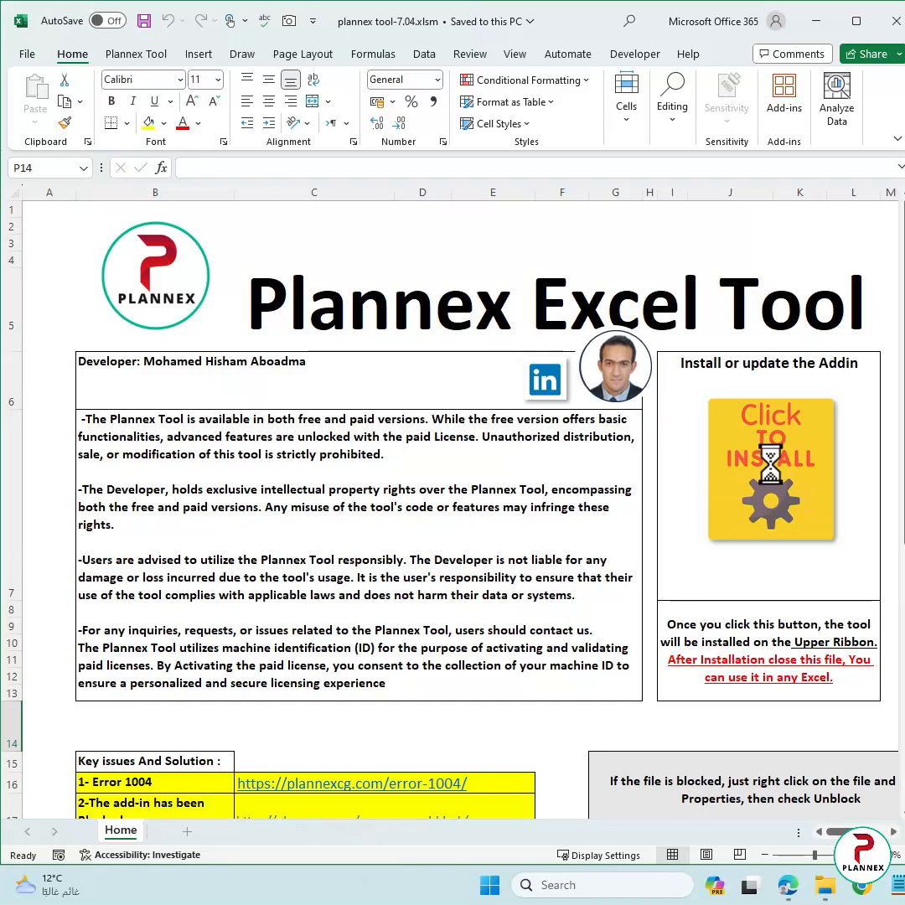
pyautogui.click(769, 468)
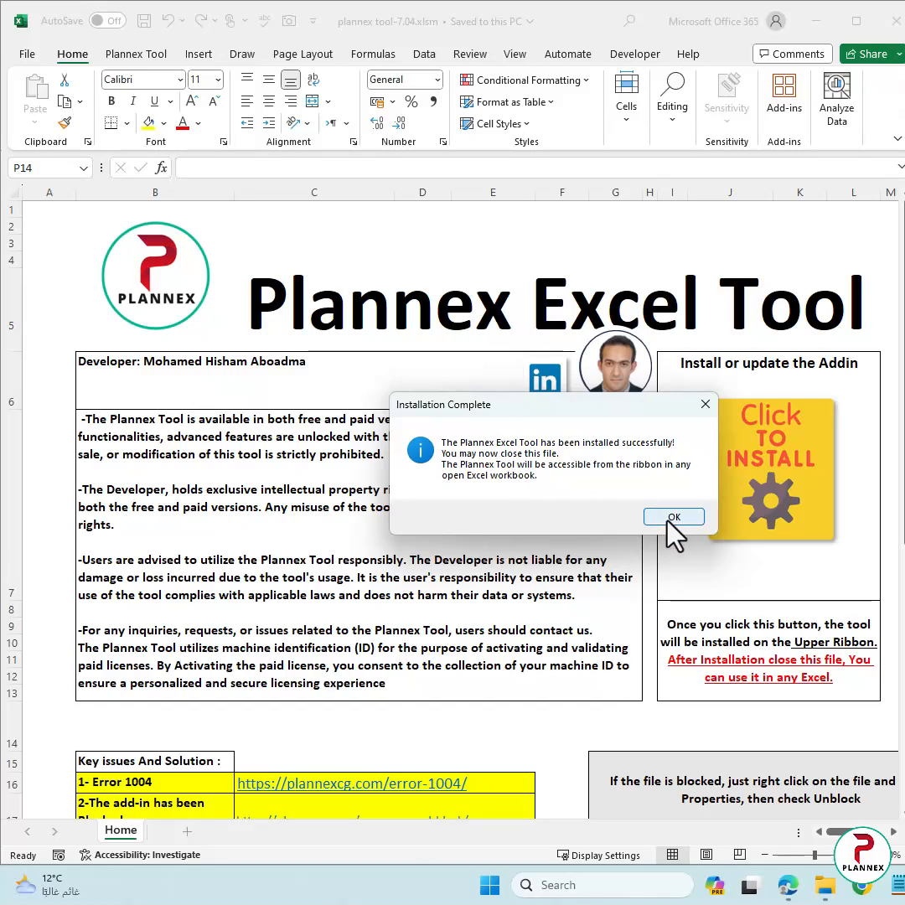
pyautogui.click(674, 516)
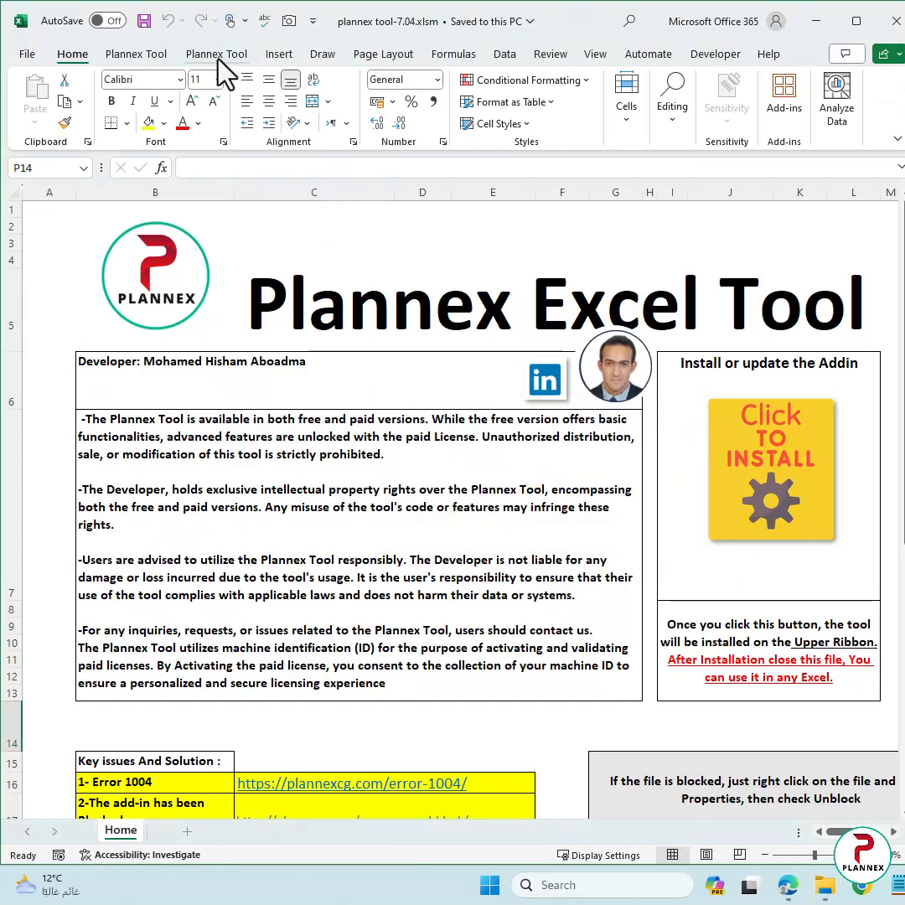
pyautogui.click(216, 53)
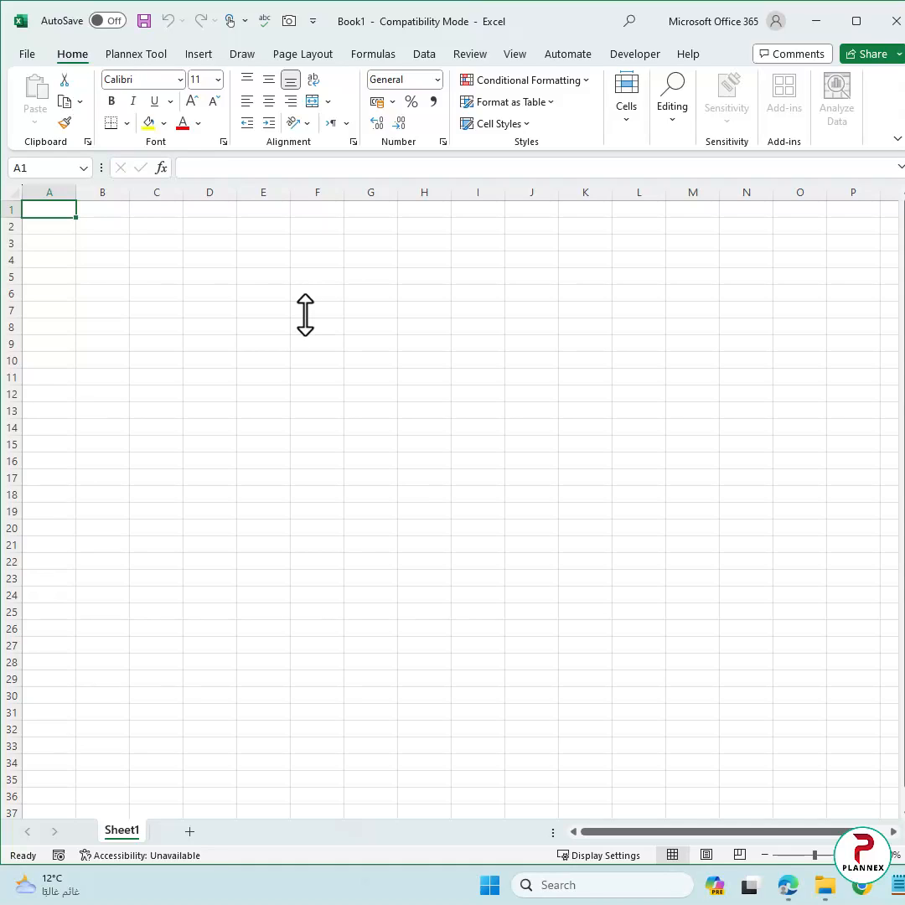
# Paste the Project-powerbi schedule into a new workbook and invoke a premium Plannex feature
pyautogui.click(136, 54)
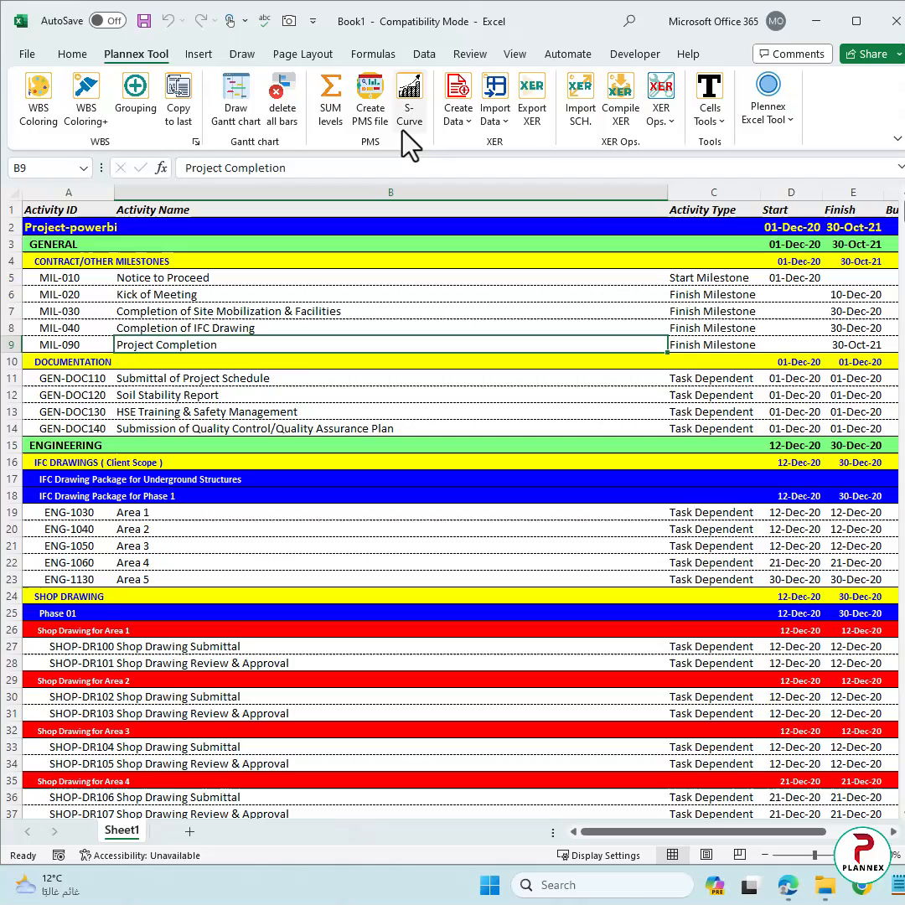
pyautogui.moveTo(620, 97)
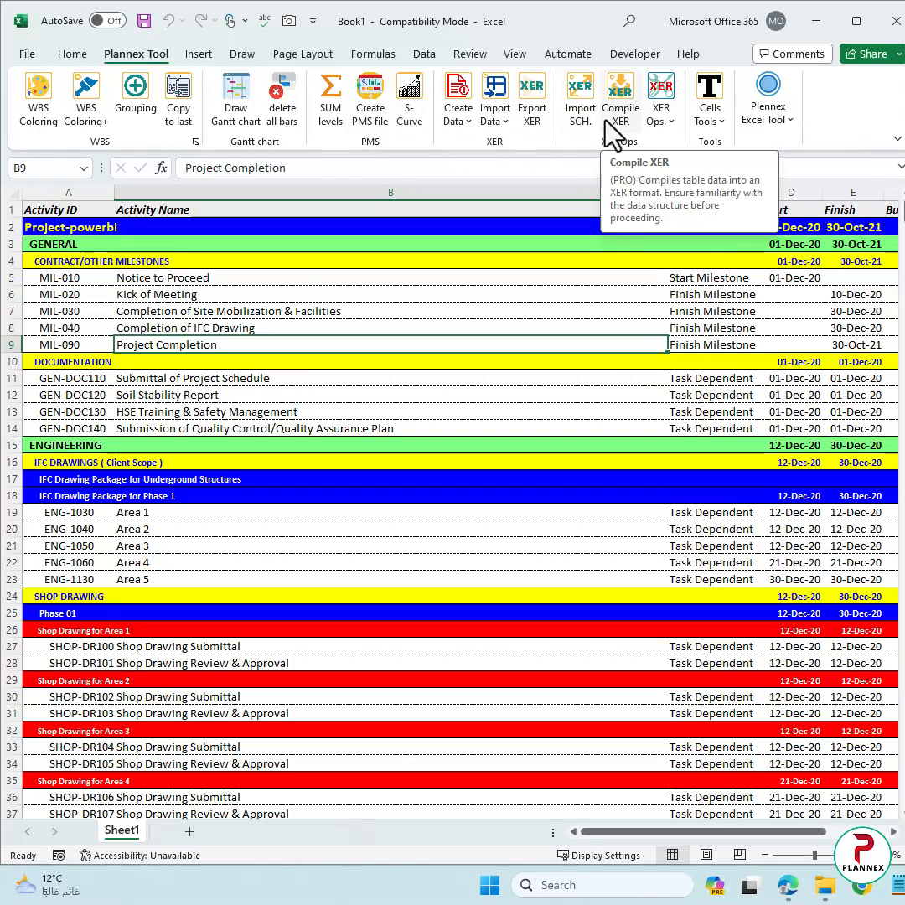
pyautogui.moveTo(84, 92)
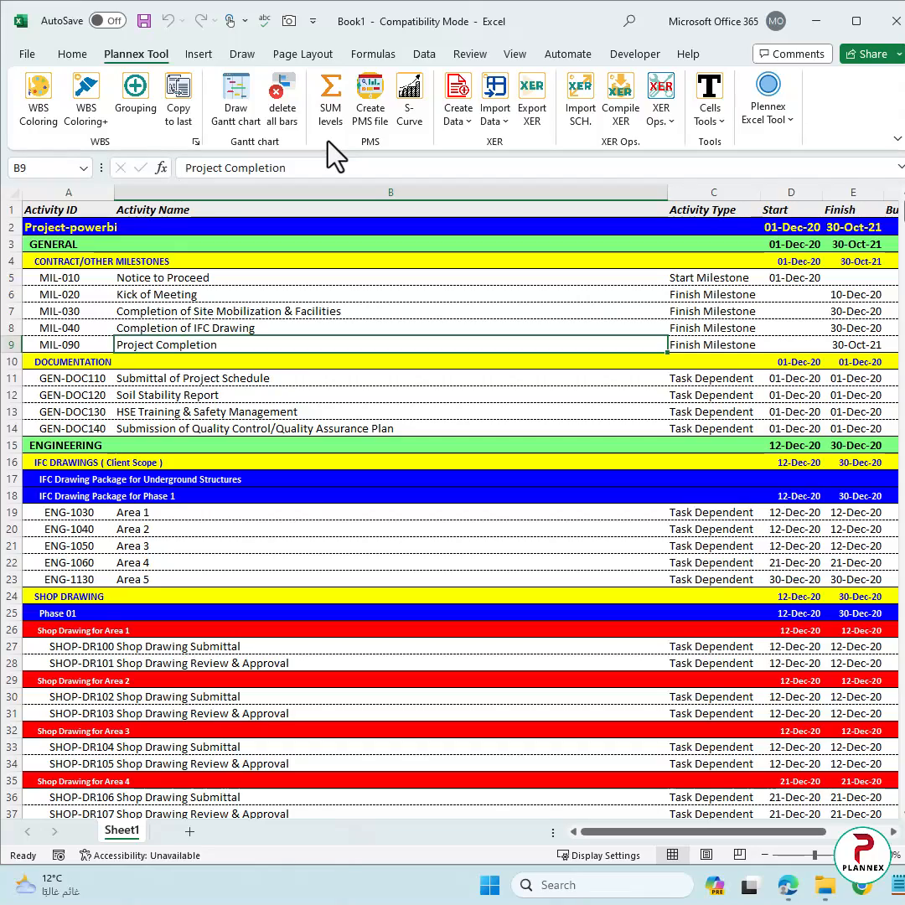
pyautogui.moveTo(84, 92)
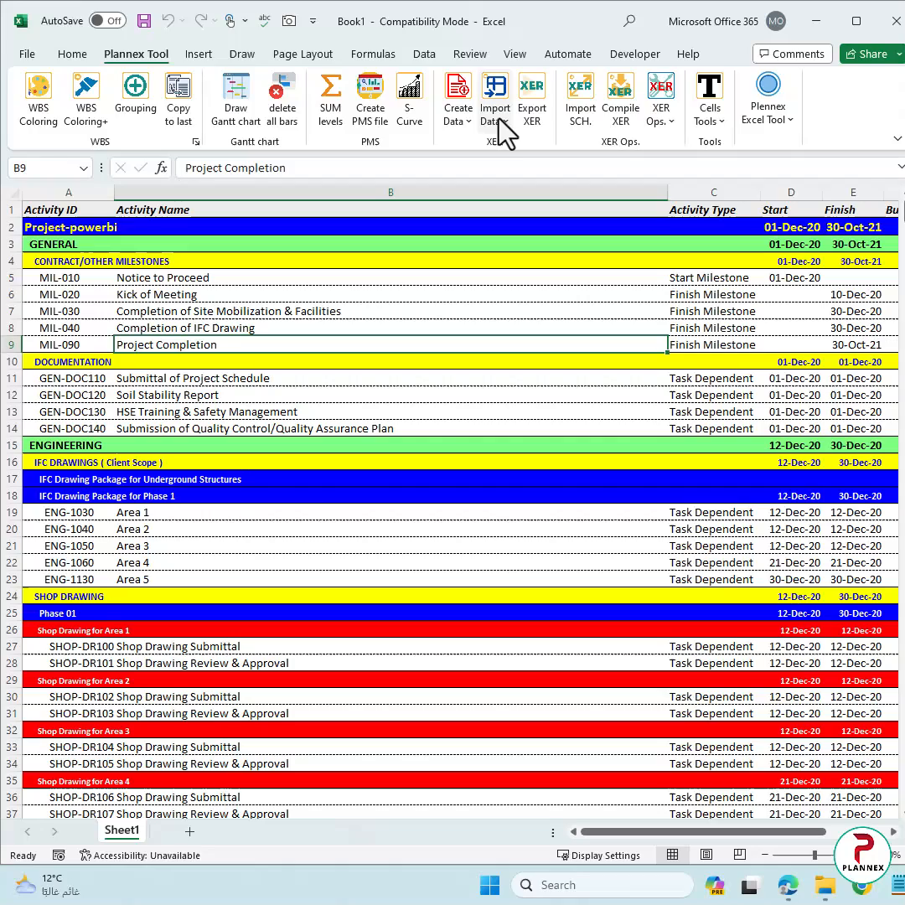
pyautogui.moveTo(617, 133)
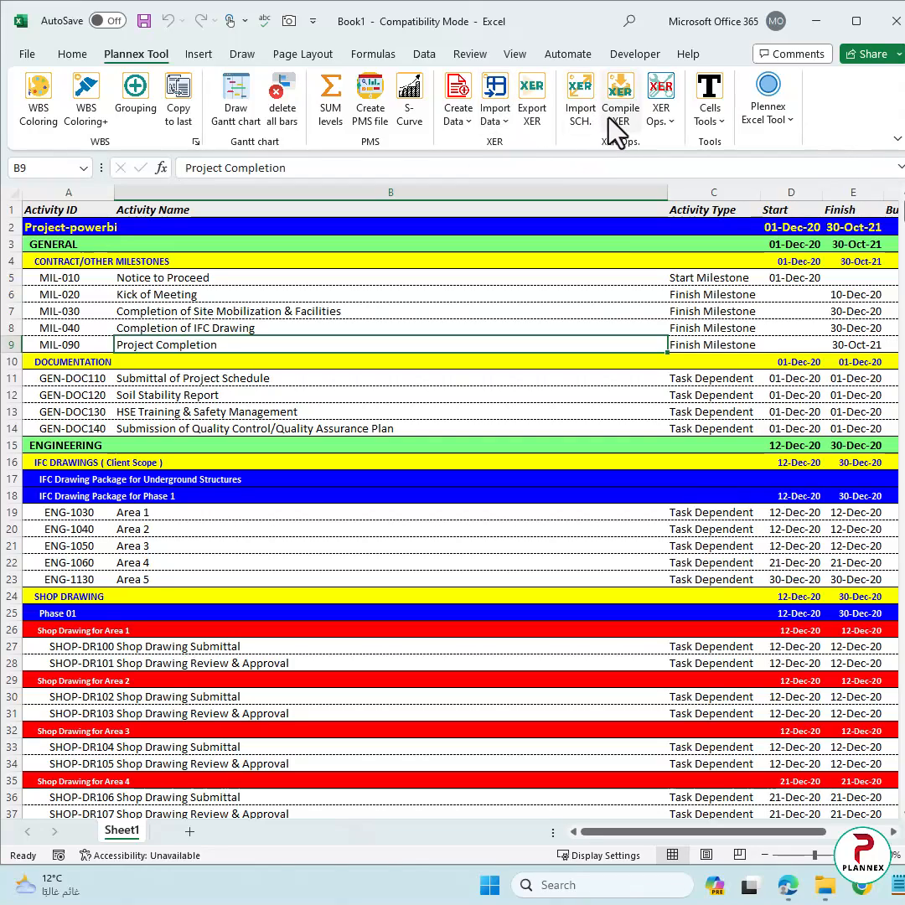
pyautogui.moveTo(620, 109)
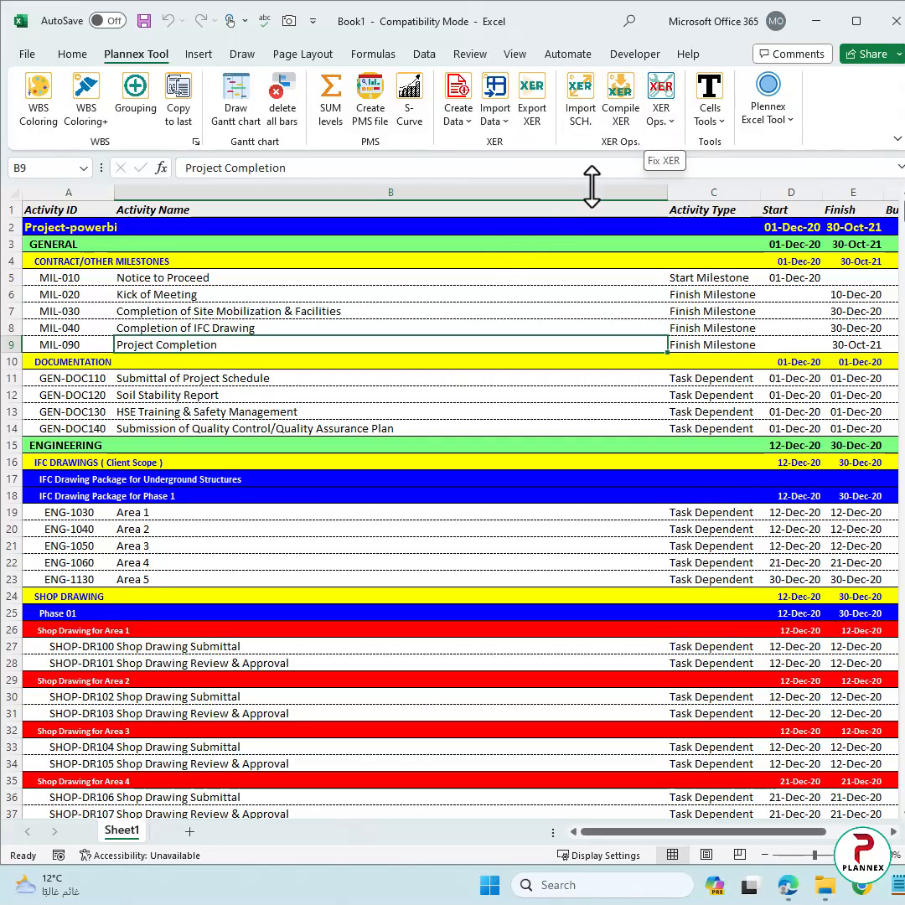
pyautogui.moveTo(37, 101)
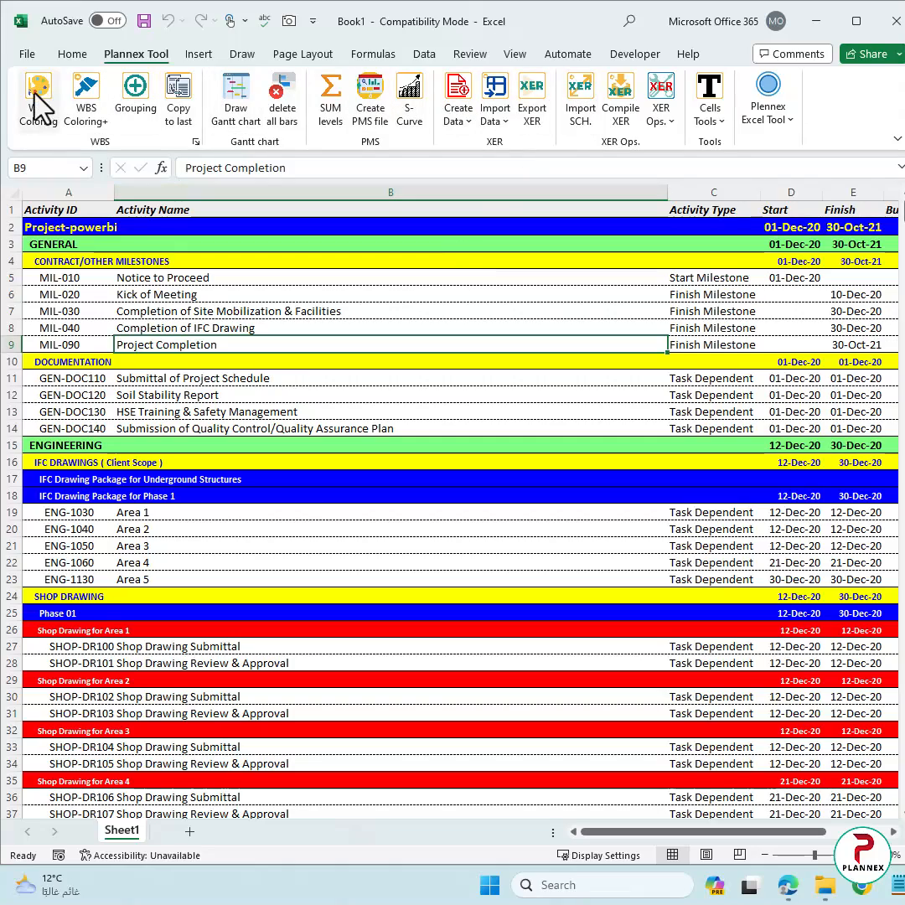
pyautogui.moveTo(235, 359)
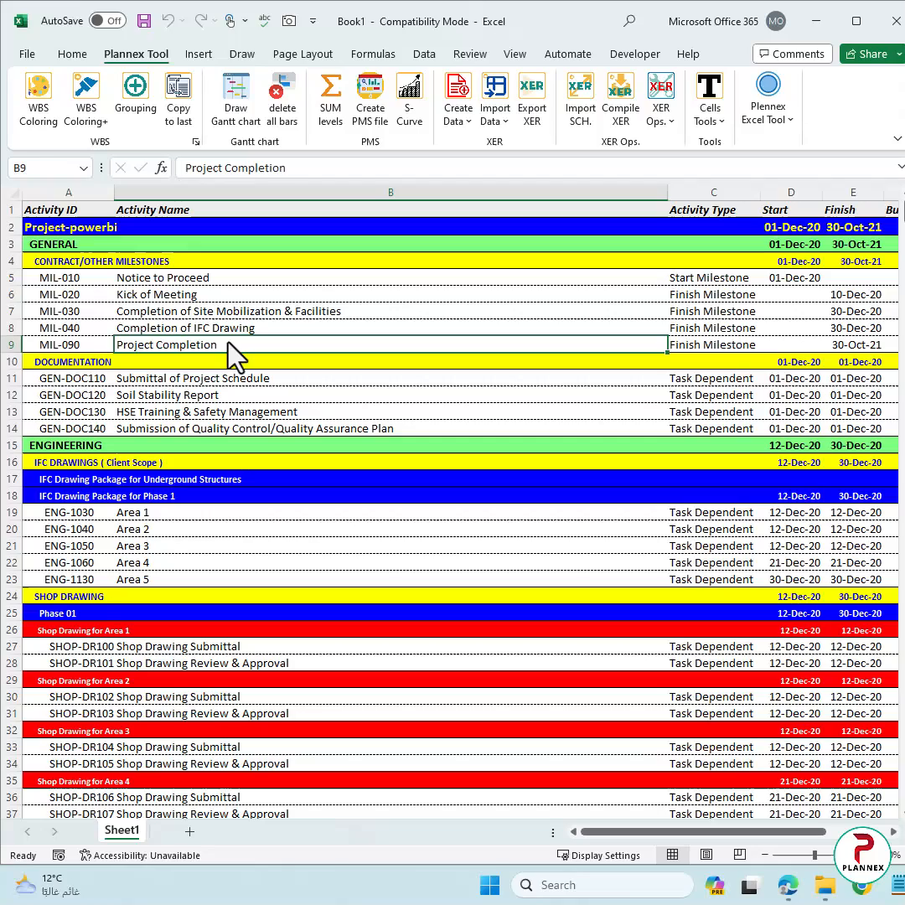
pyautogui.click(83, 98)
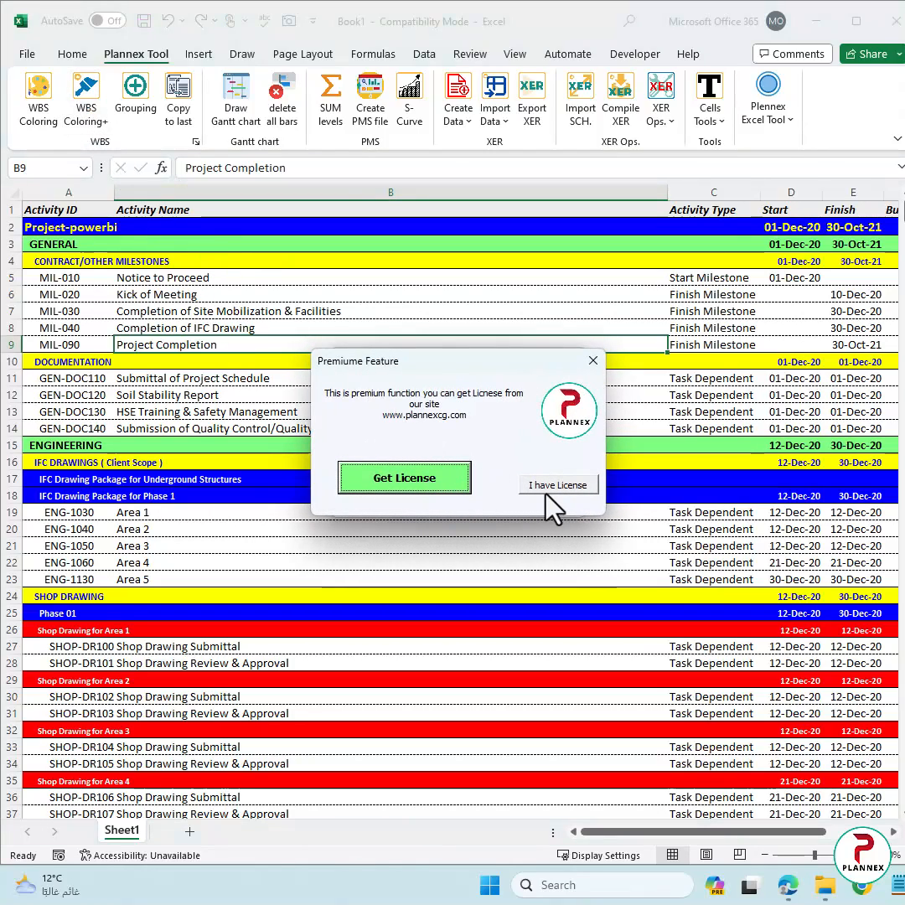
# Follow Get License to the Plannex site and add the free PRO Trial V7.00 to the cart
pyautogui.click(404, 476)
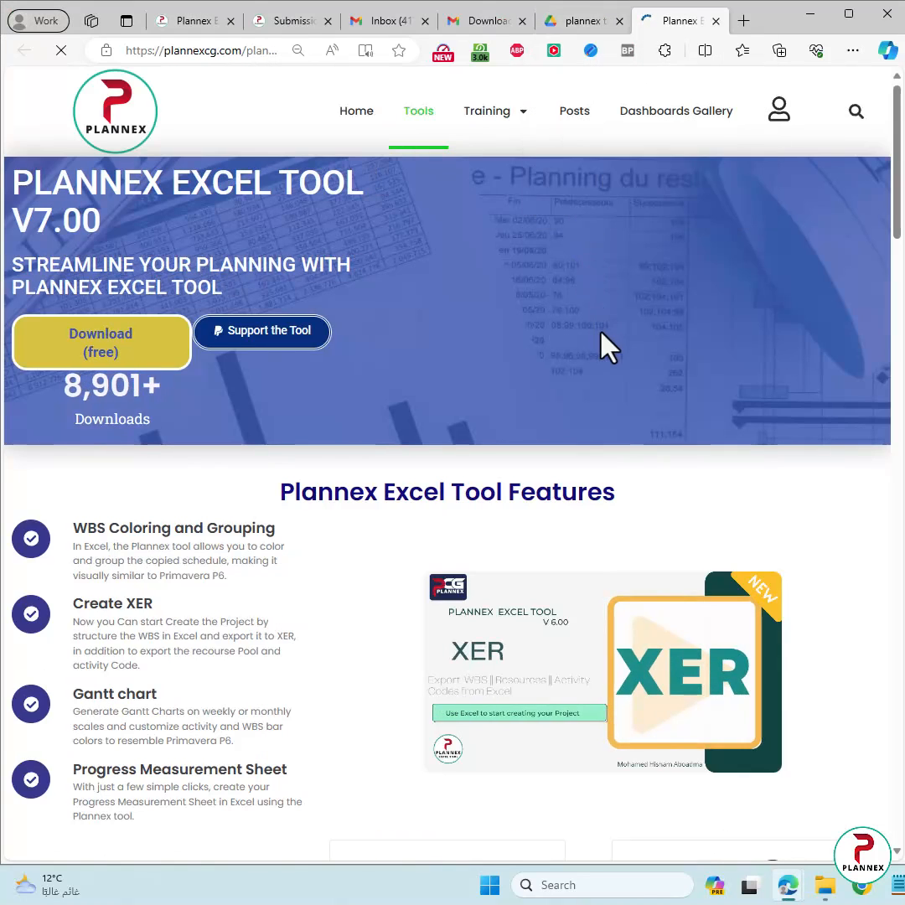
pyautogui.scroll(-3)
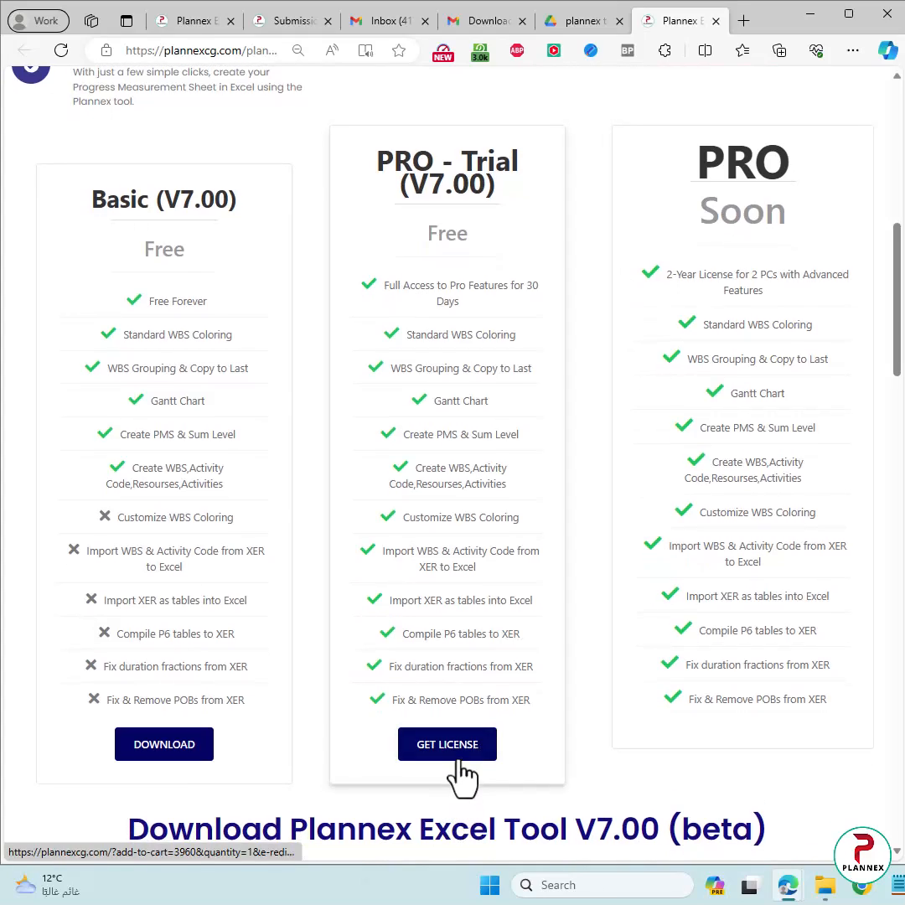
pyautogui.click(446, 745)
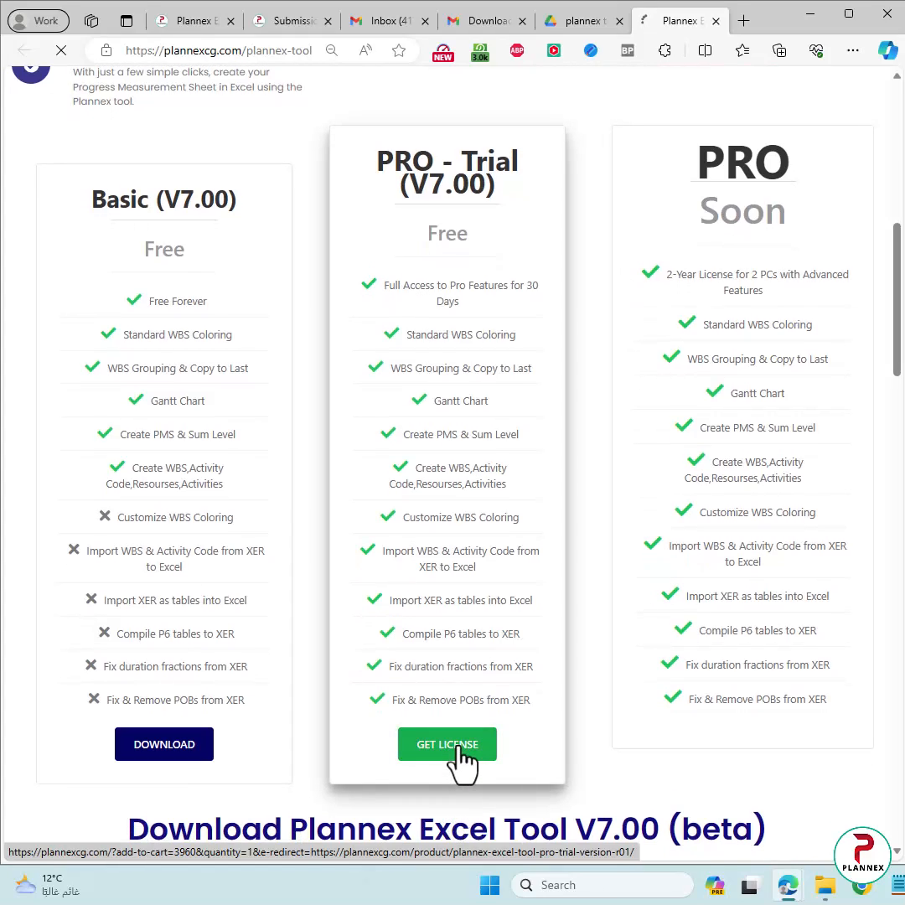
pyautogui.click(446, 744)
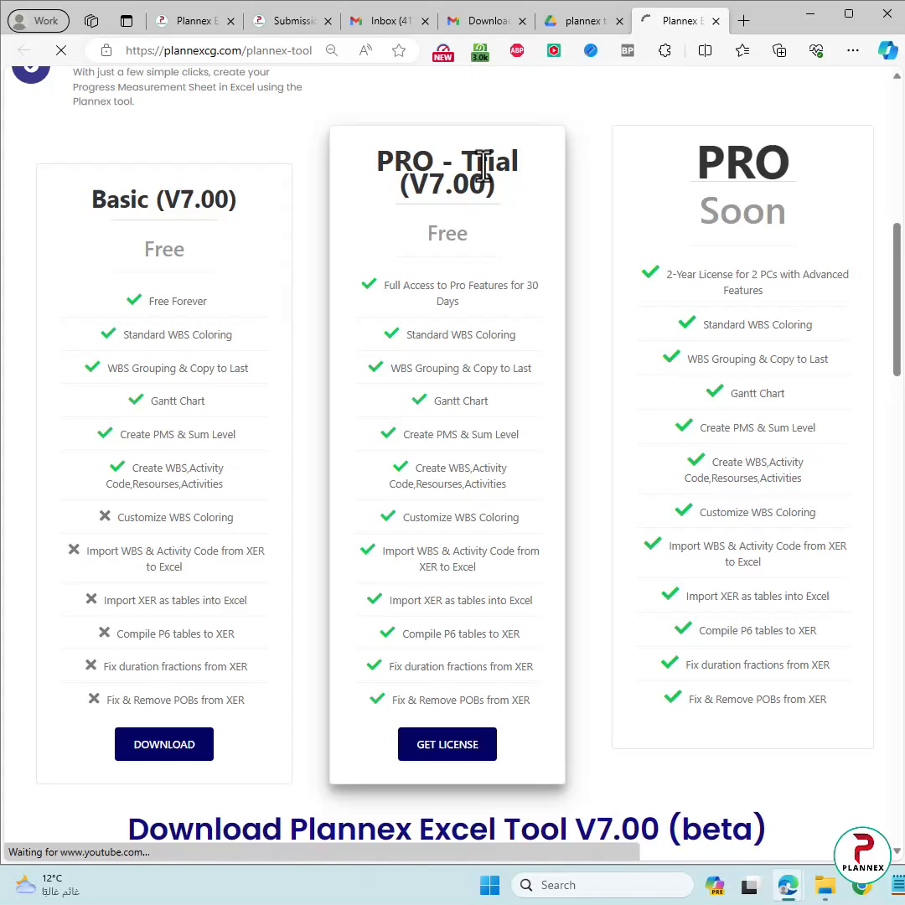
pyautogui.click(446, 745)
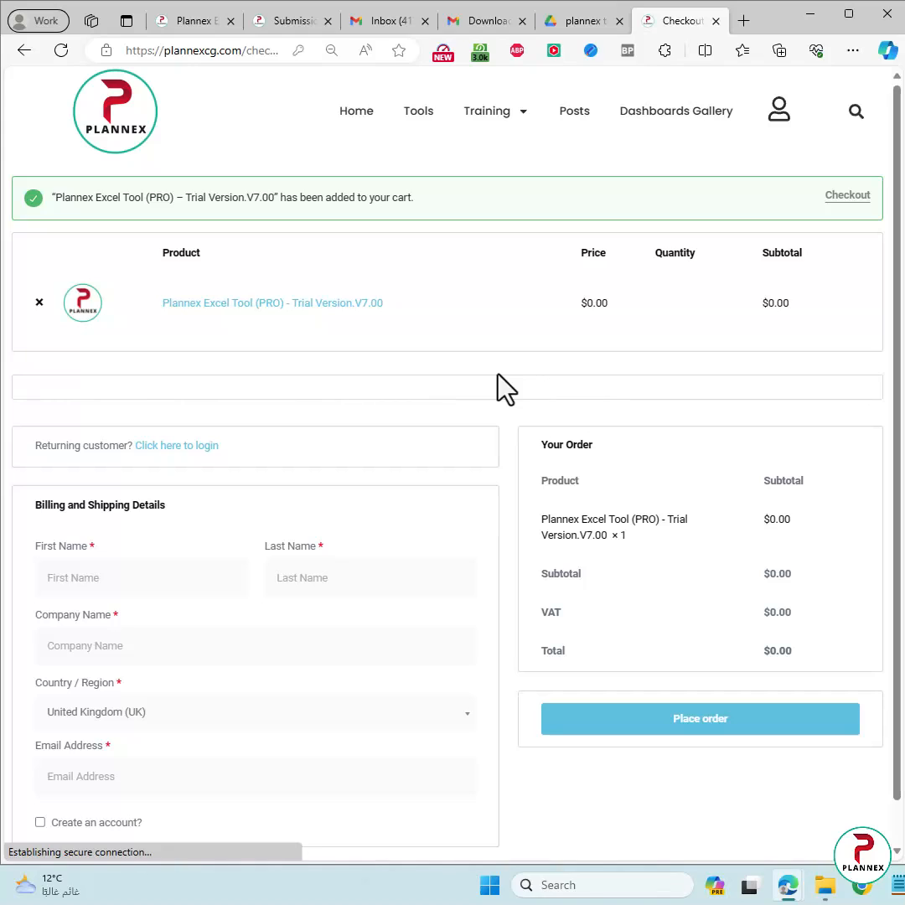
# Autofill the billing form from saved details and place the $0.00 trial order
pyautogui.scroll(-3)
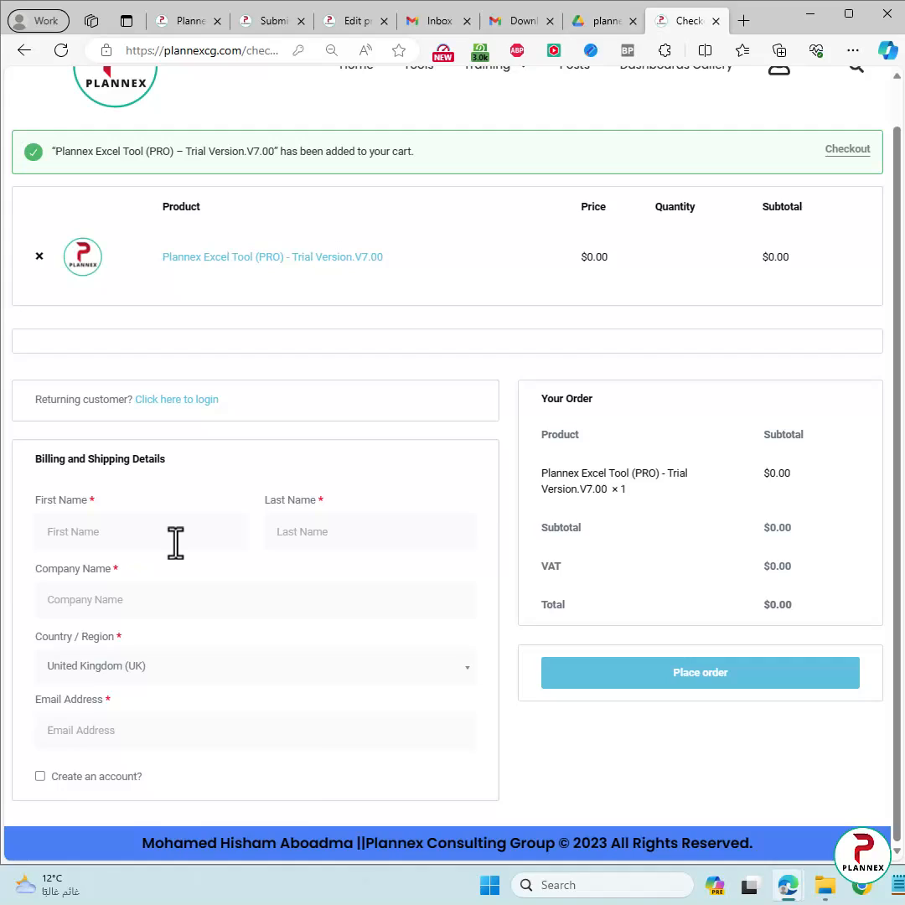
pyautogui.click(141, 530)
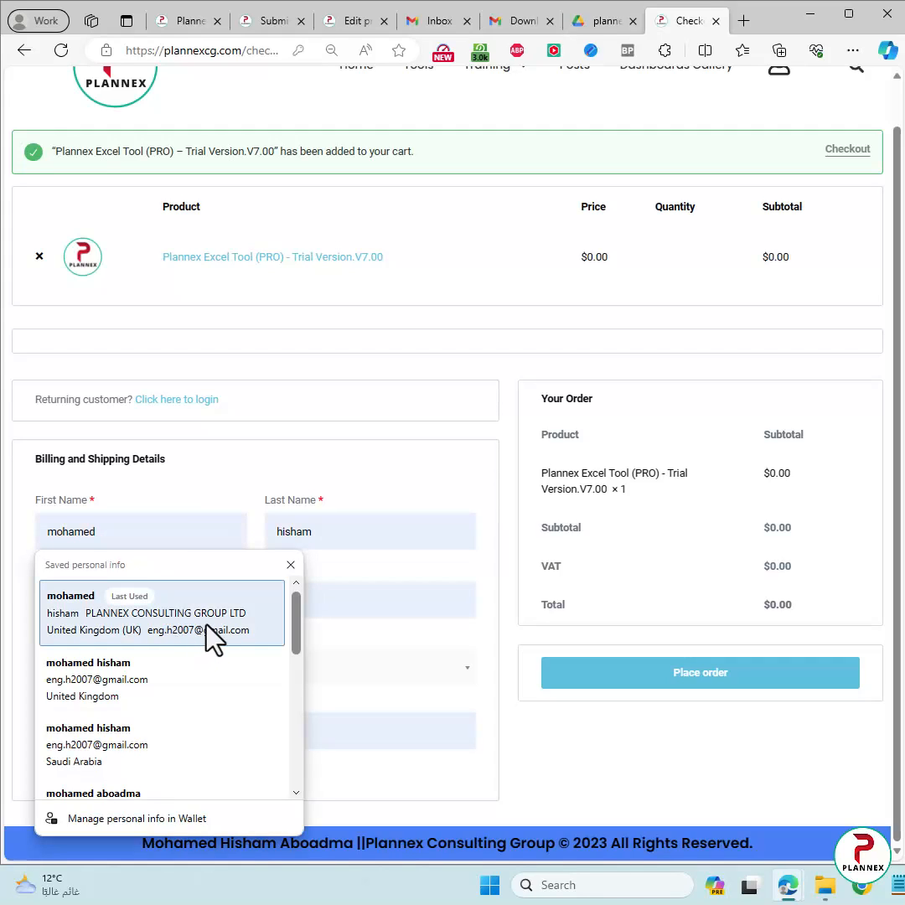
pyautogui.click(164, 612)
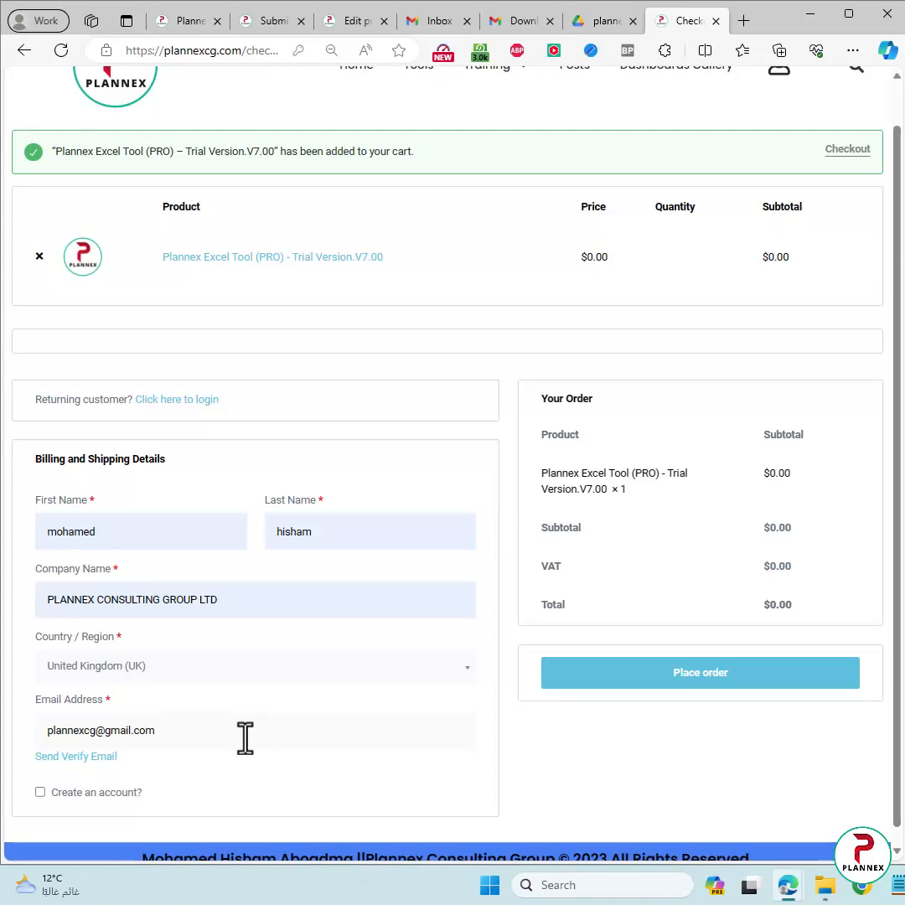
pyautogui.moveTo(137, 506)
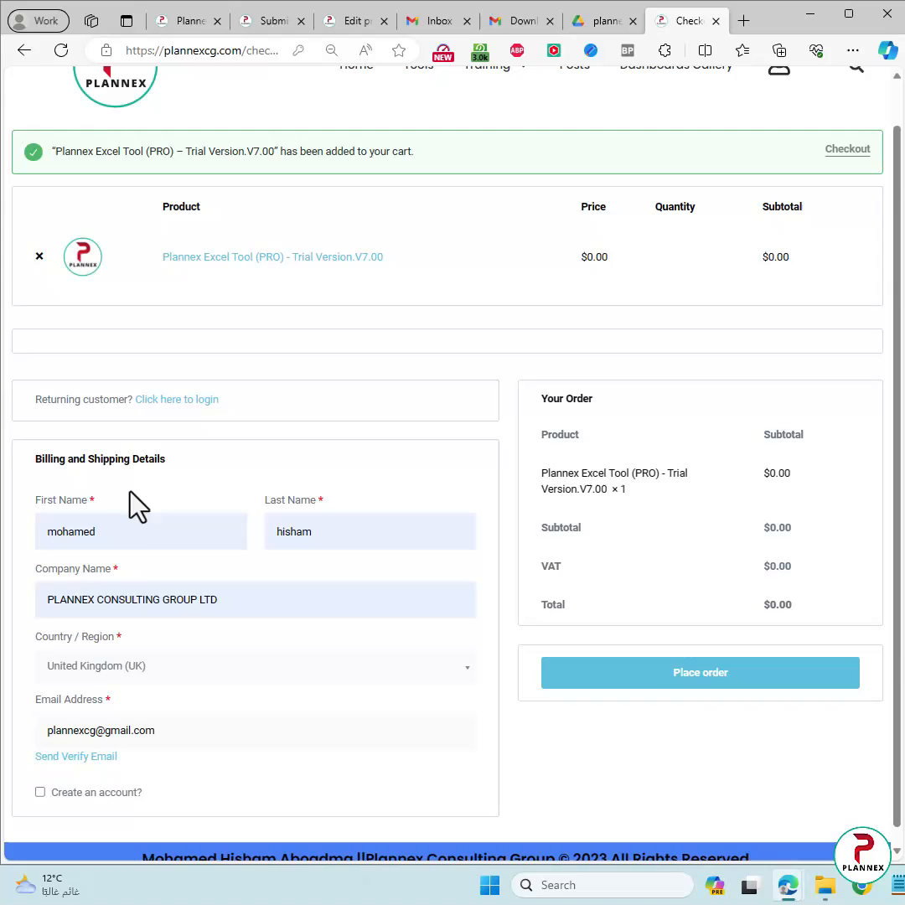
pyautogui.moveTo(670, 704)
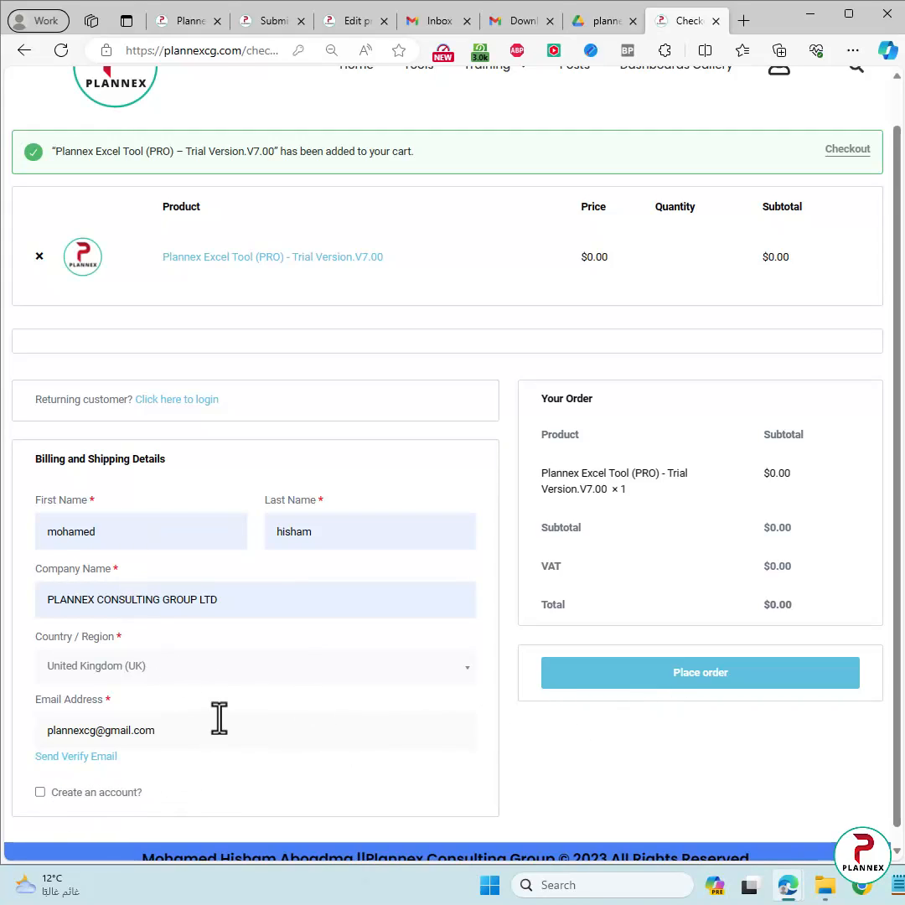
pyautogui.moveTo(700, 673)
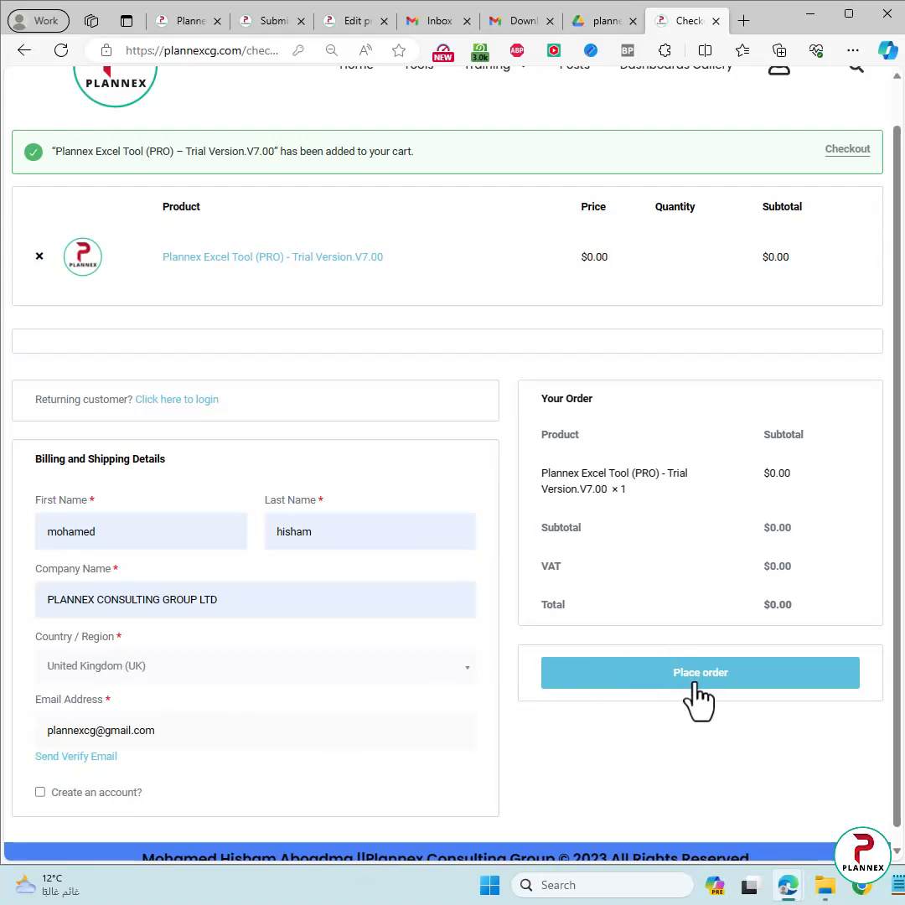
pyautogui.click(701, 673)
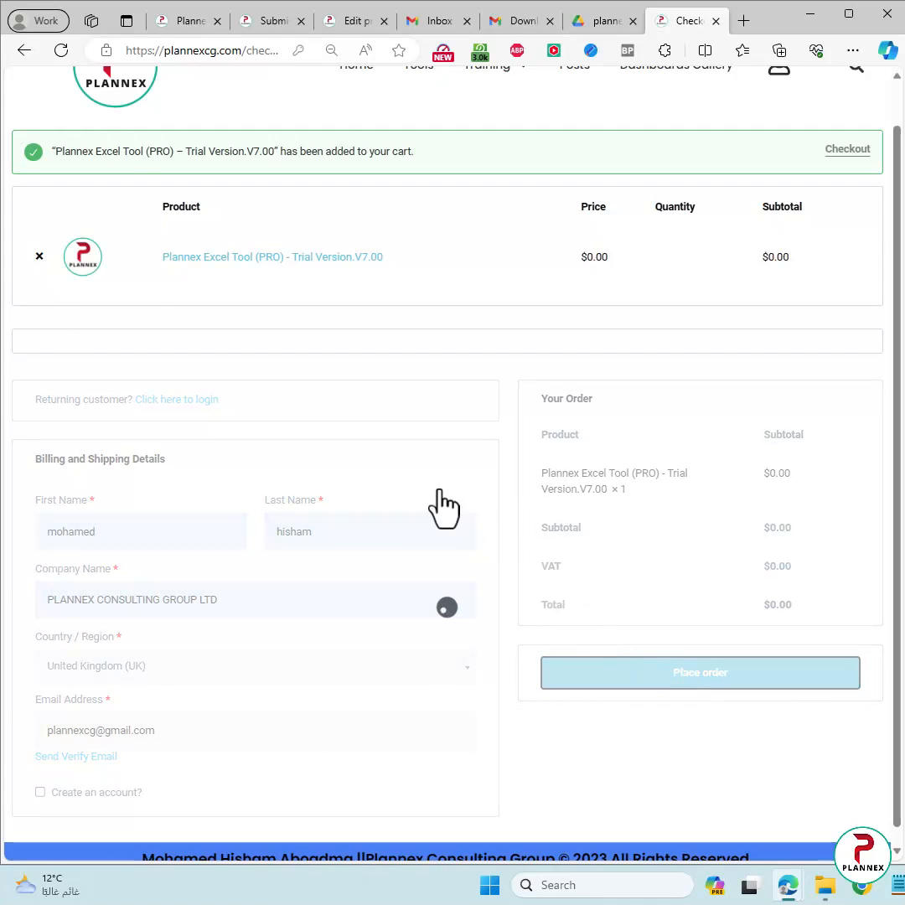
pyautogui.click(700, 672)
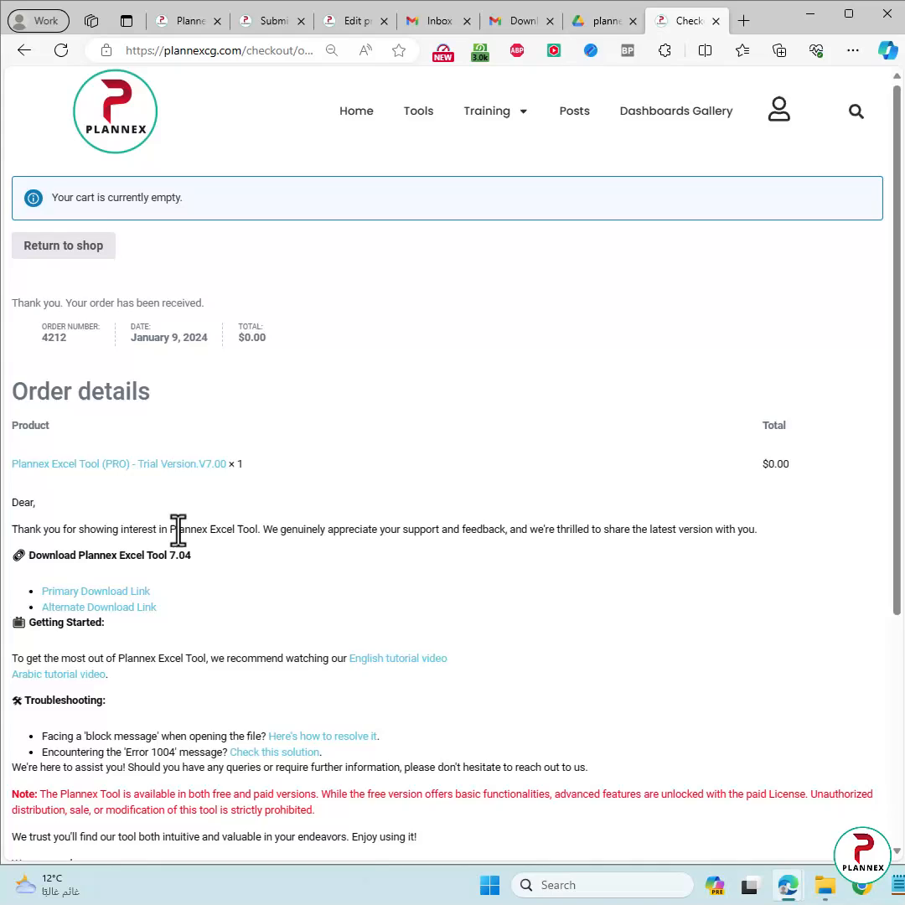
pyautogui.scroll(-3)
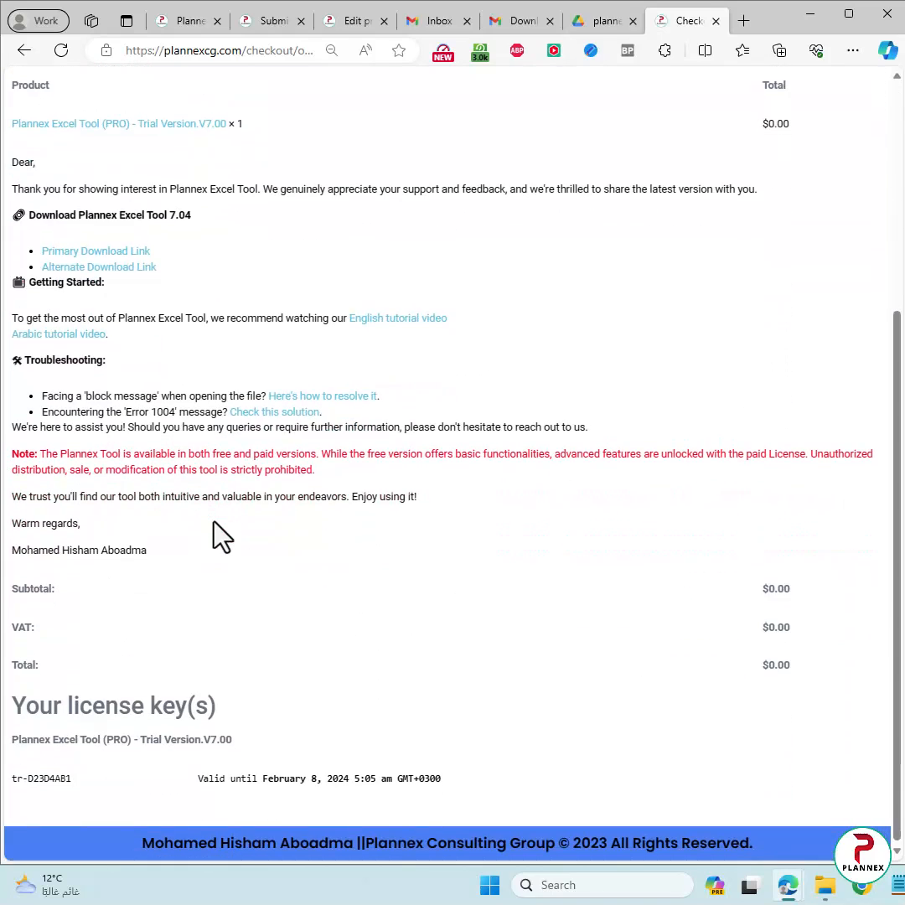
pyautogui.moveTo(126, 804)
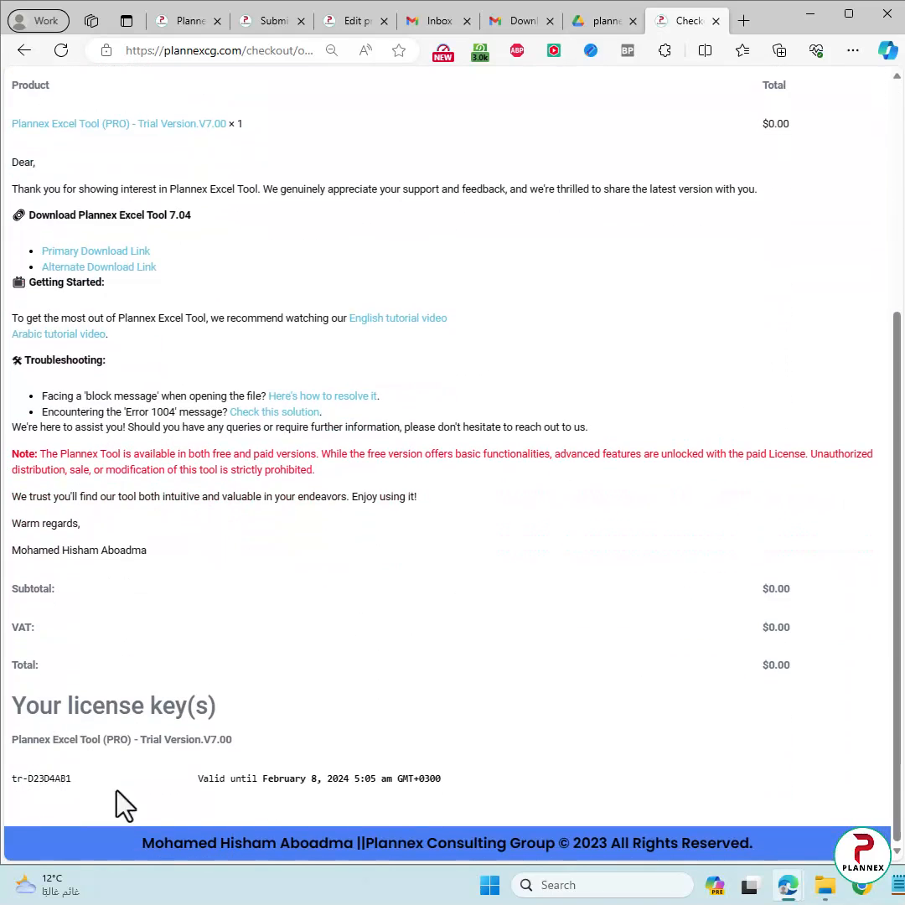
pyautogui.moveTo(432, 781)
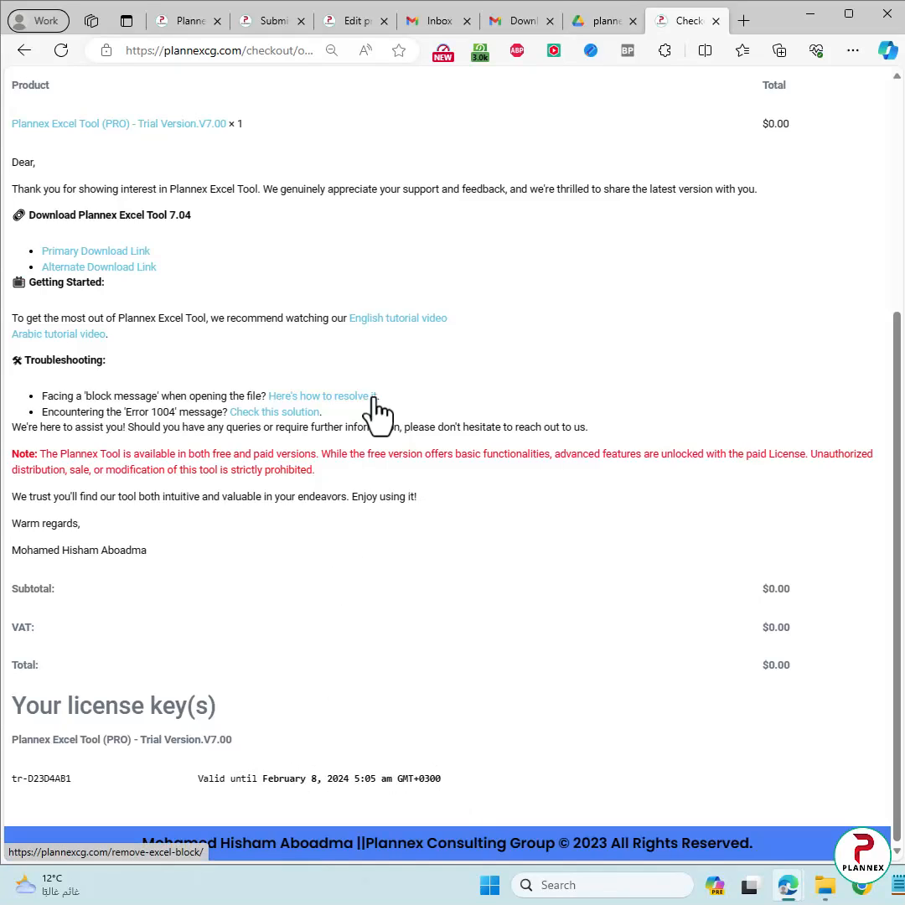
pyautogui.moveTo(471, 415)
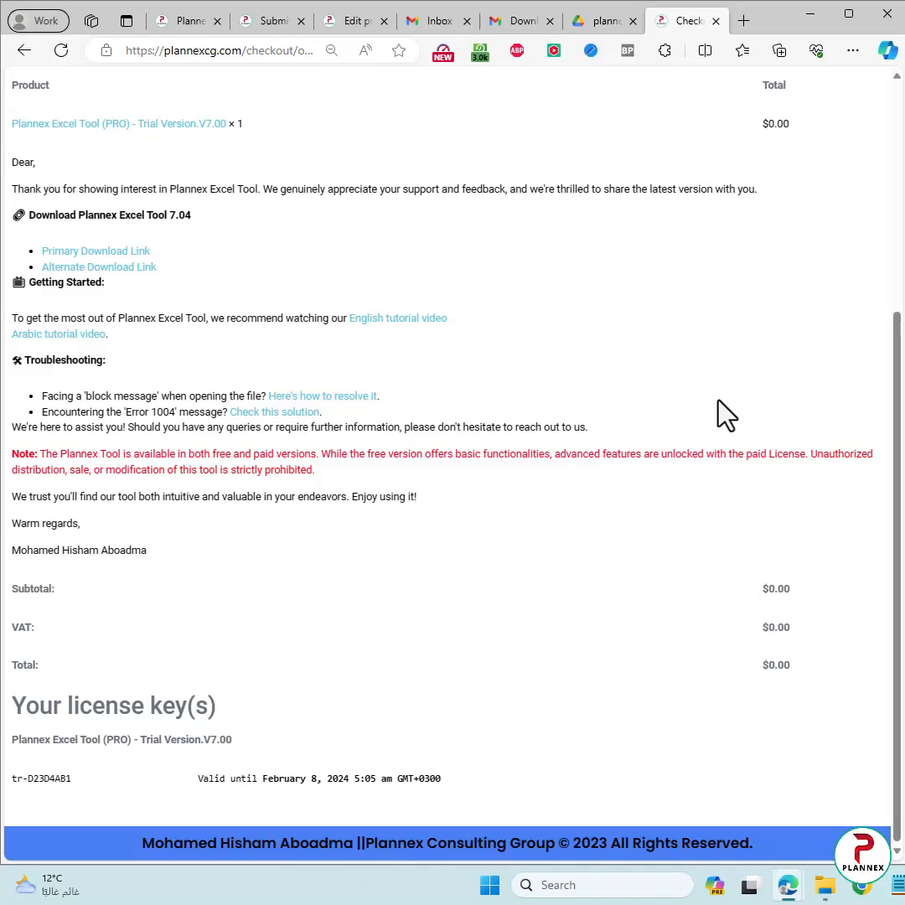
pyautogui.moveTo(469, 563)
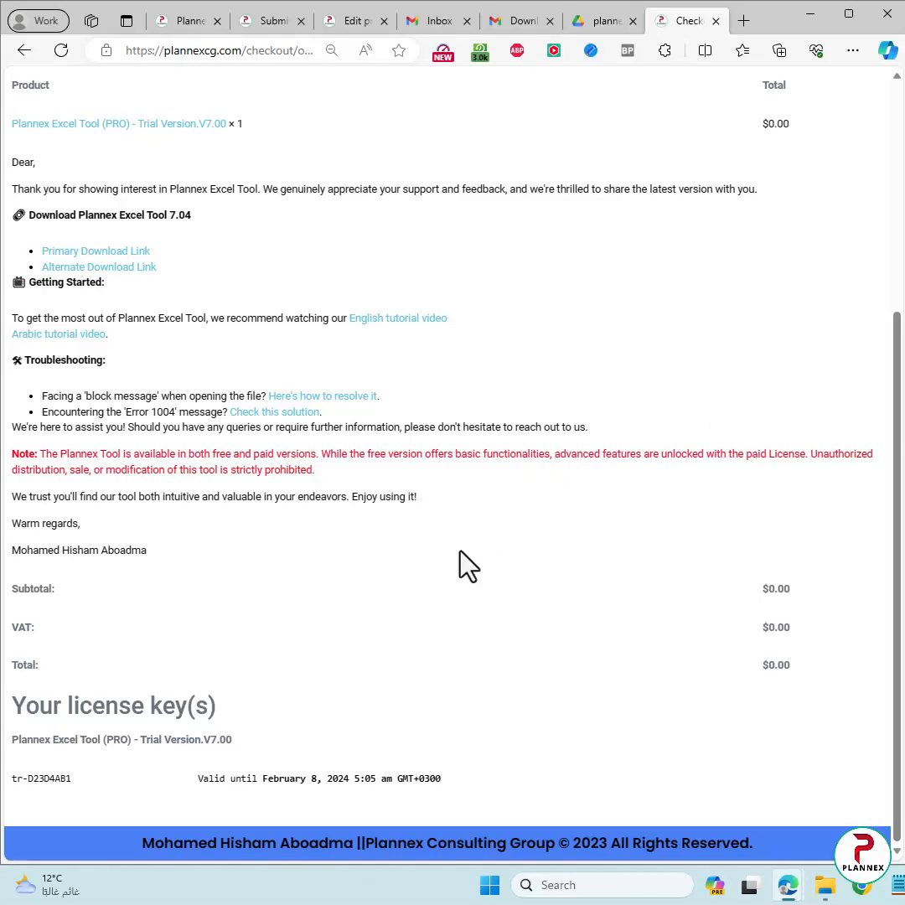
pyautogui.doubleClick(40, 778)
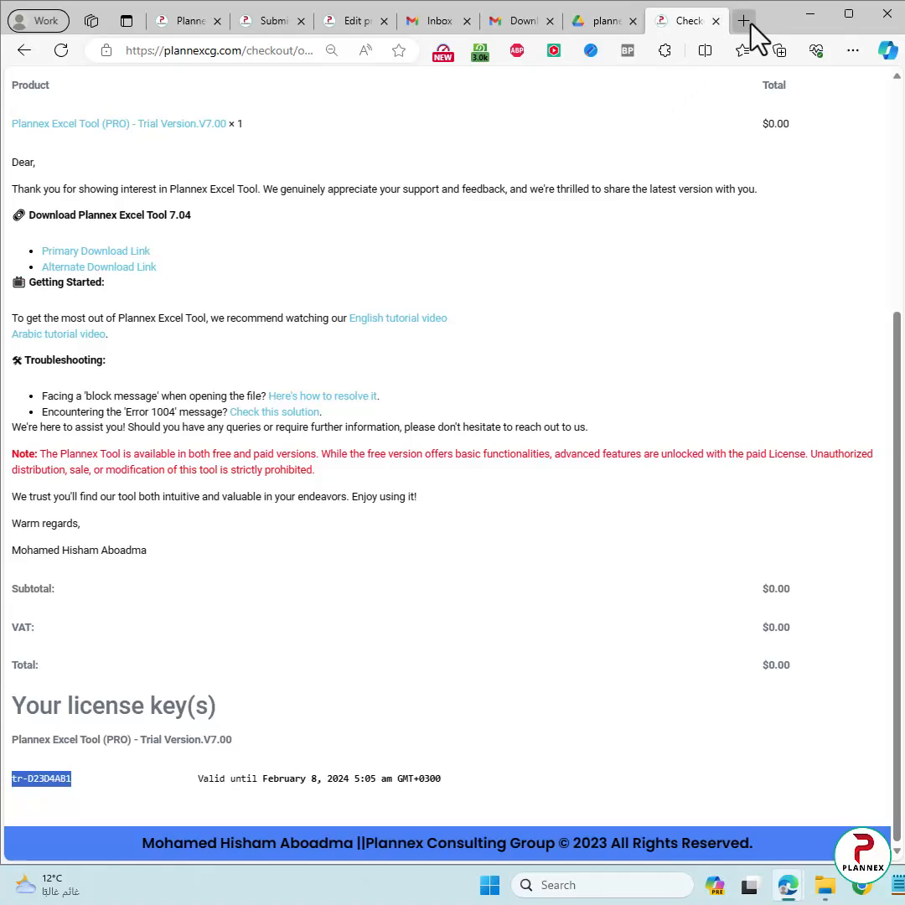
pyautogui.click(519, 20)
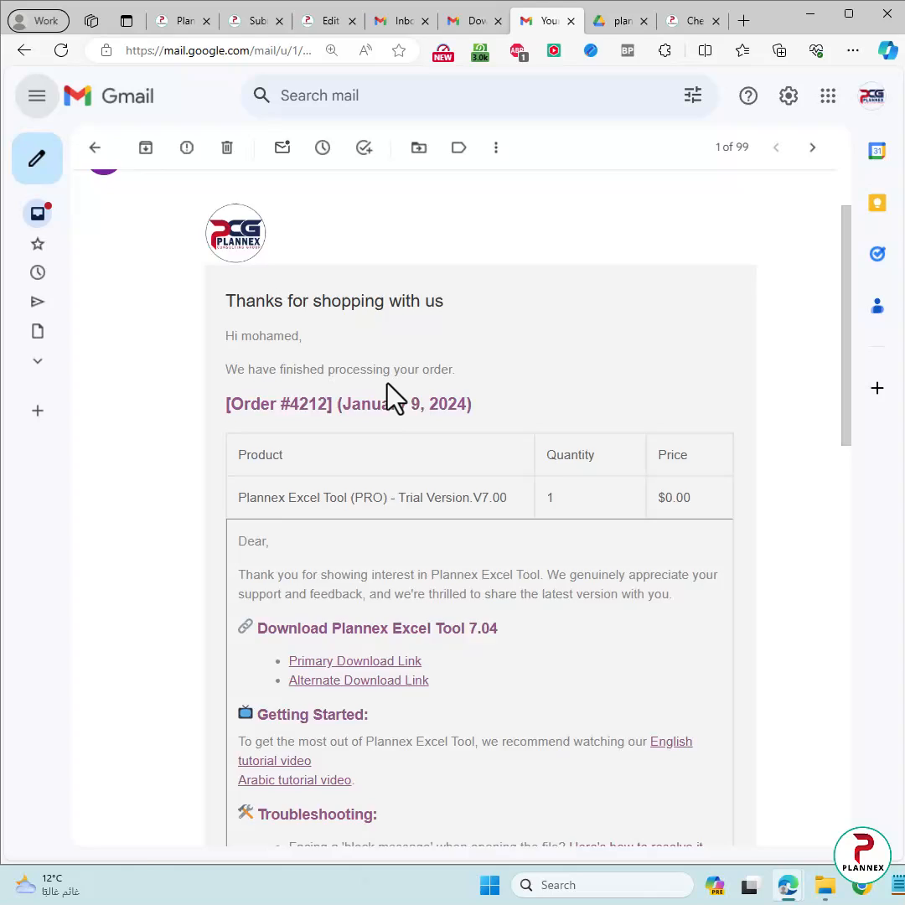
# Locate and select the Trial PRO license key in the Plannex order confirmation email
pyautogui.scroll(-3)
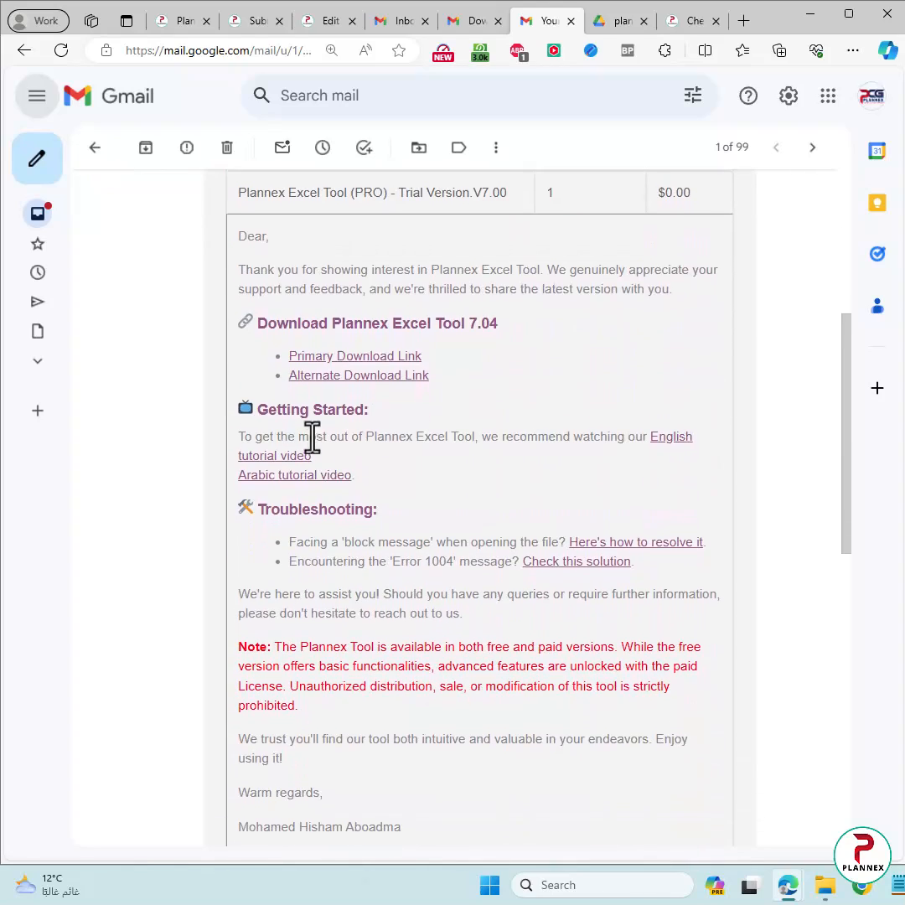
pyautogui.scroll(-3)
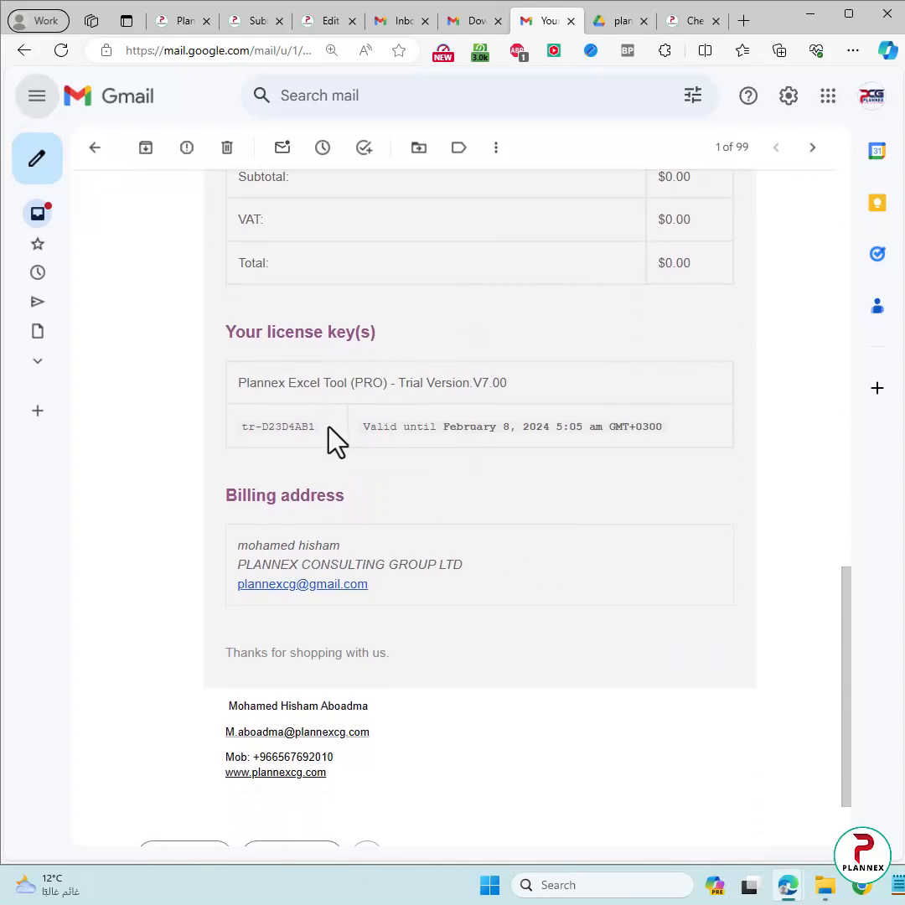
pyautogui.moveTo(357, 453)
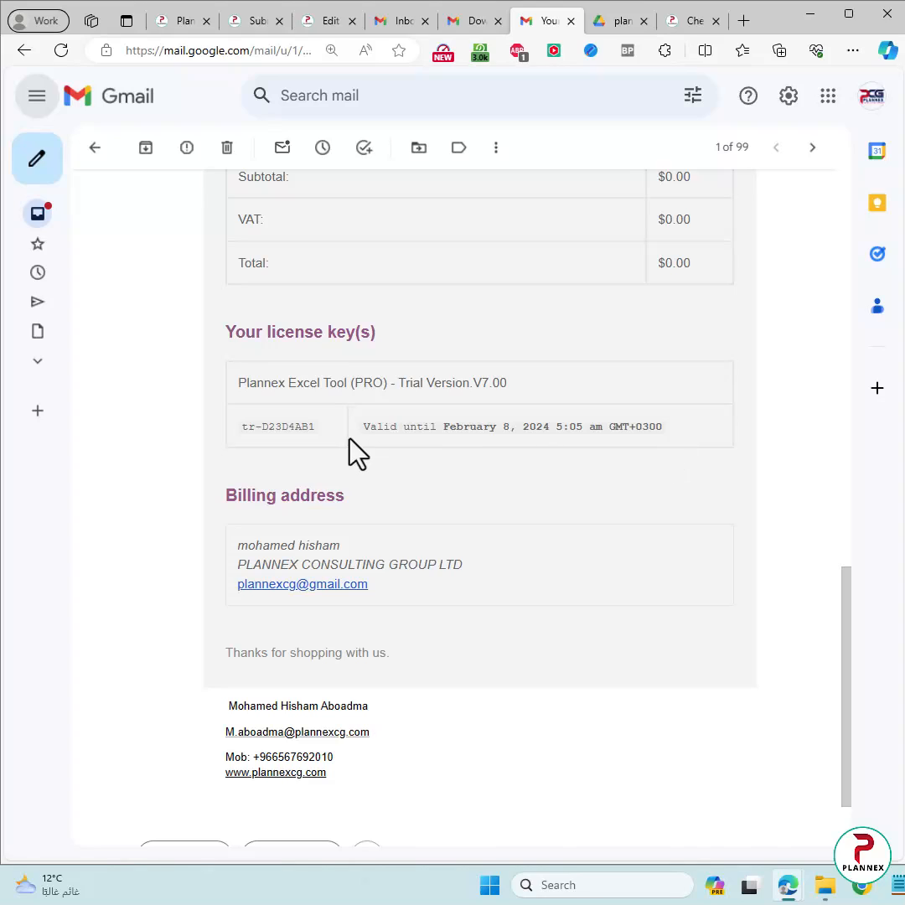
pyautogui.doubleClick(278, 426)
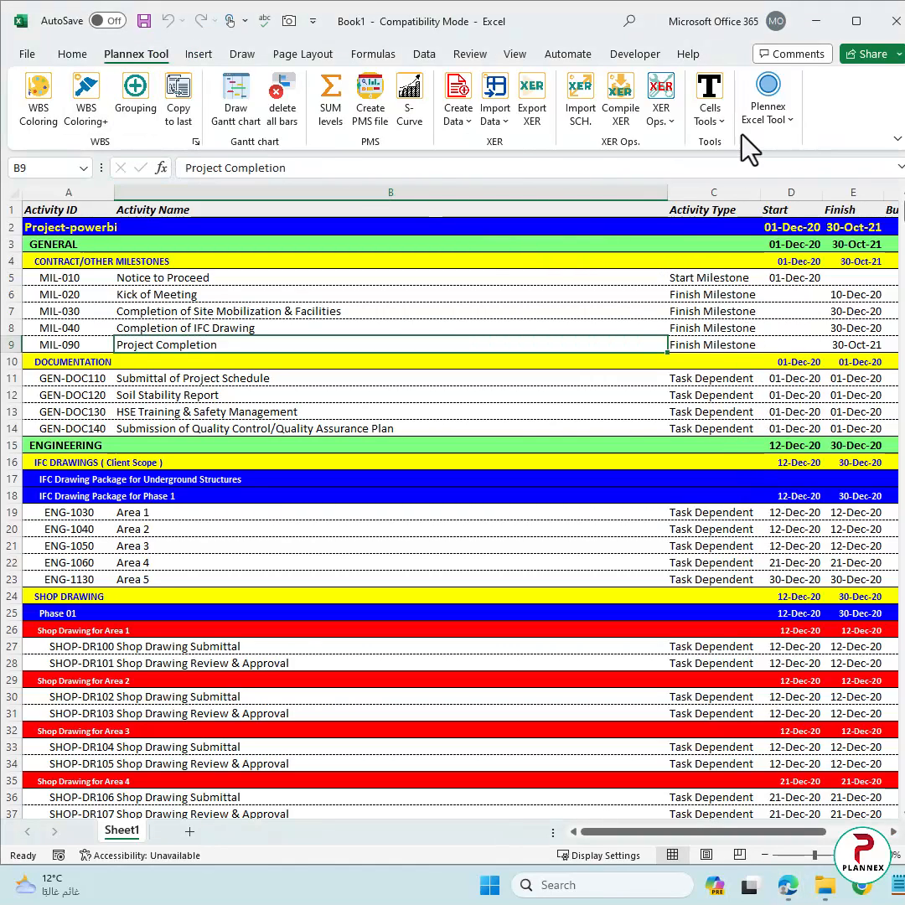
pyautogui.click(768, 99)
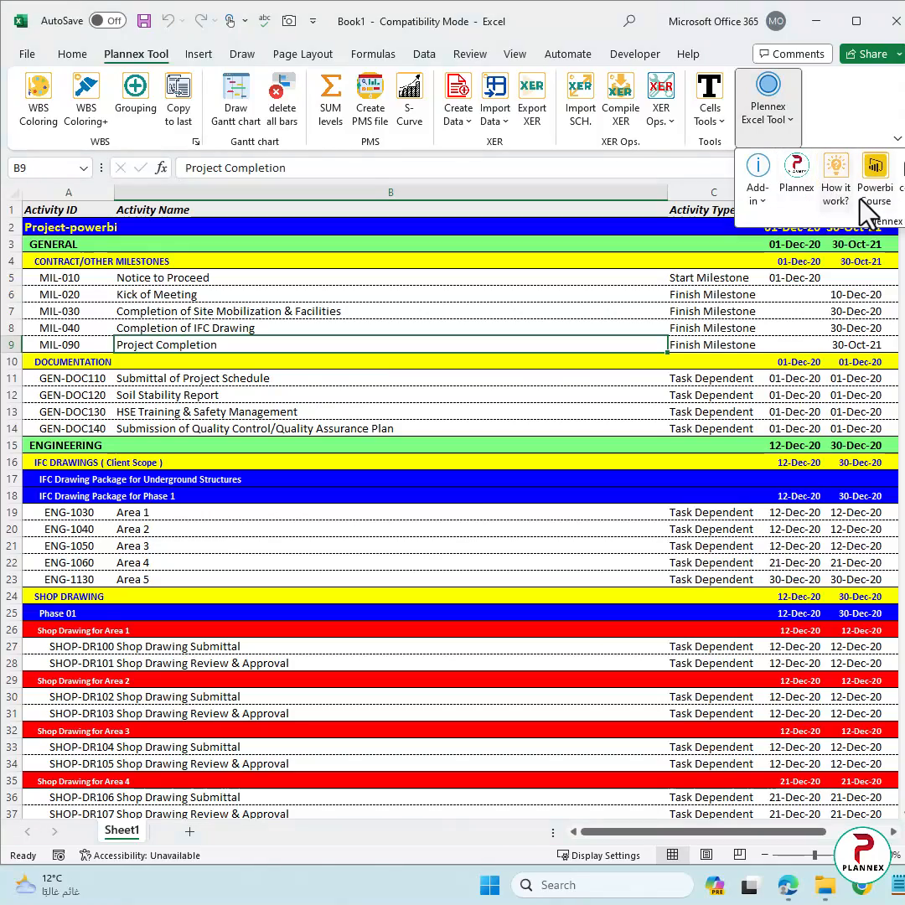
pyautogui.click(758, 171)
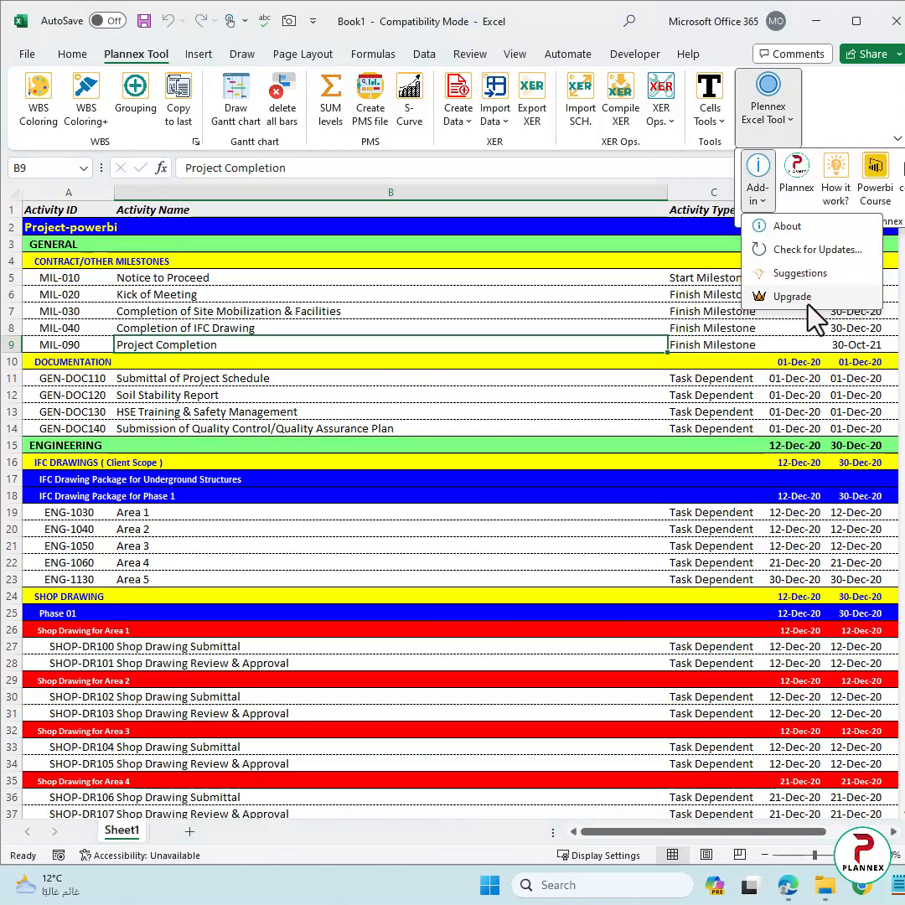
pyautogui.click(791, 295)
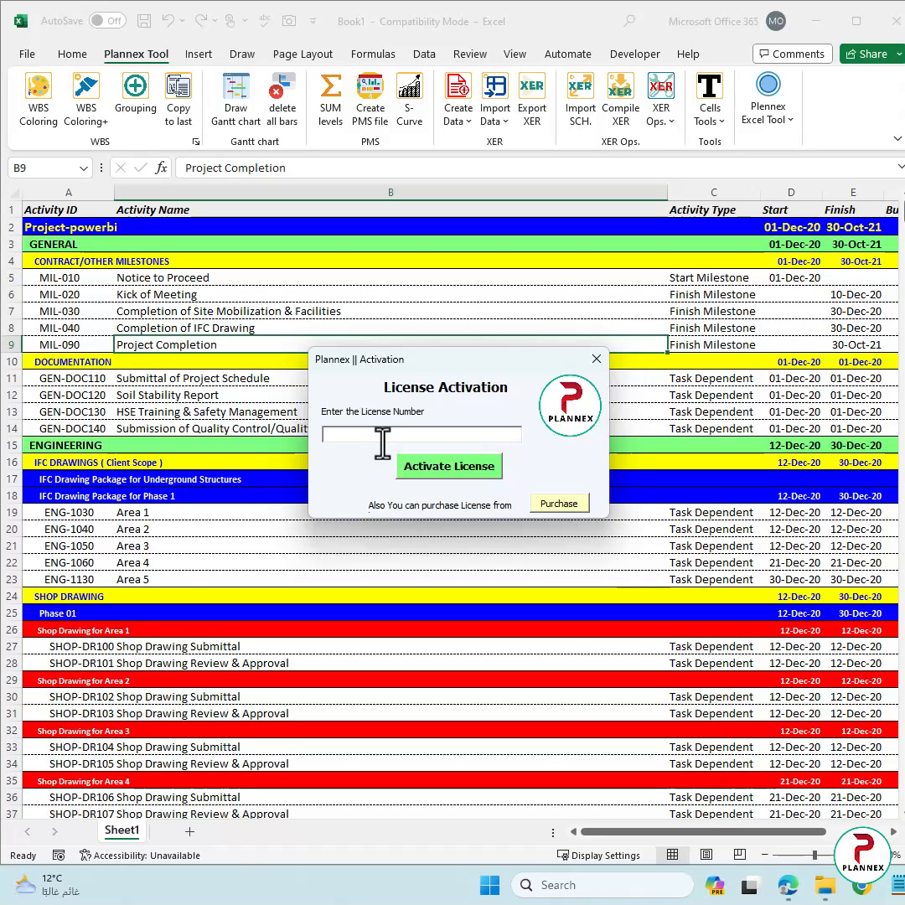
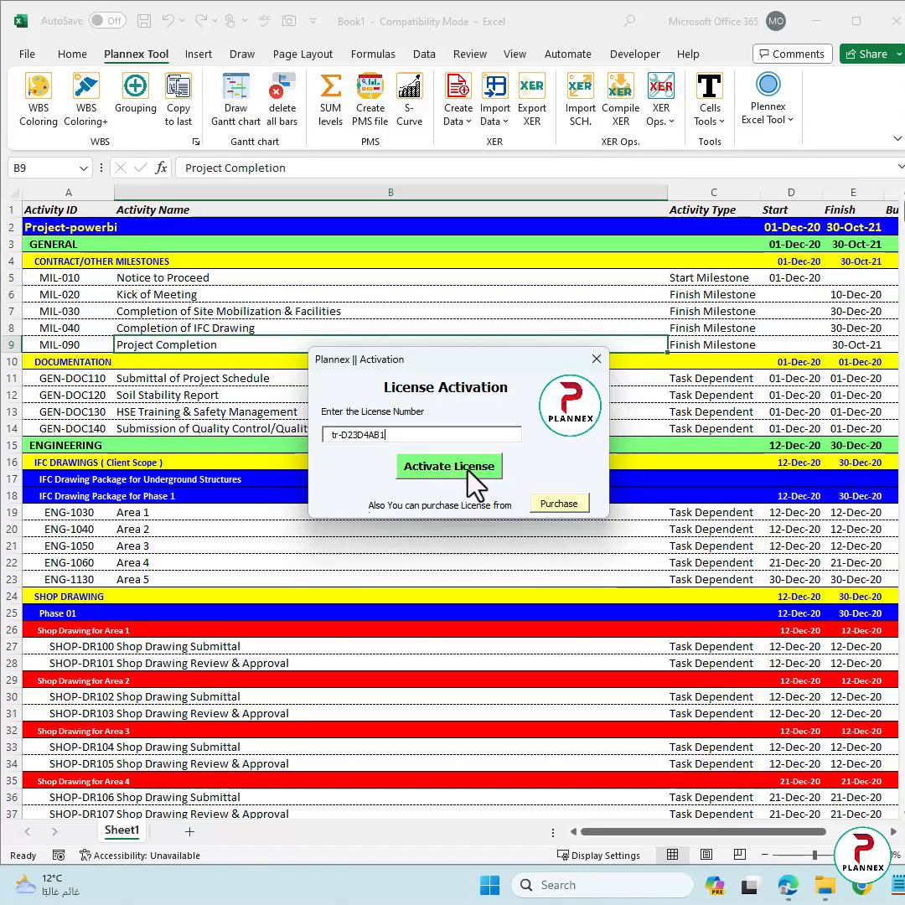
pyautogui.click(450, 466)
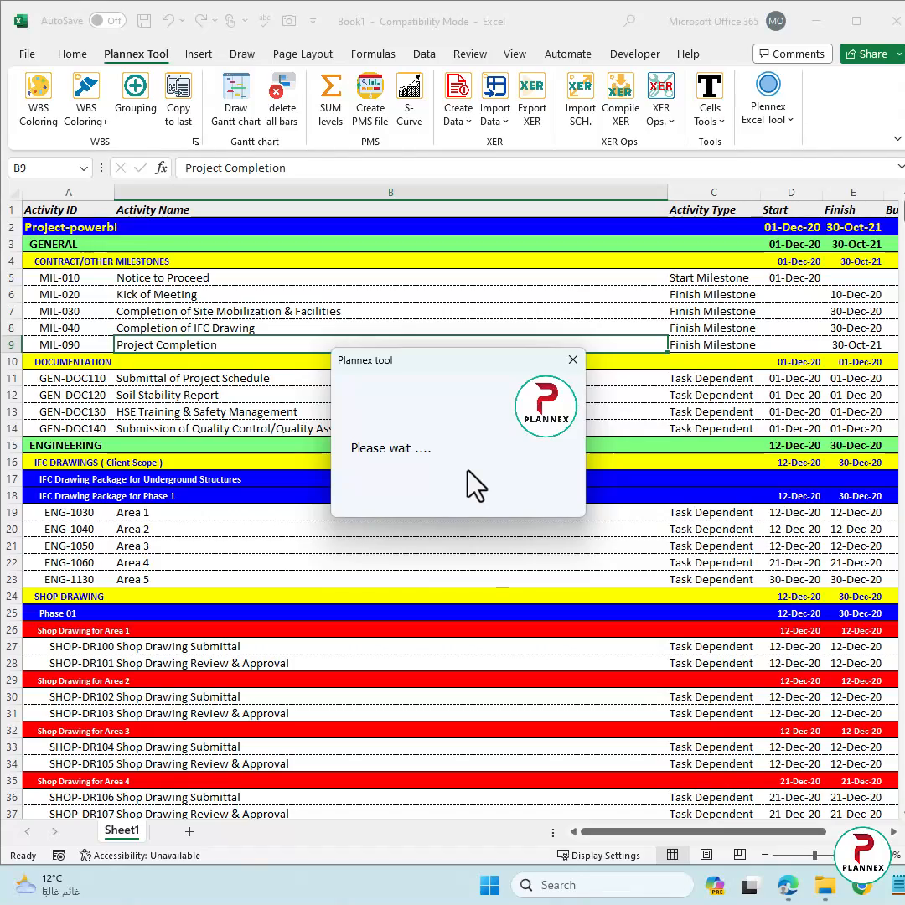
pyautogui.moveTo(423, 439)
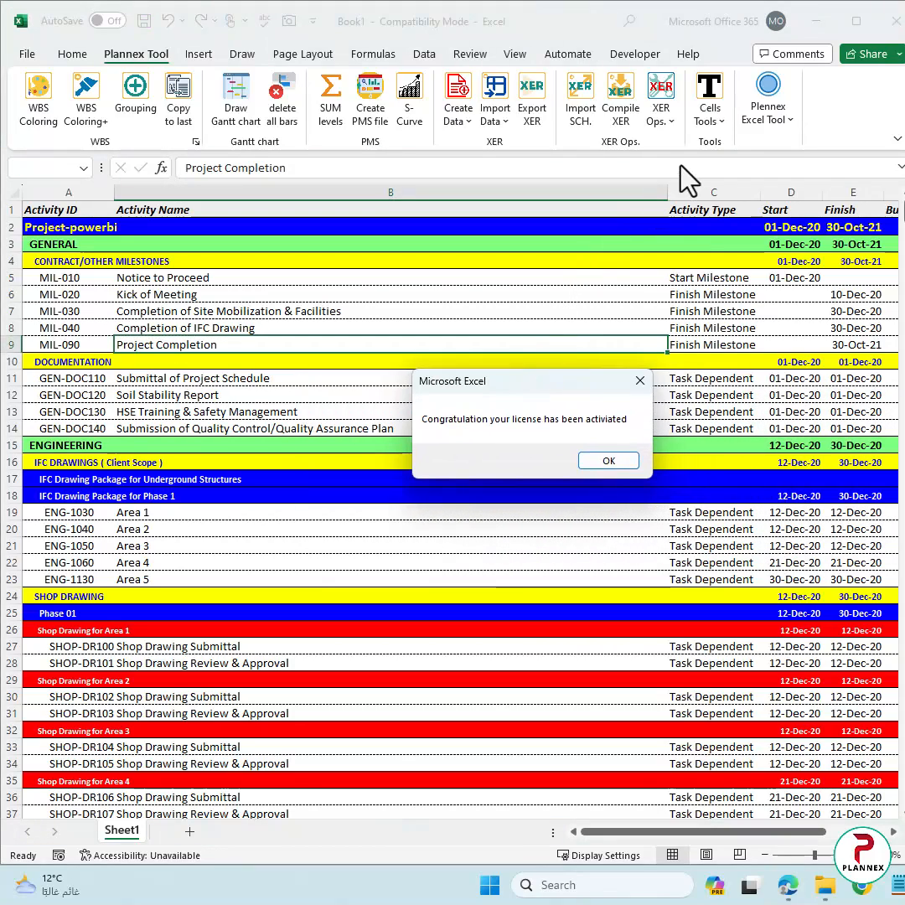
pyautogui.moveTo(571, 417)
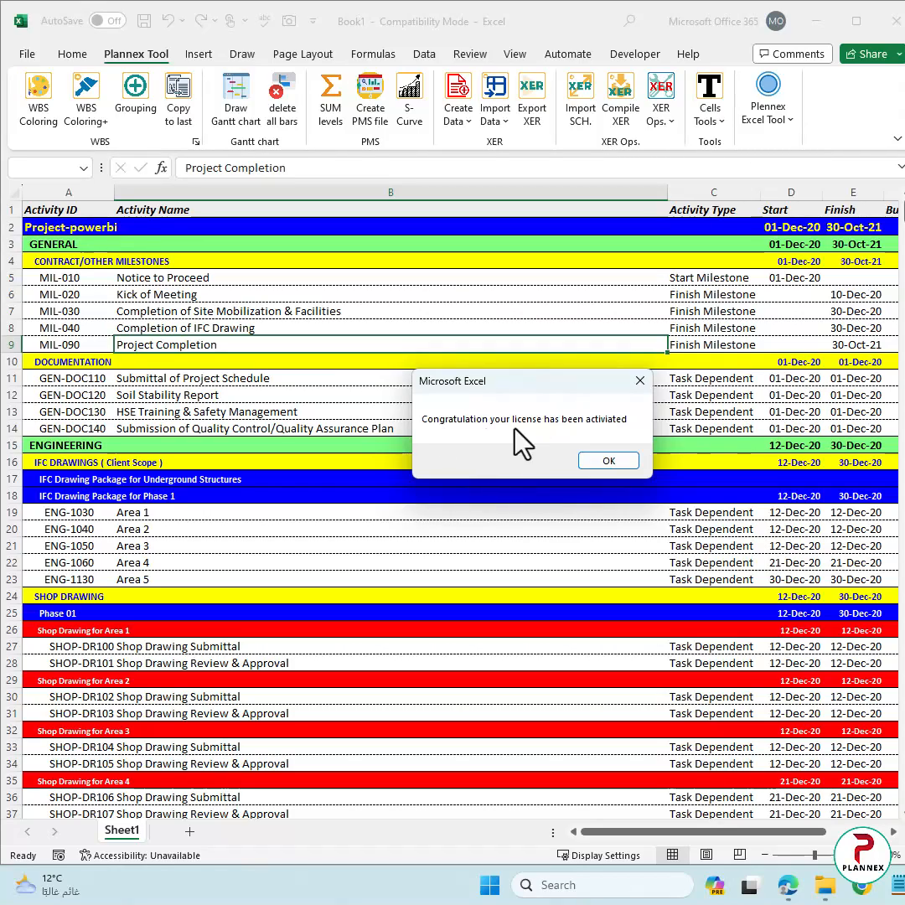
pyautogui.moveTo(607, 459)
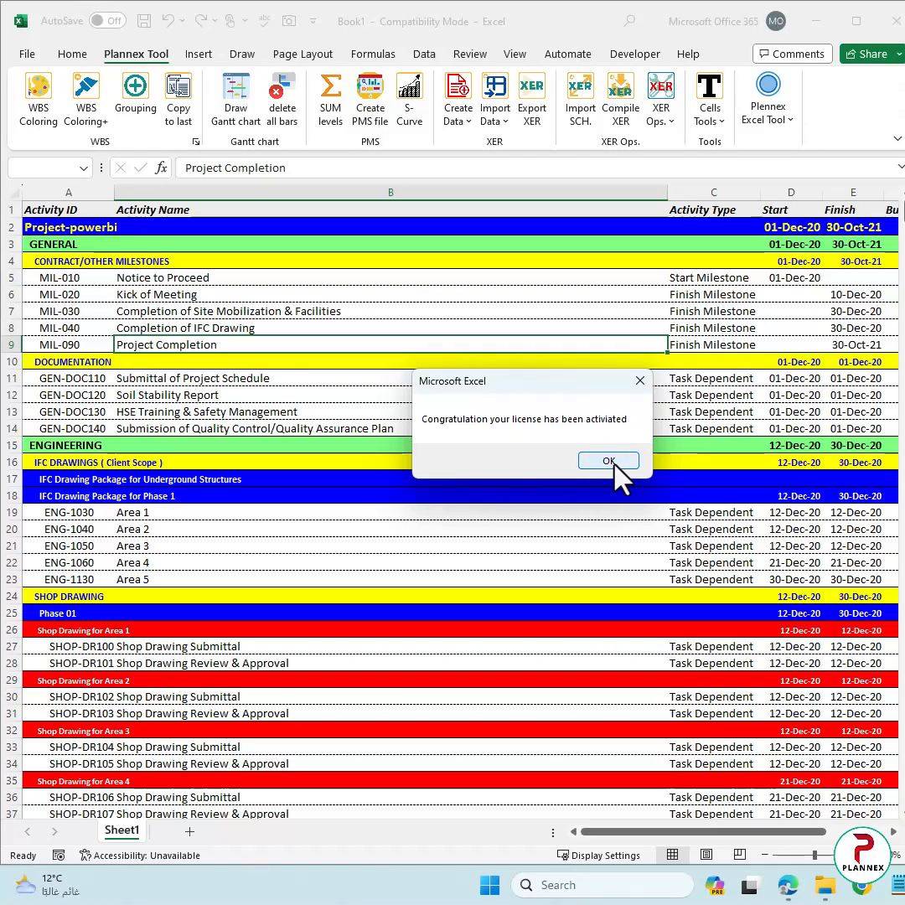
pyautogui.click(607, 460)
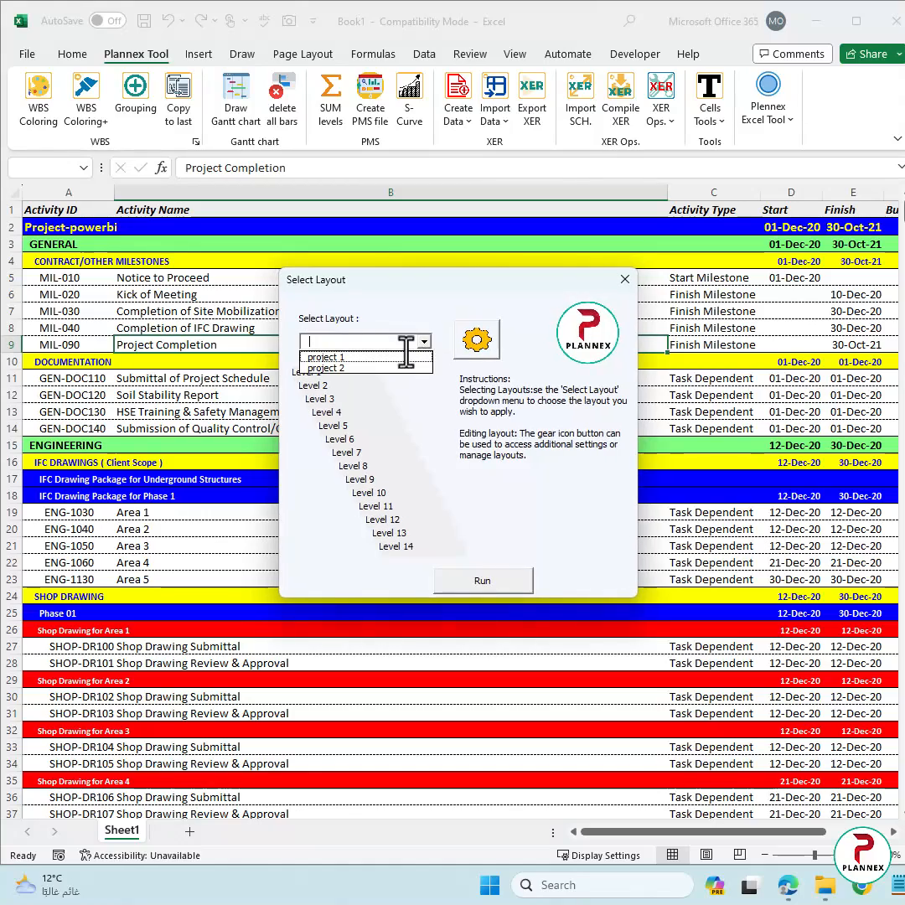
# Apply a pastel layout to the schedule and confirm the Trial PRO licence expiring 08-02-2024 in About
pyautogui.click(483, 580)
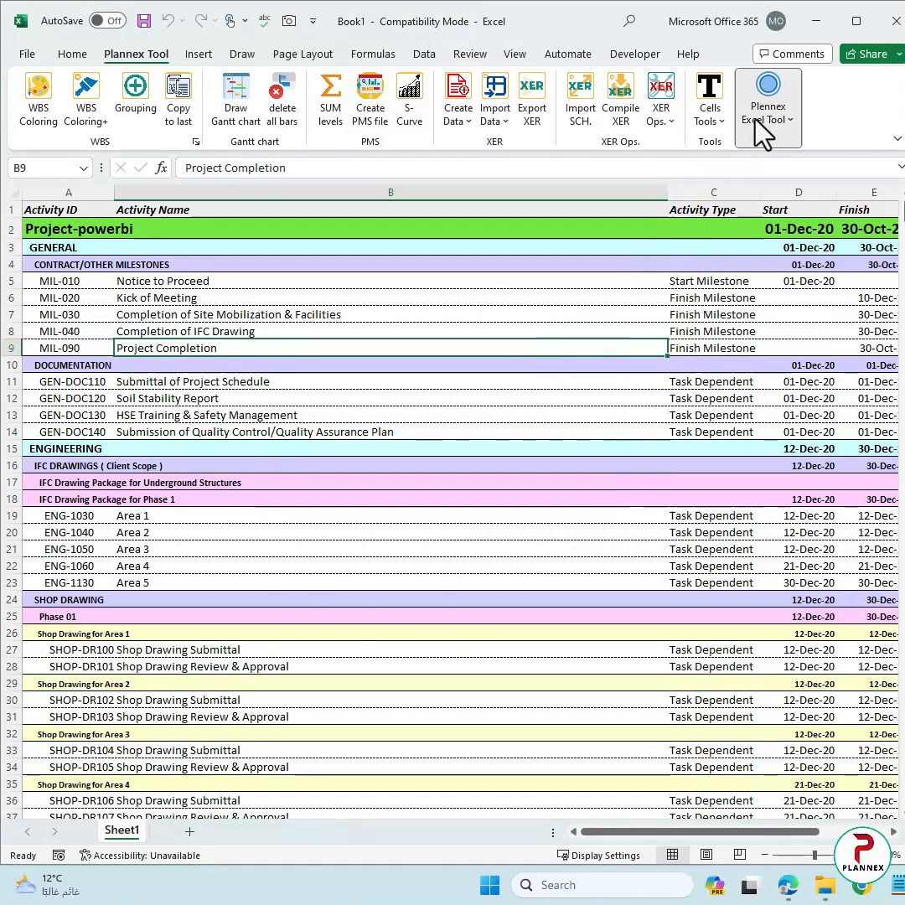
pyautogui.click(767, 100)
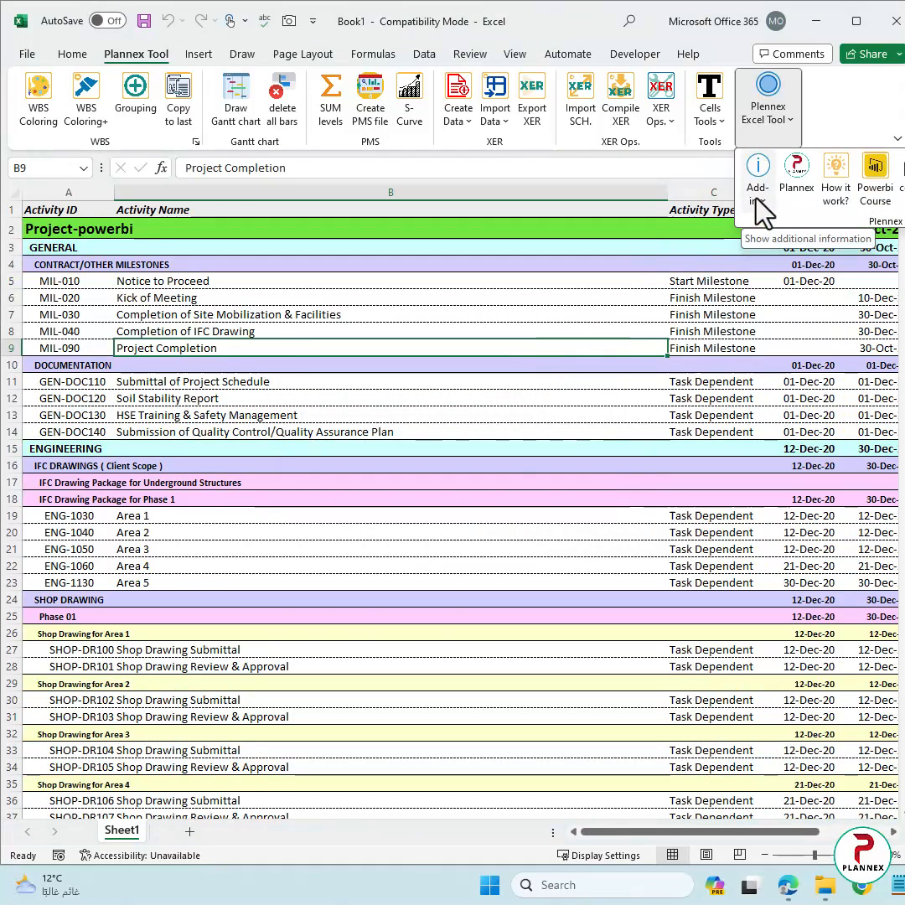
pyautogui.click(758, 165)
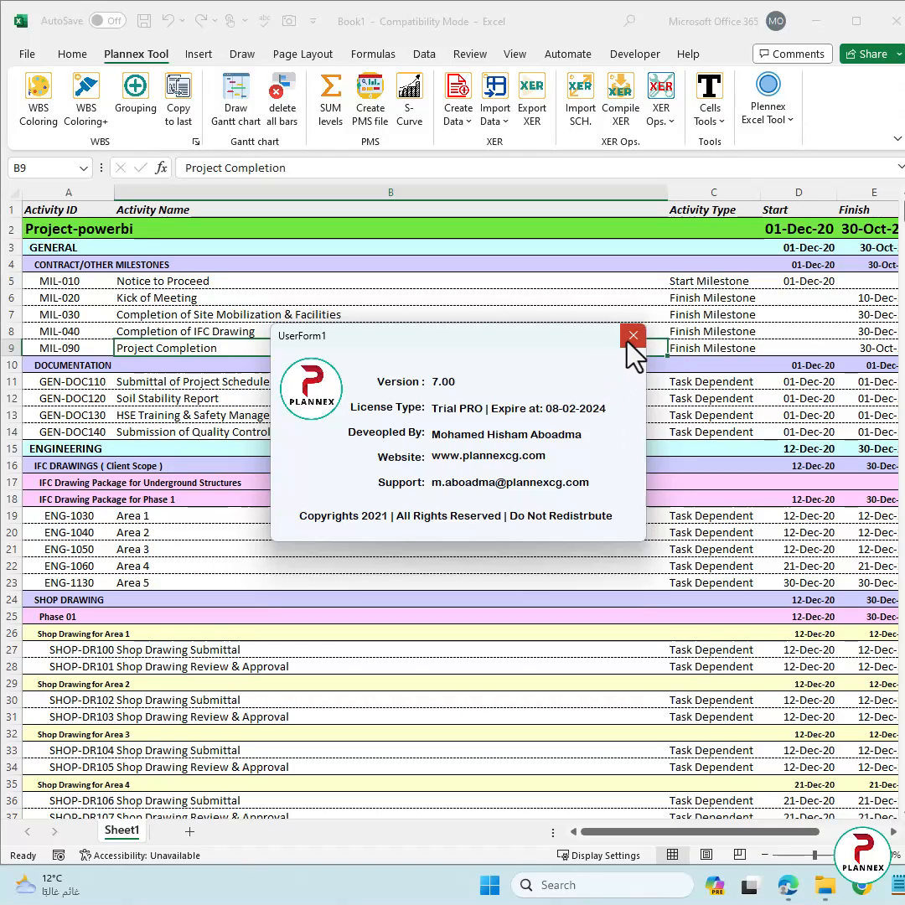
pyautogui.click(633, 335)
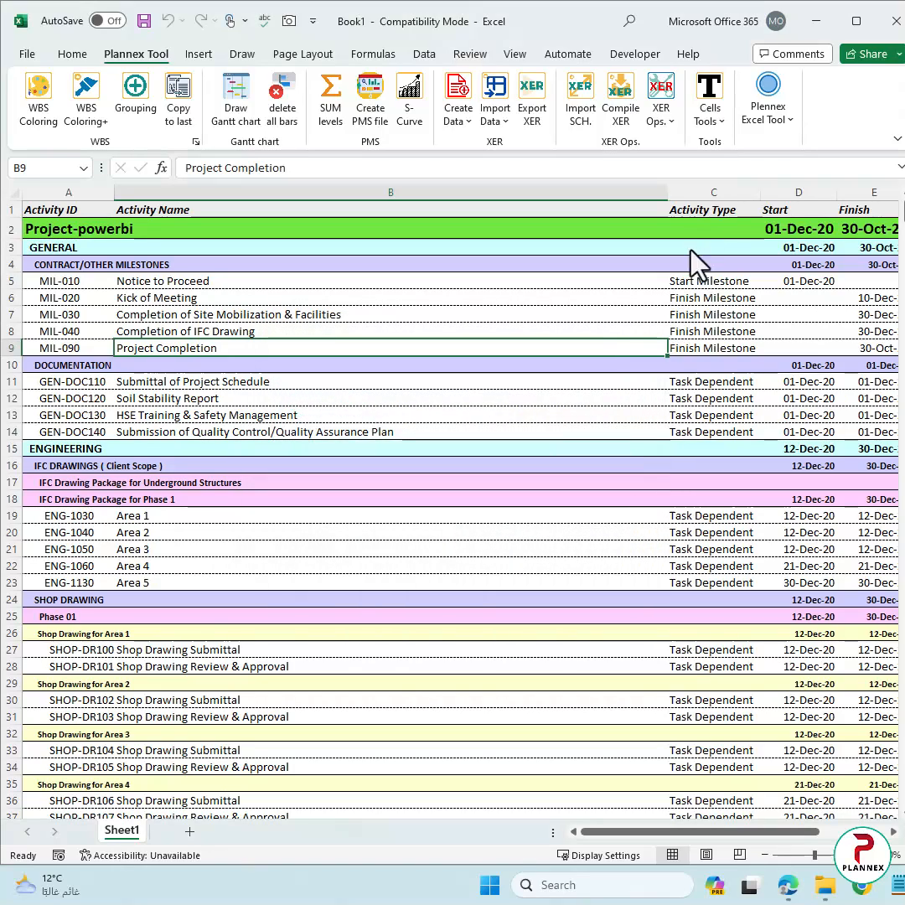
pyautogui.moveTo(767, 93)
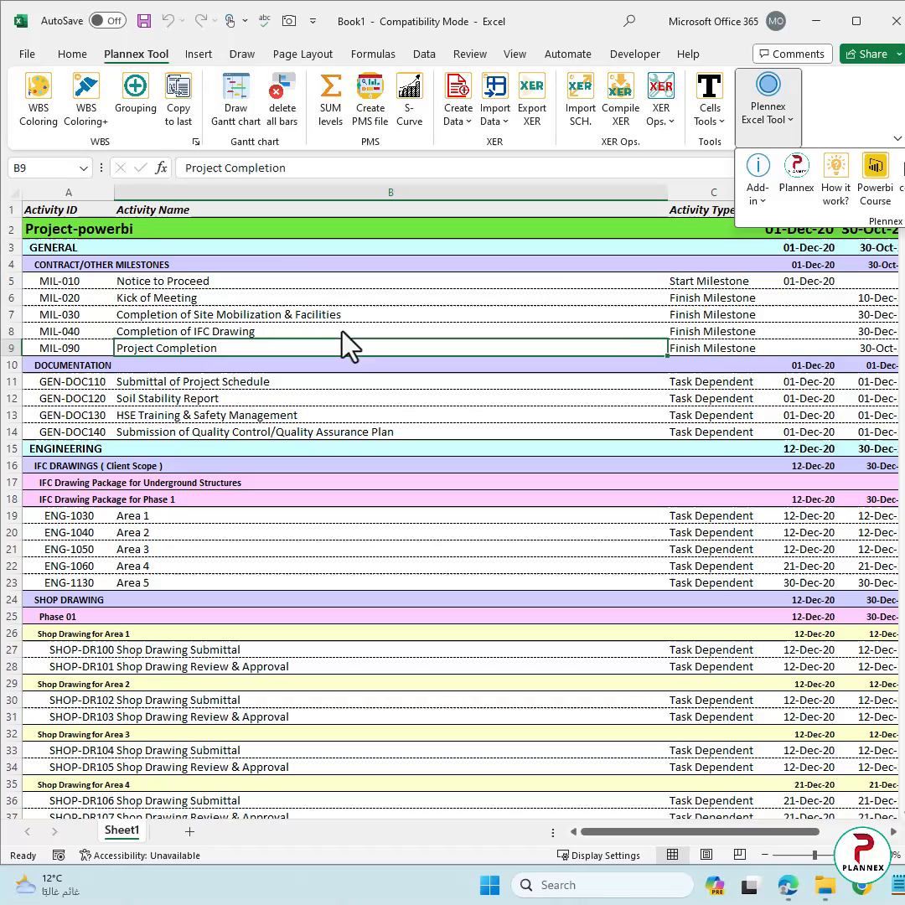
pyautogui.moveTo(785, 238)
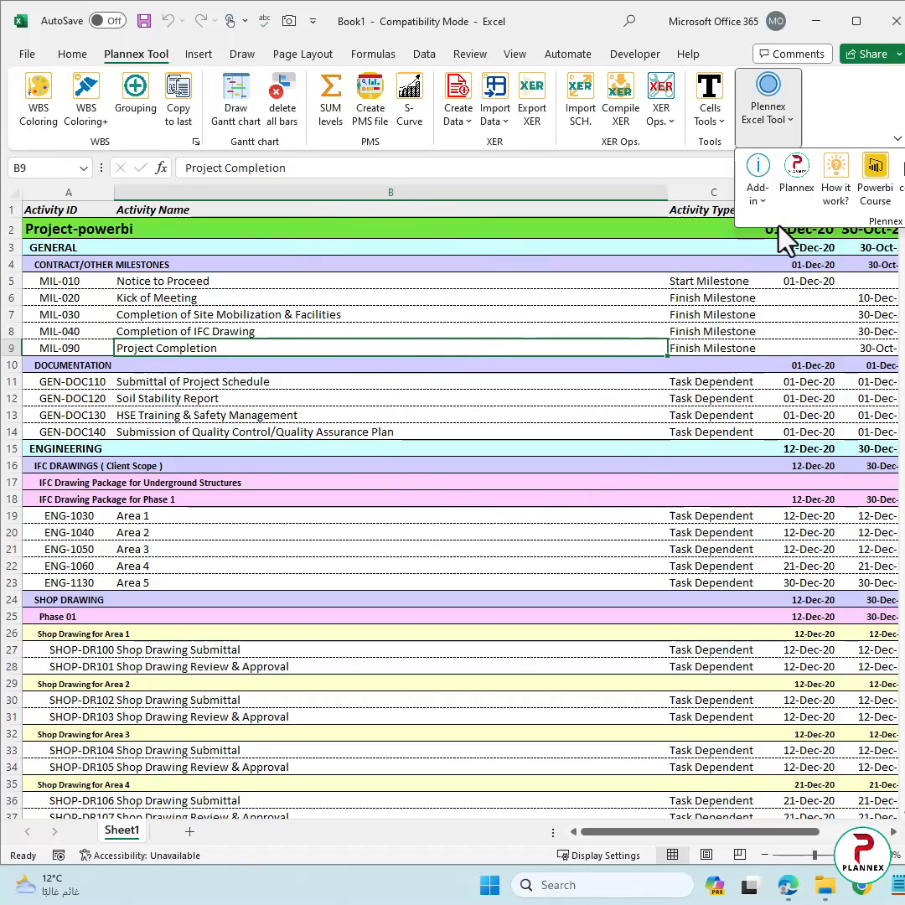
pyautogui.click(758, 176)
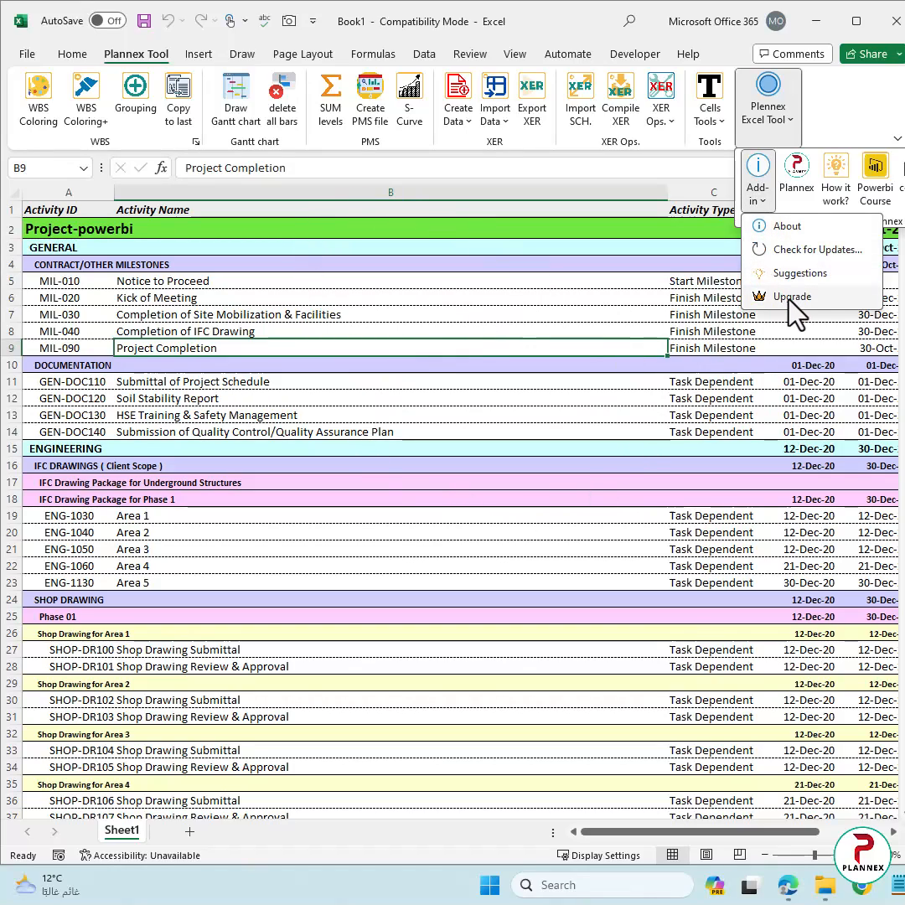
pyautogui.click(791, 295)
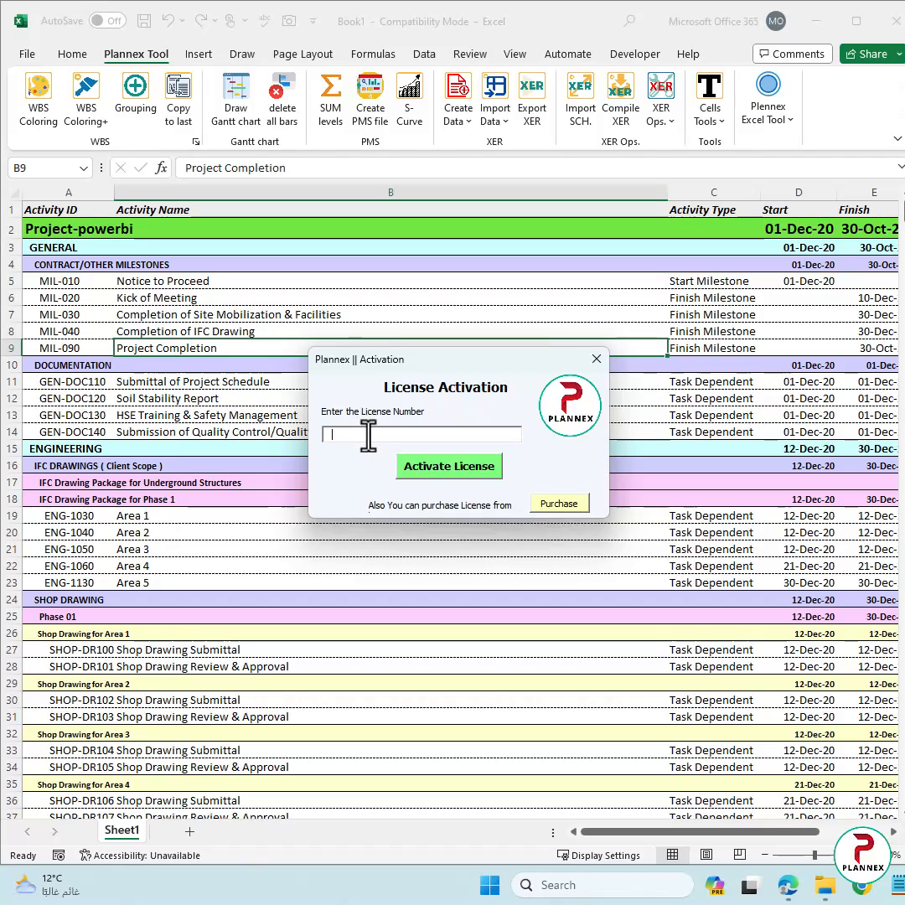
pyautogui.click(450, 466)
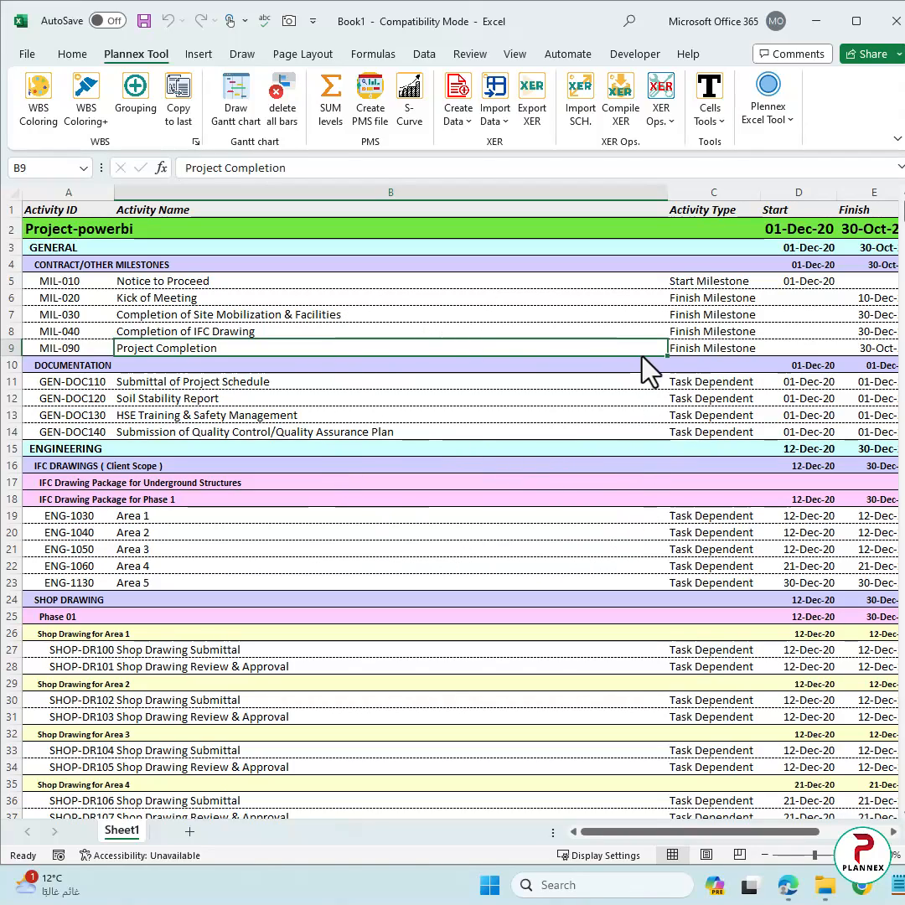
pyautogui.moveTo(168, 864)
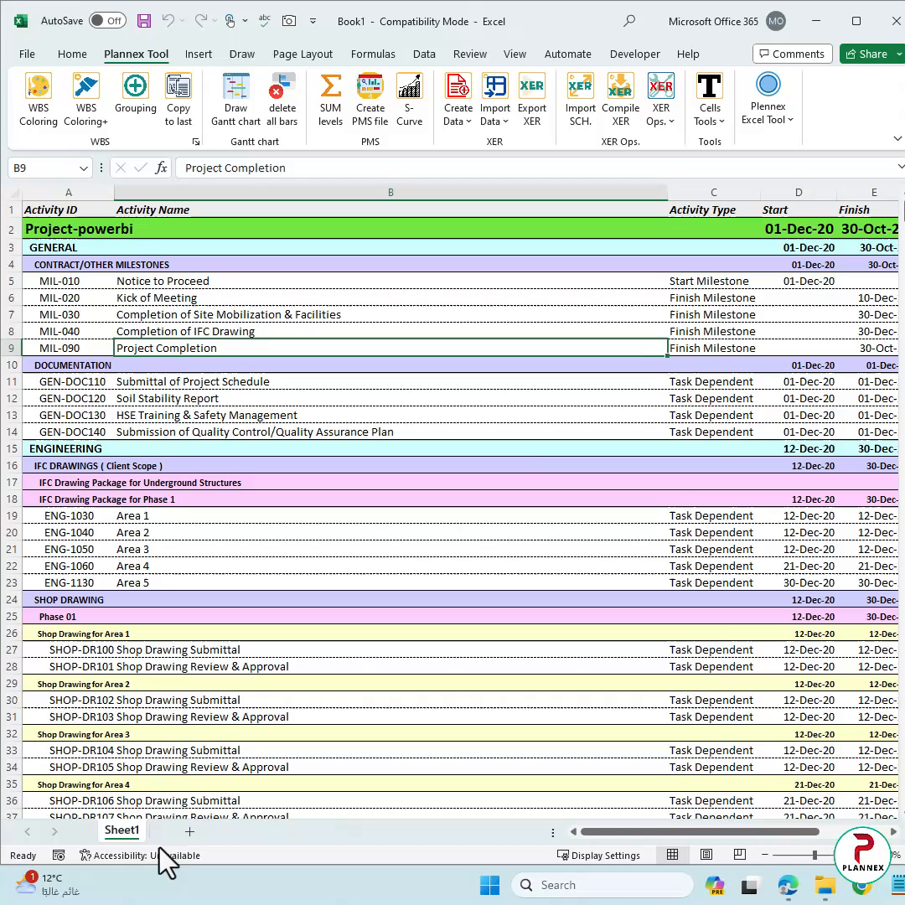